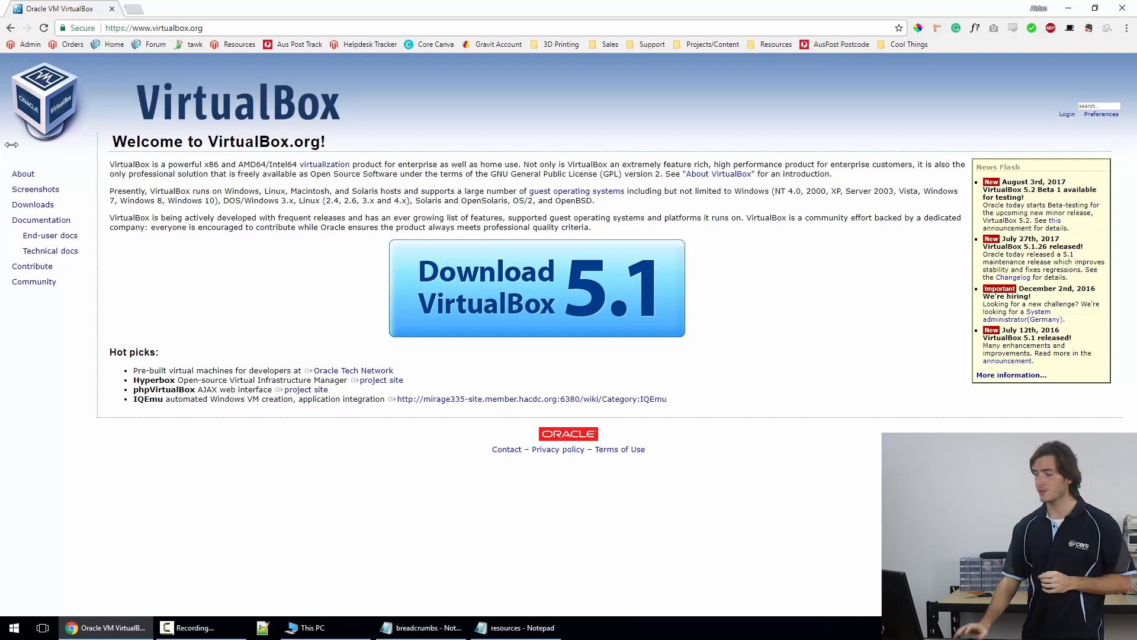
mouse_move(537, 288)
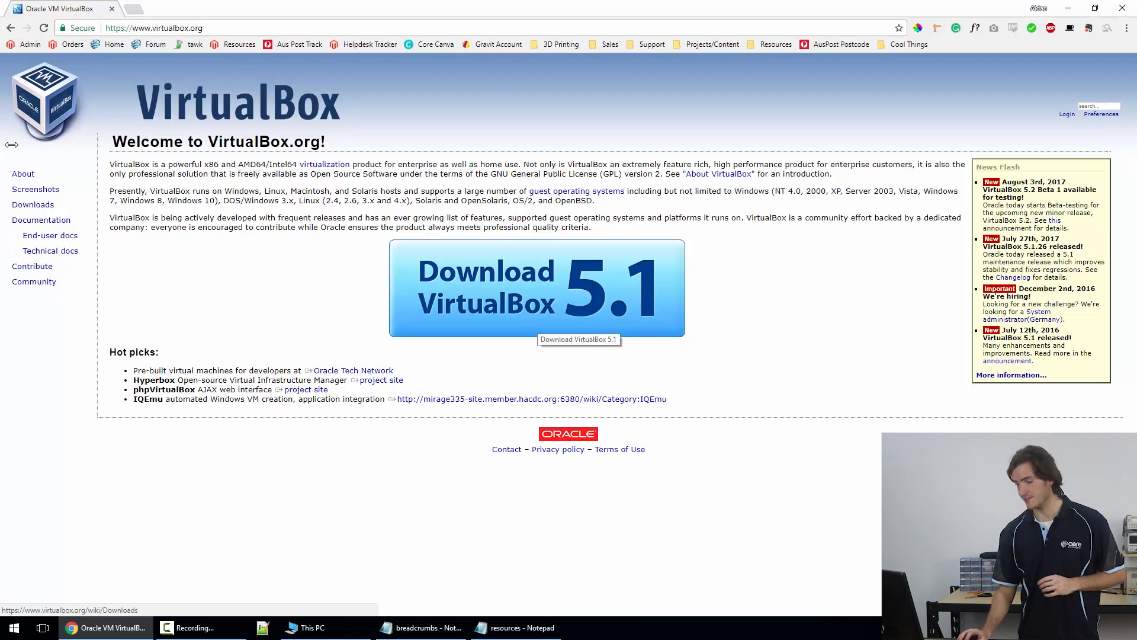
- Check the drives in This PC, then launch Oracle VM VirtualBox
click(307, 627)
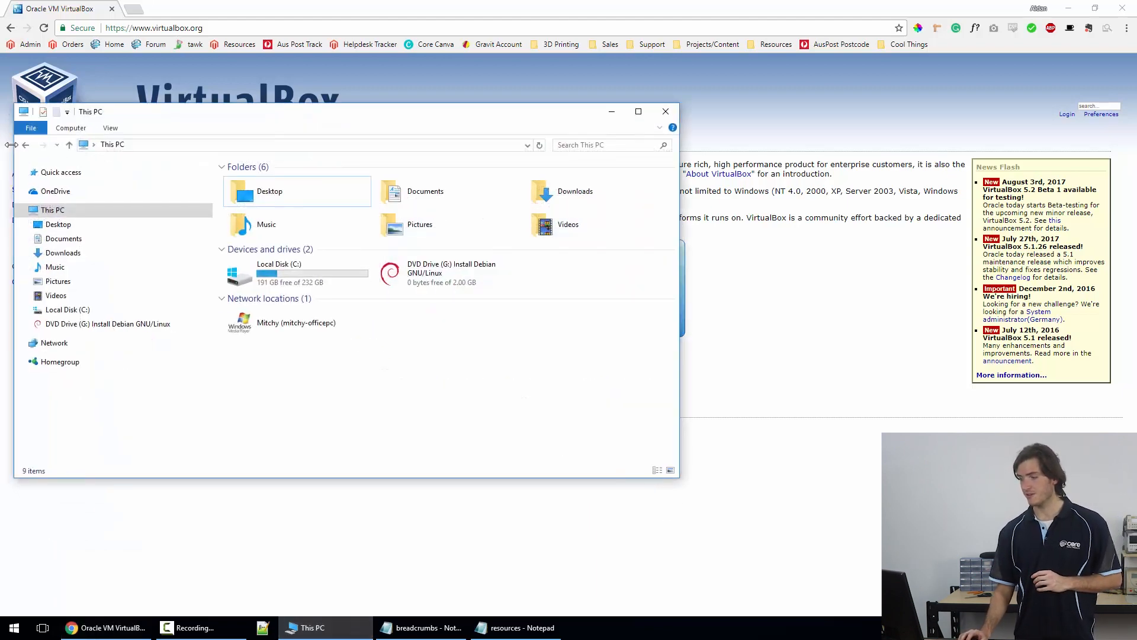
mouse_move(450, 272)
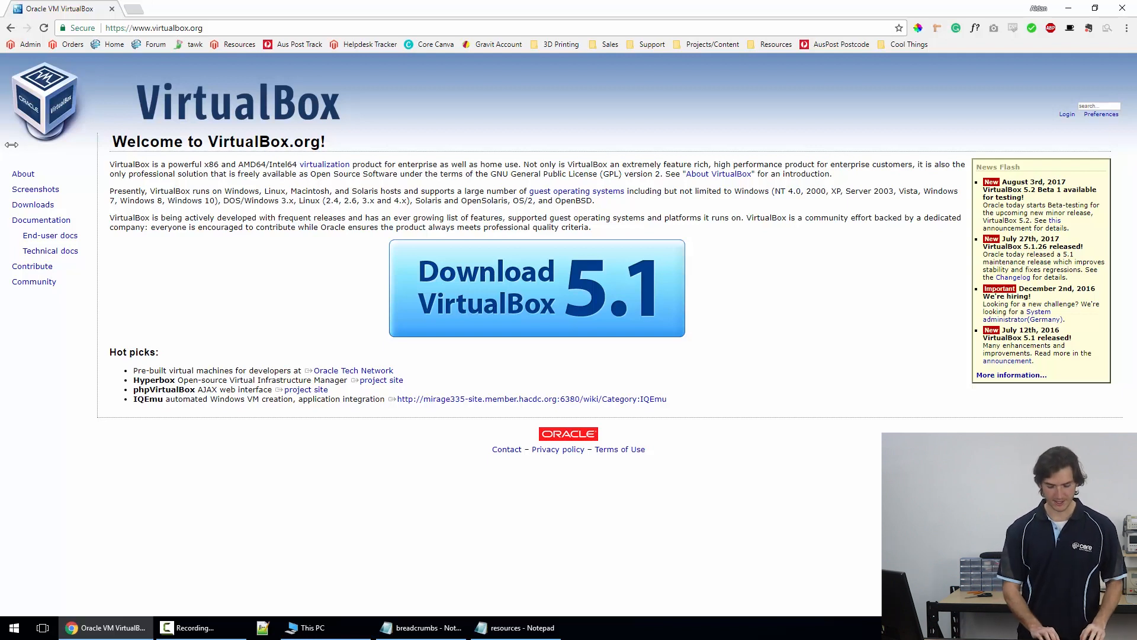
click(12, 627)
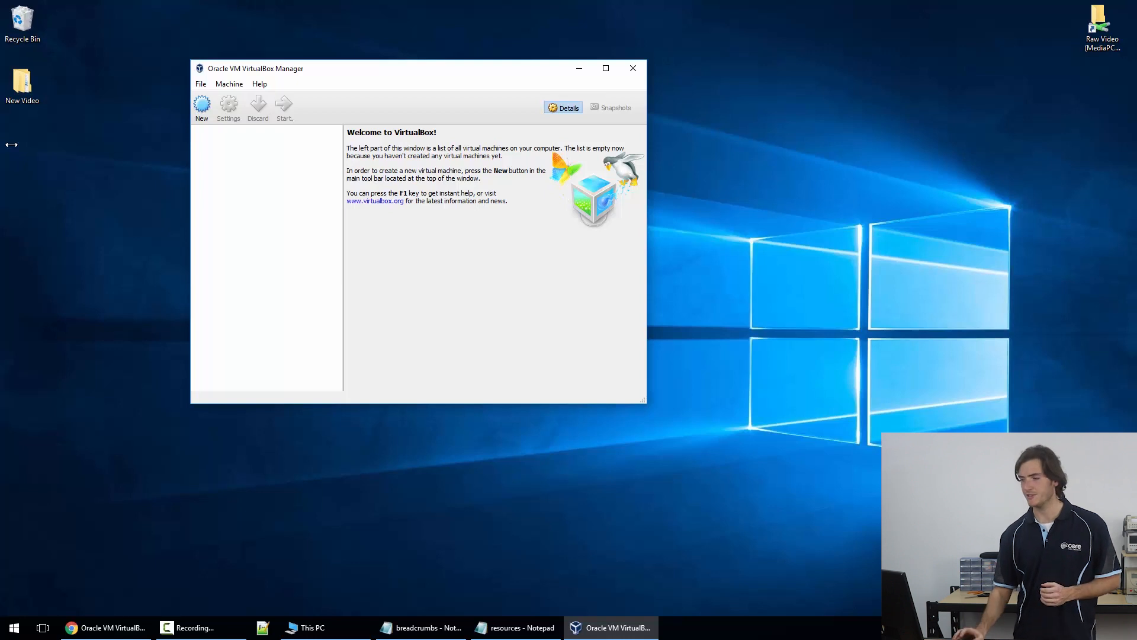
mouse_move(201, 106)
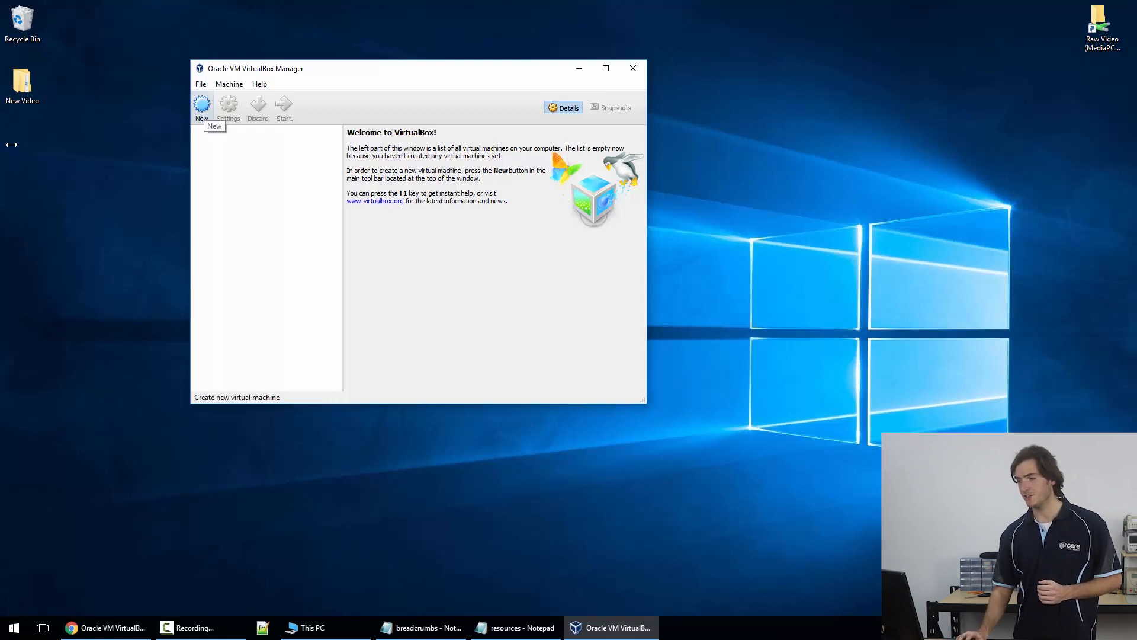
- Name a new machine RasPi with type Linux and version Debian (64-bit)
click(201, 106)
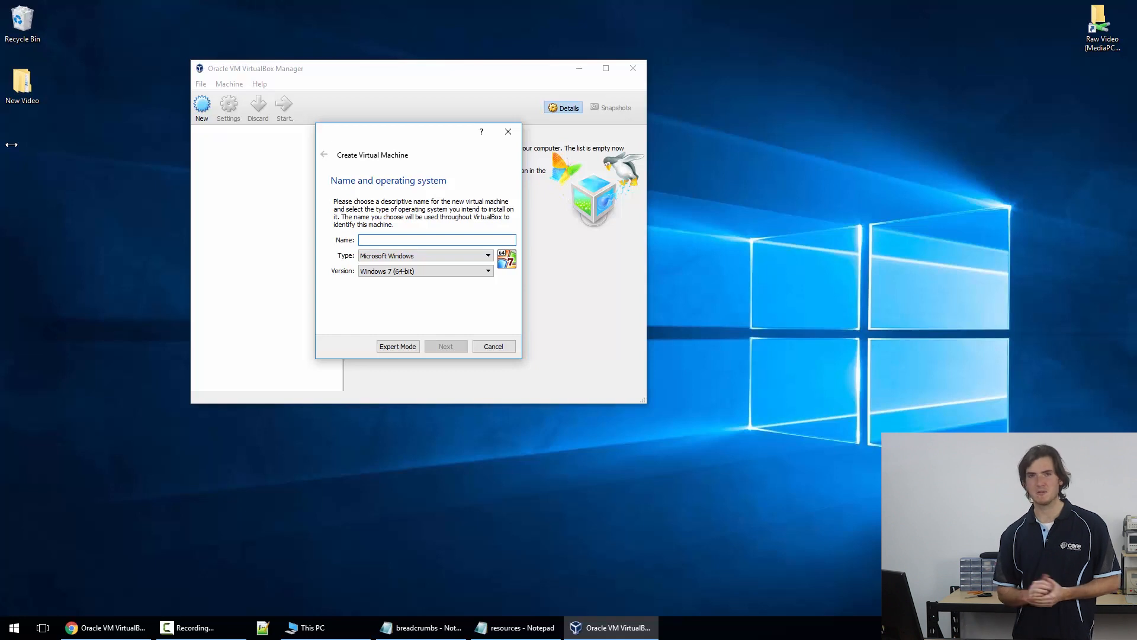
text(RasPi)
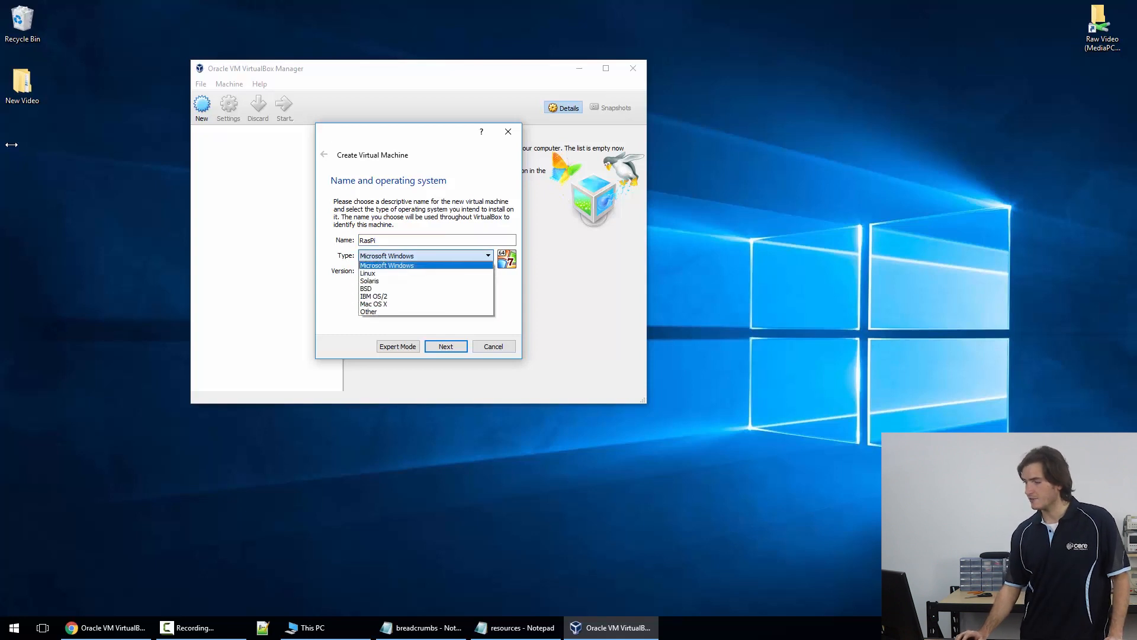
click(368, 272)
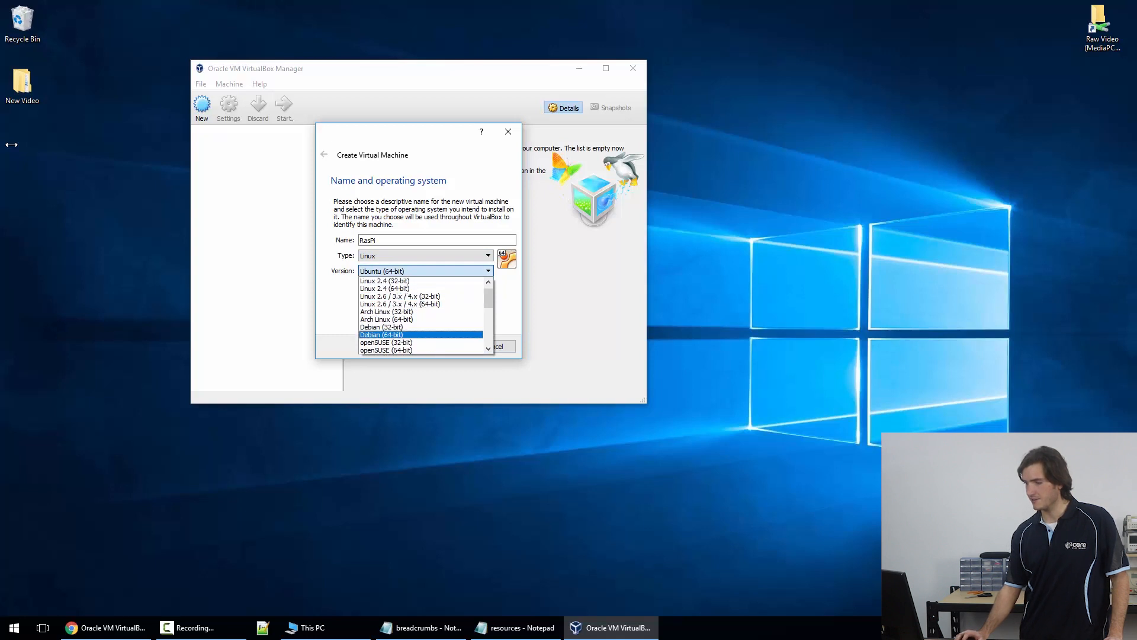
click(380, 334)
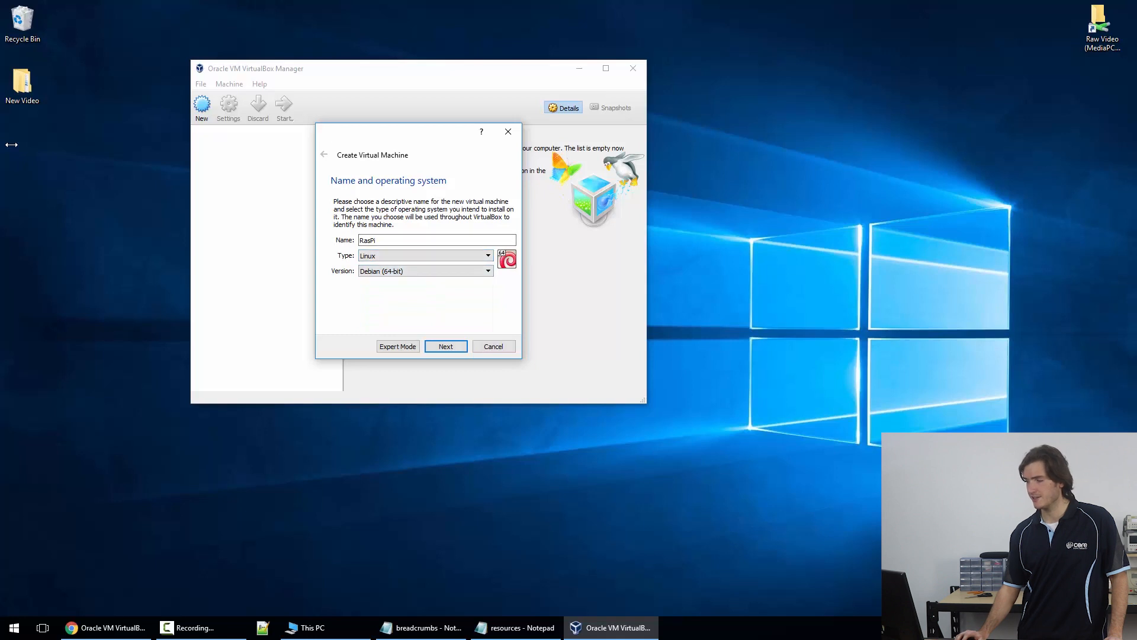
click(445, 346)
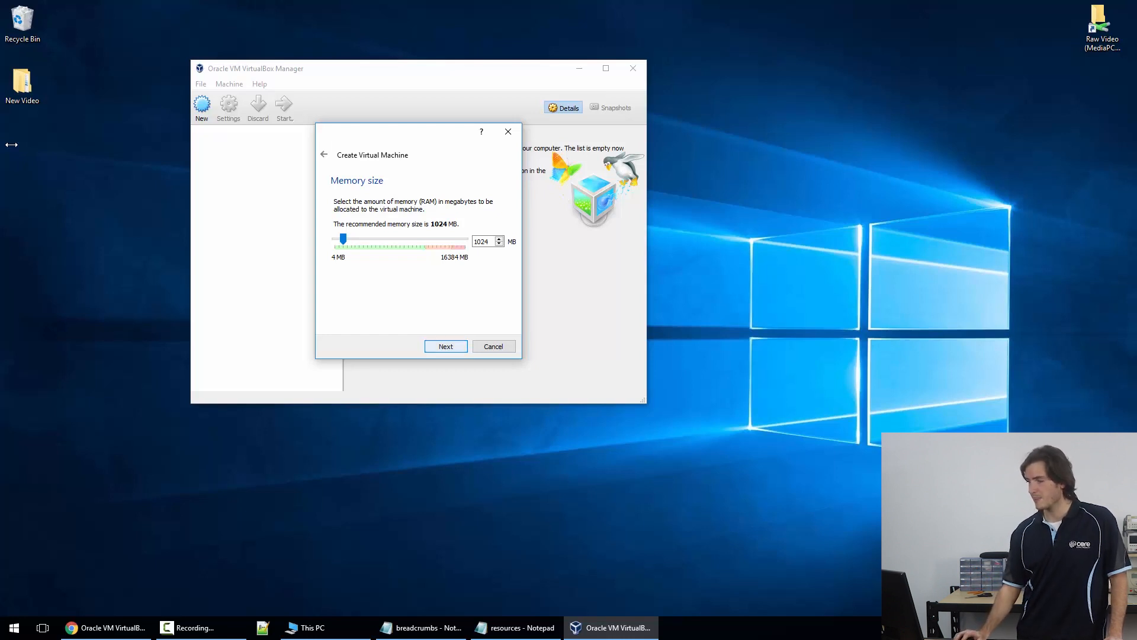
- Accept 1024 MB of memory and create a dynamically allocated 8.00 GB VDI disk
click(446, 346)
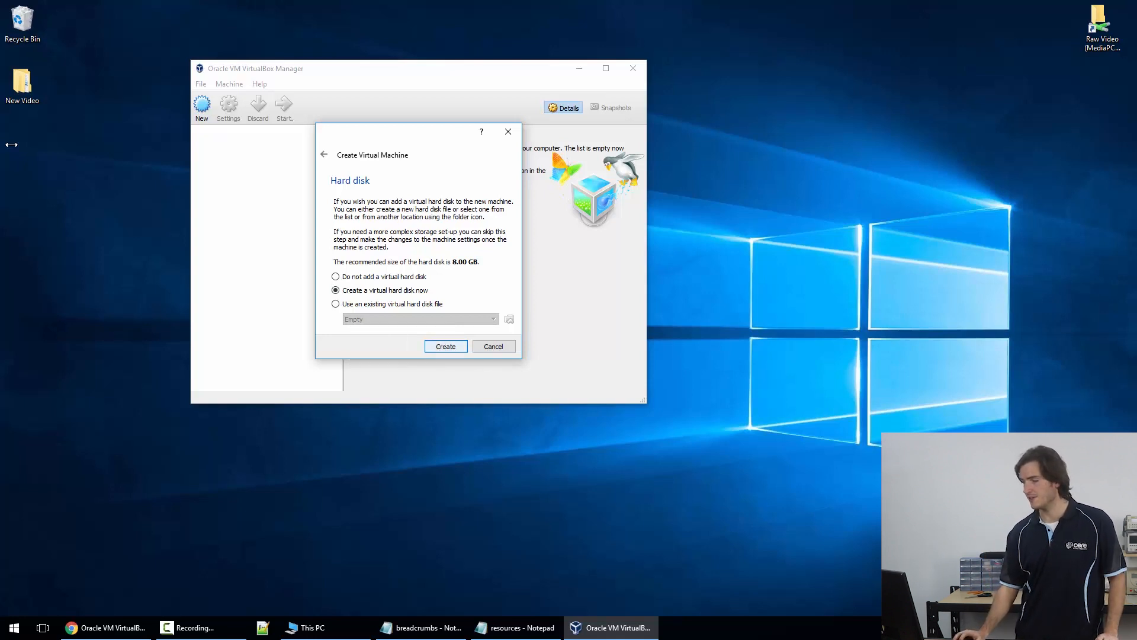
click(446, 345)
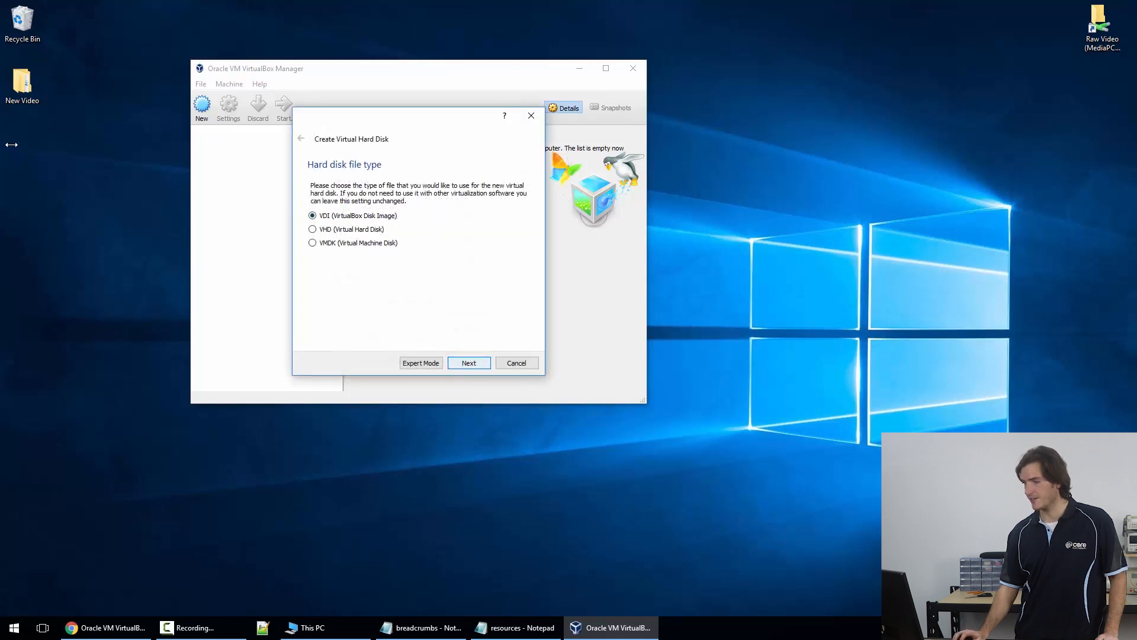
click(468, 363)
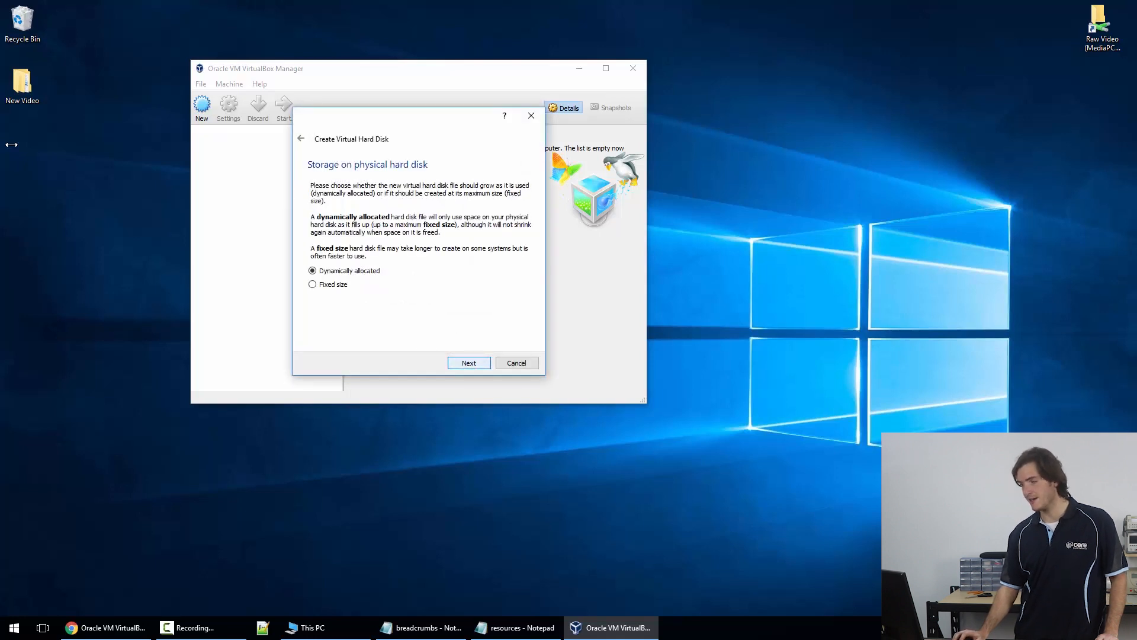
click(468, 362)
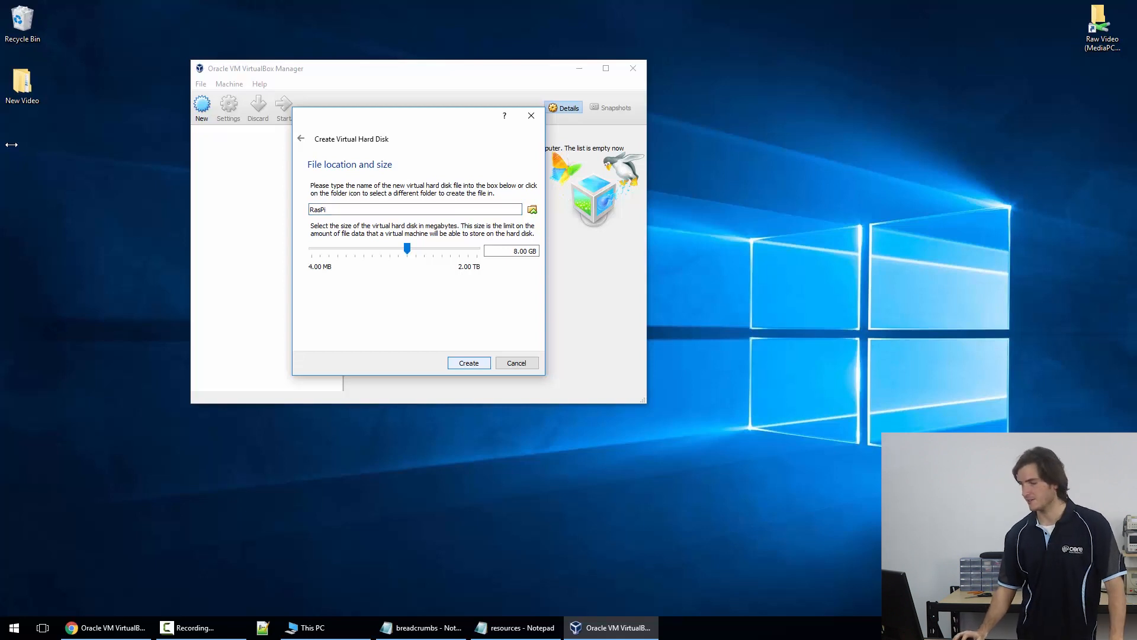
click(468, 362)
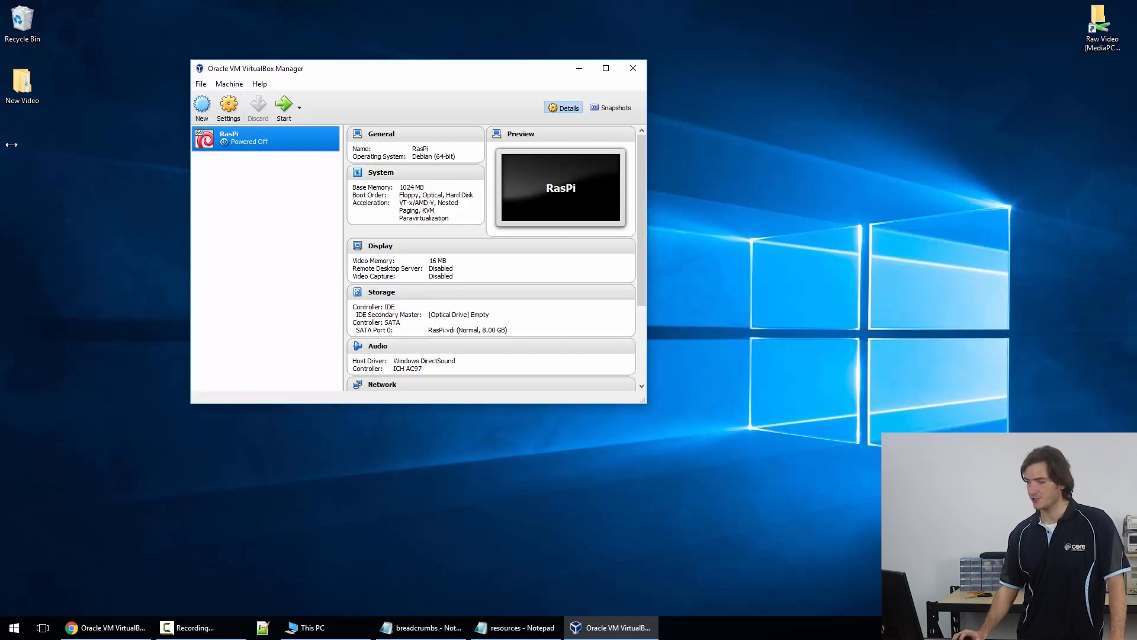
- Browse RasPi's System, Display and Storage settings and select the Empty optical drive
click(229, 106)
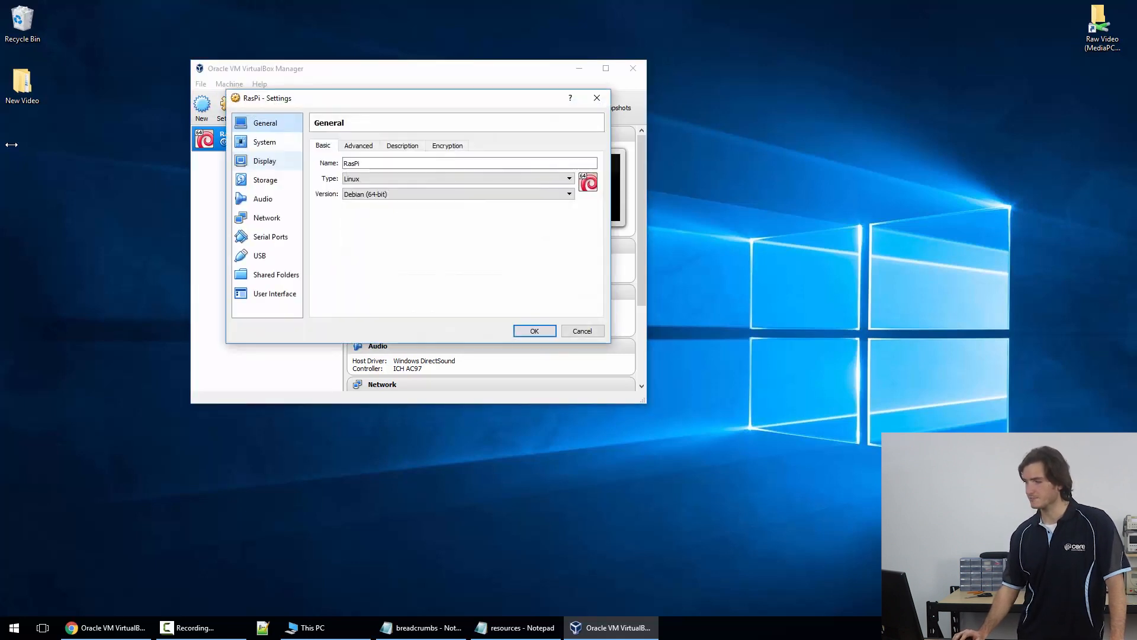
click(264, 142)
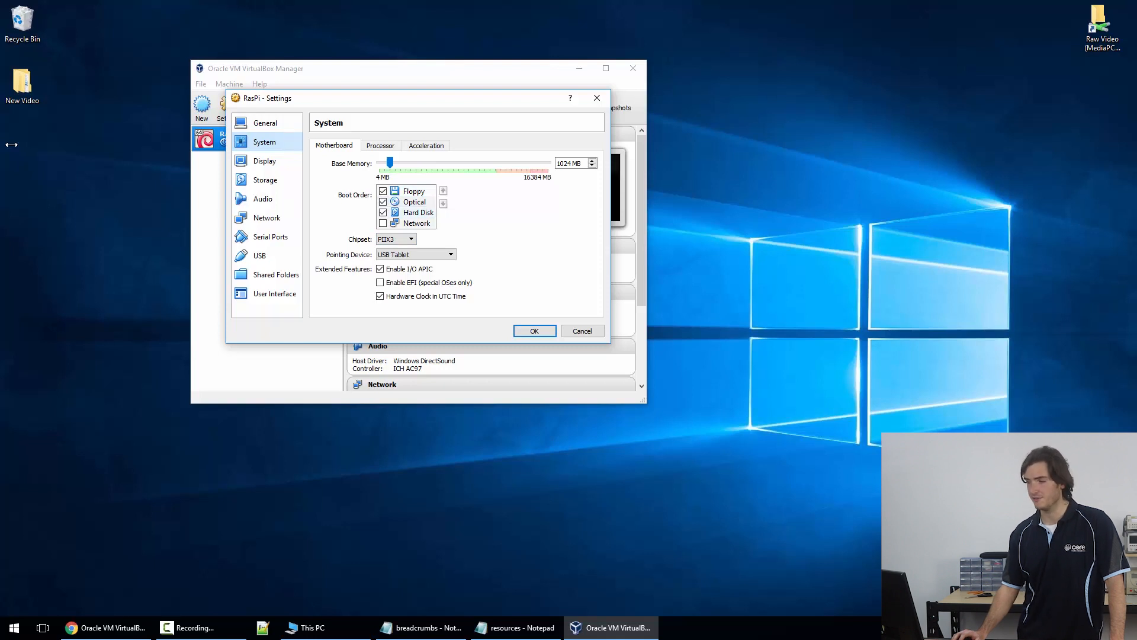
mouse_move(410, 207)
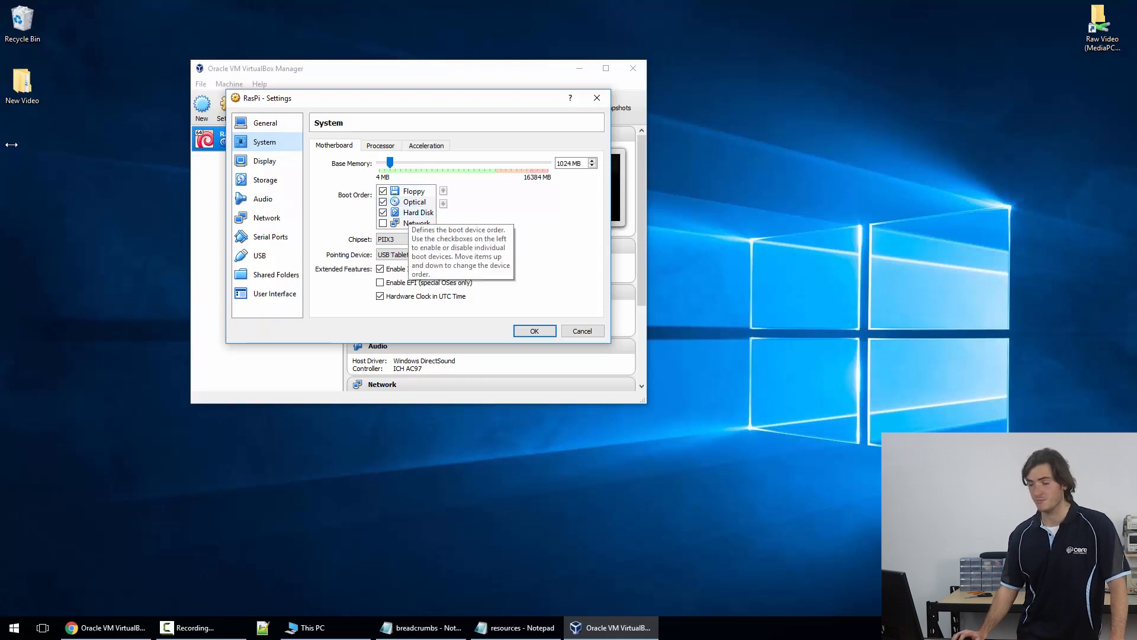
click(264, 161)
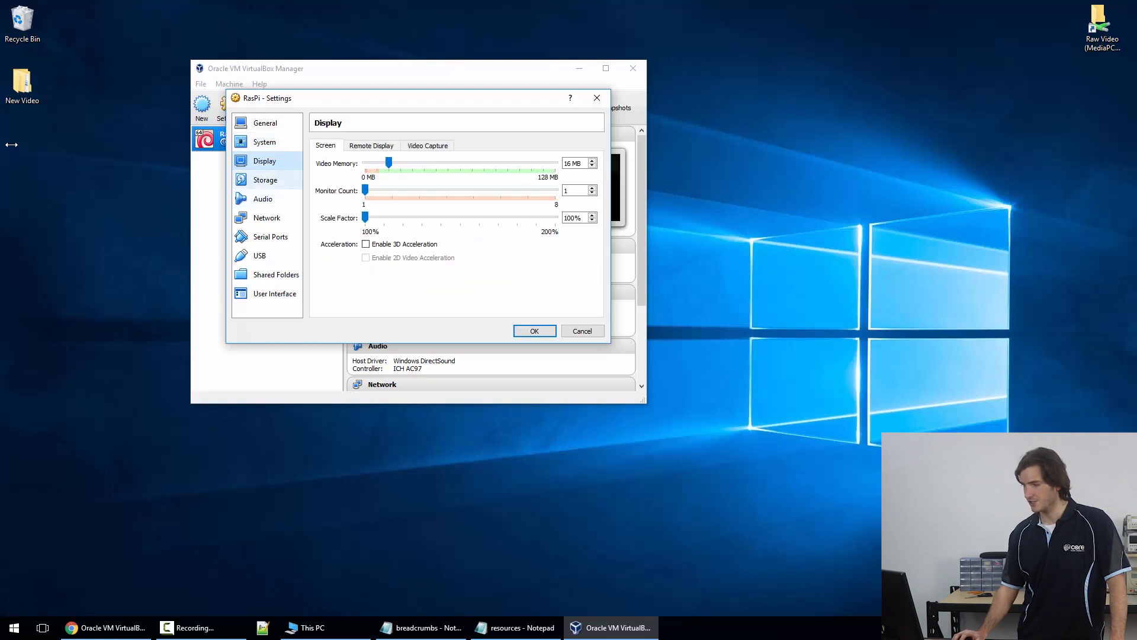
click(265, 179)
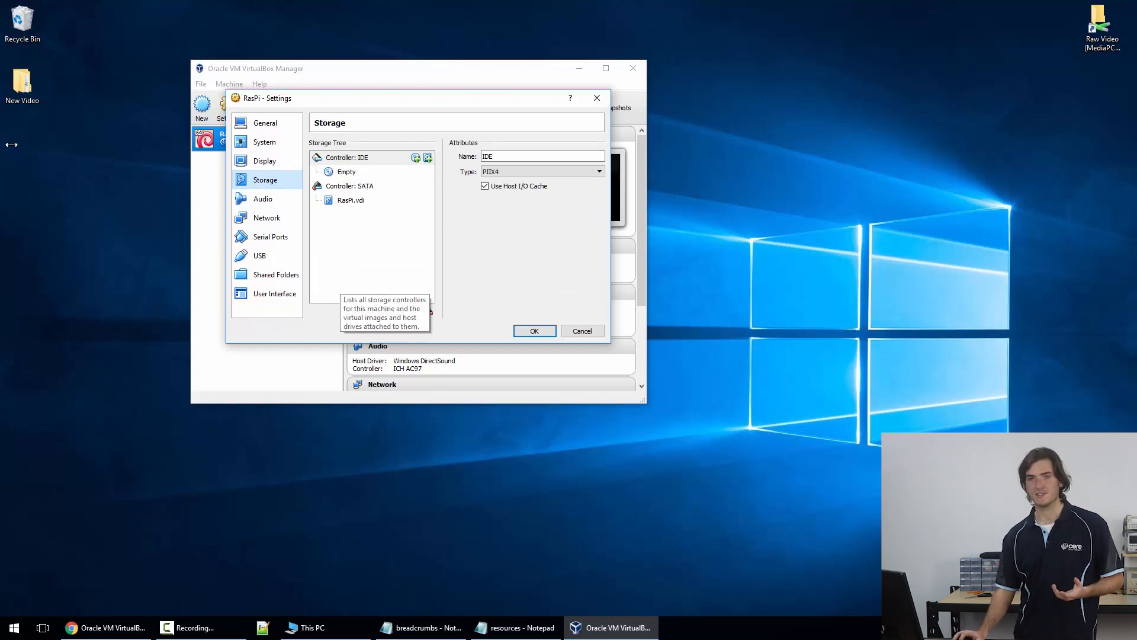
mouse_move(350, 200)
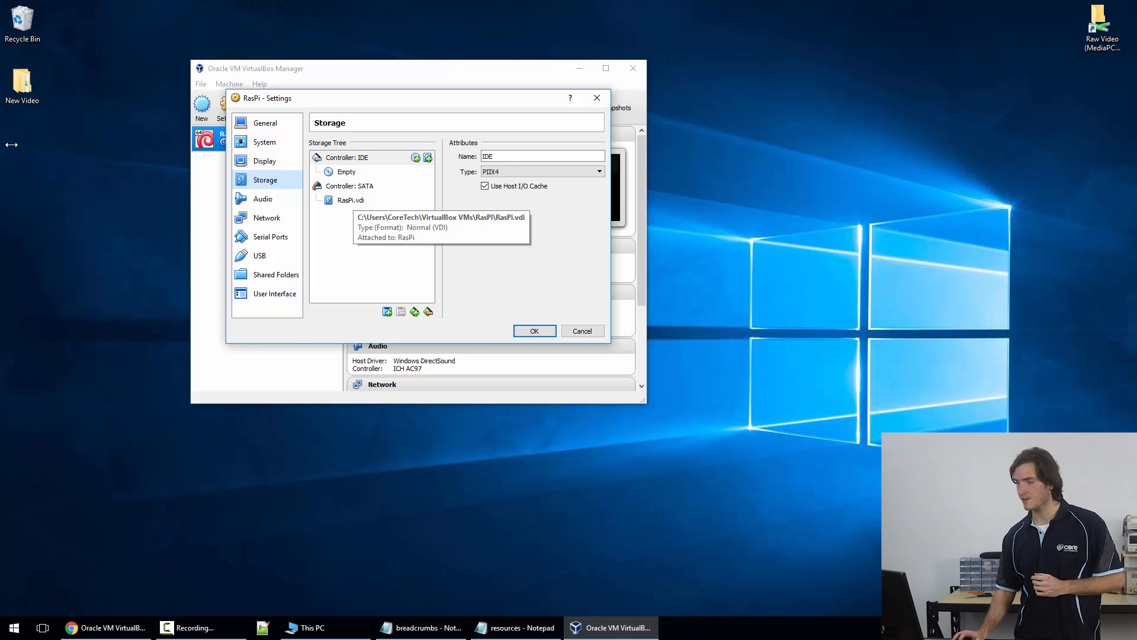
click(346, 171)
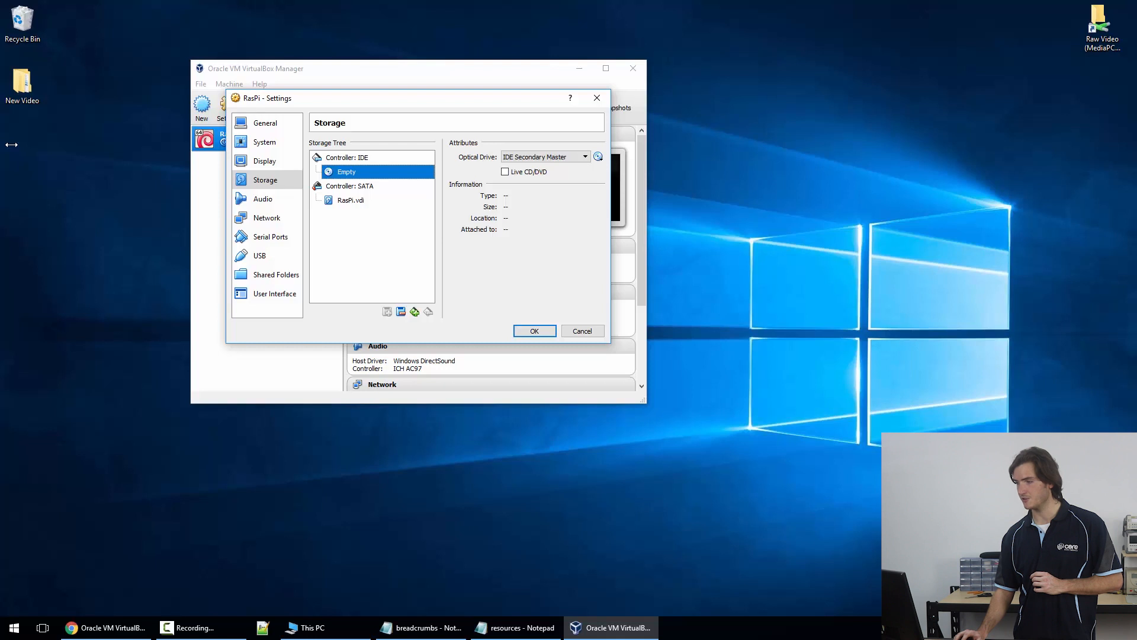
- Keep the optical drive on IDE Secondary Master and insert Host Drive 'G:'
click(585, 156)
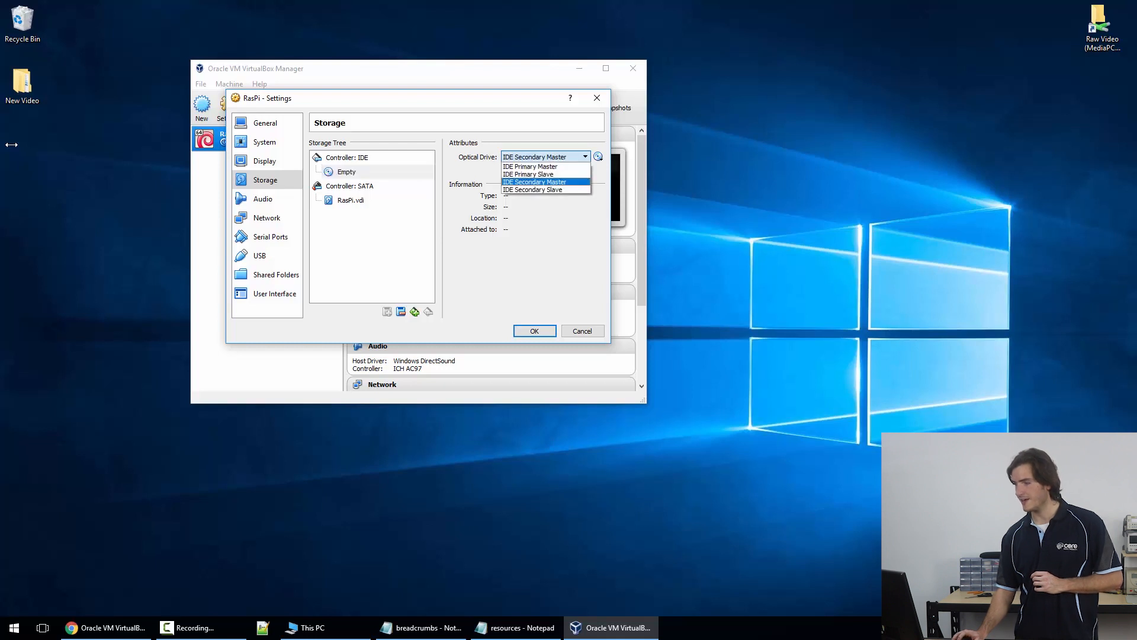
click(534, 181)
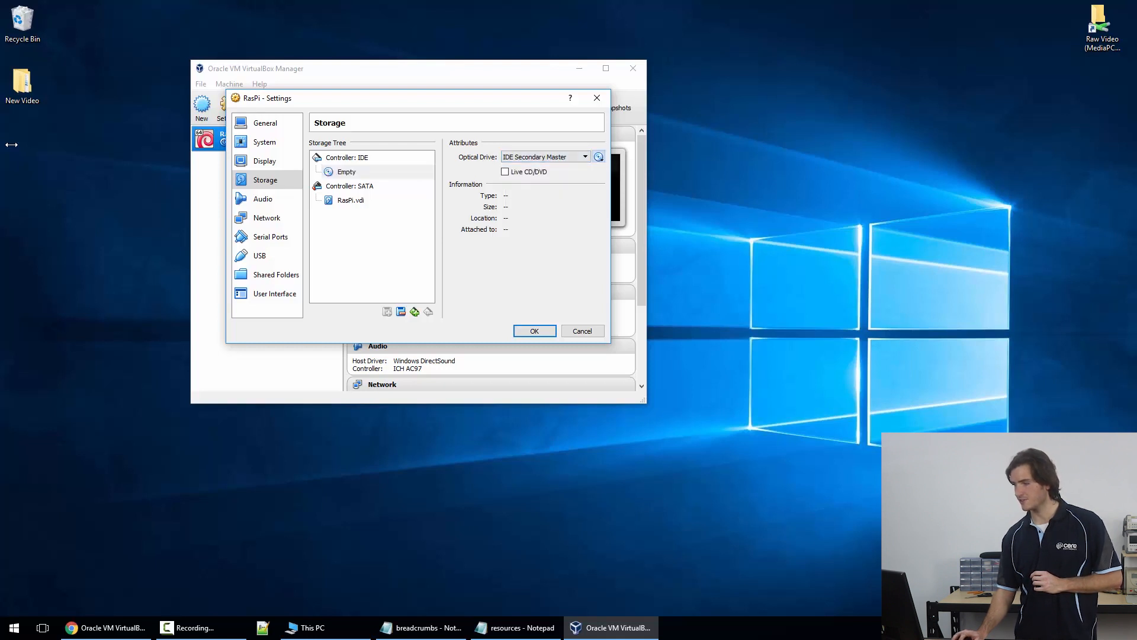
click(598, 156)
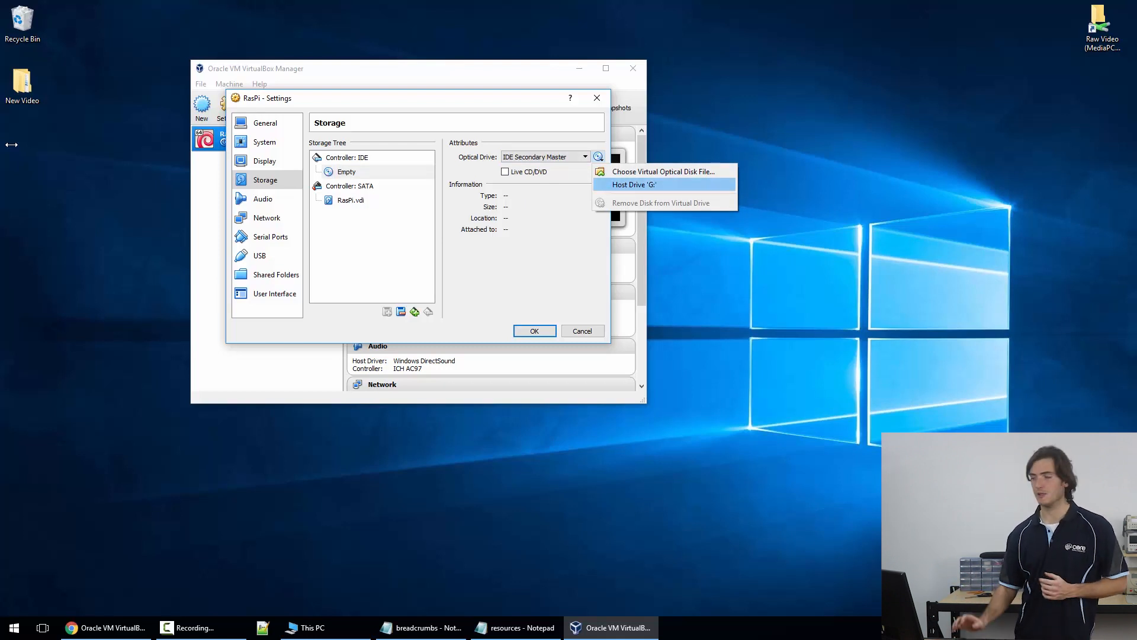
click(633, 184)
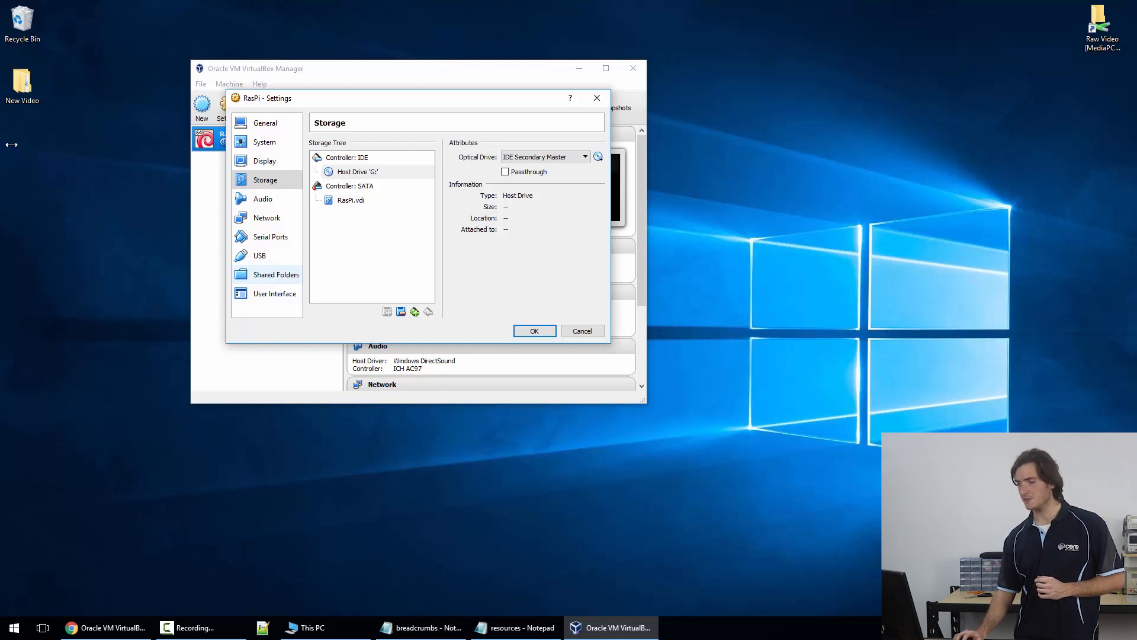
- Review Audio, Display, System, Processor, User Interface, Shared Folders and USB pages, then confirm with OK
click(260, 255)
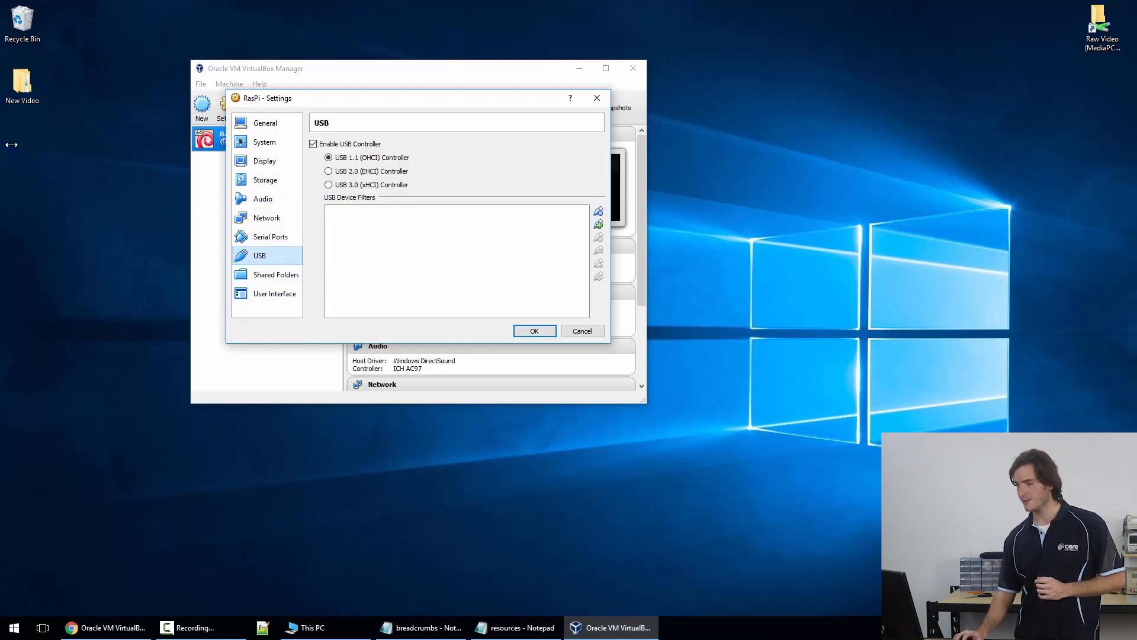
click(275, 293)
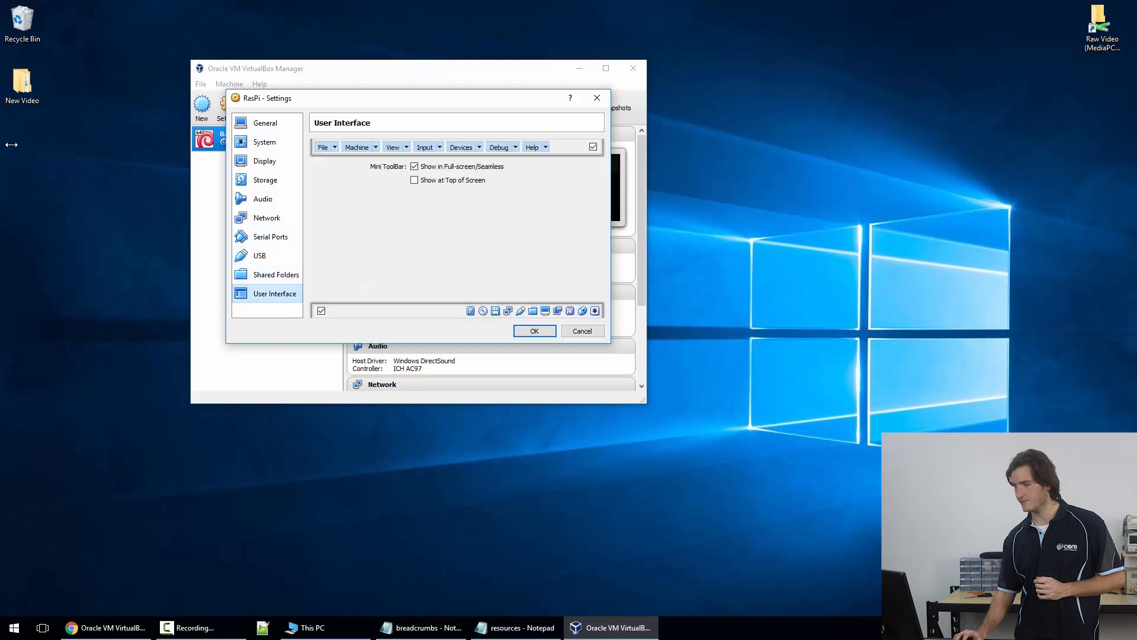
click(259, 256)
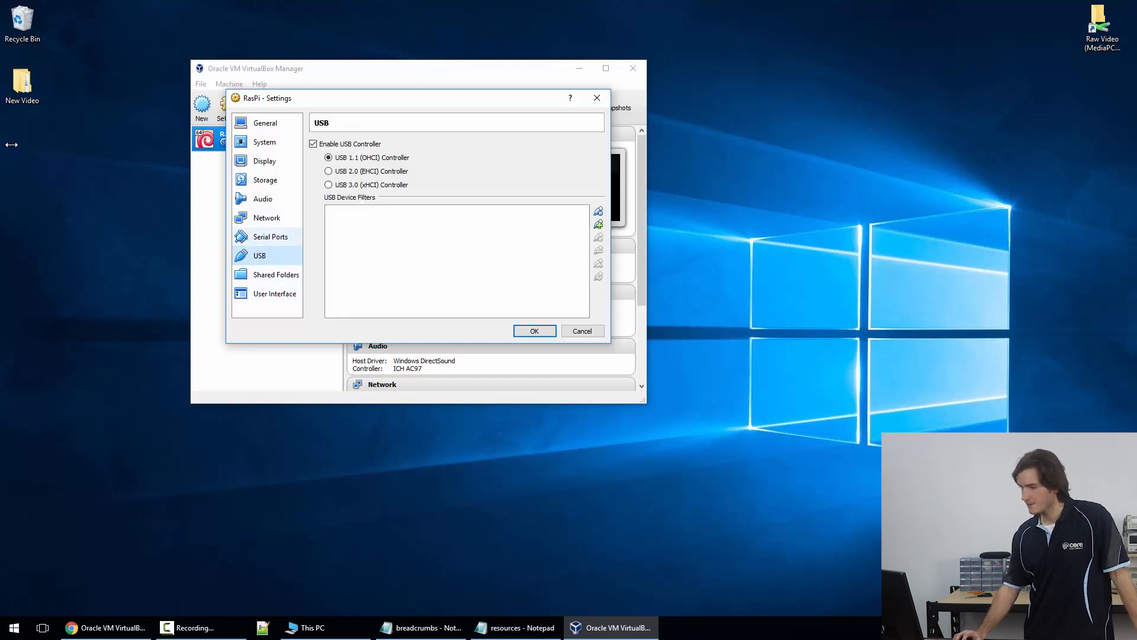
click(263, 199)
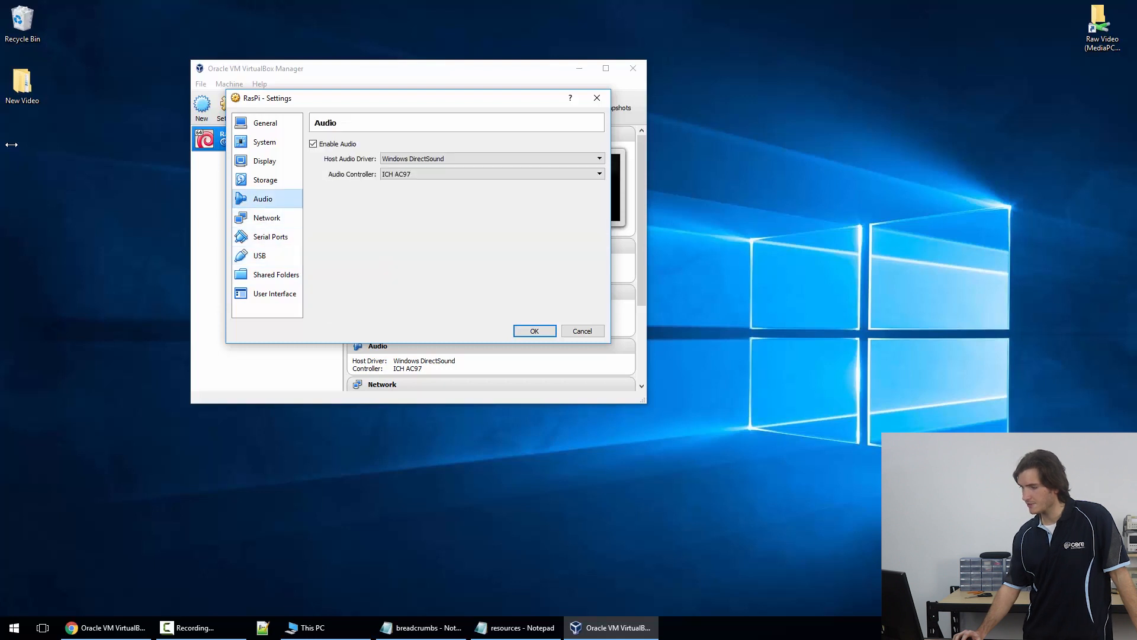
click(264, 161)
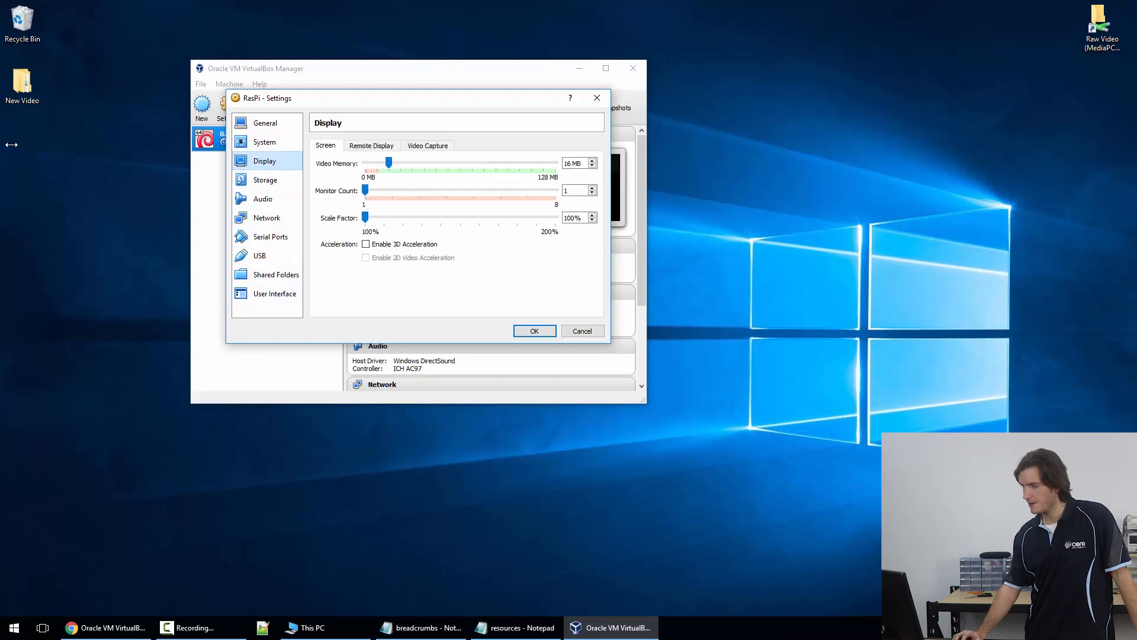
click(264, 142)
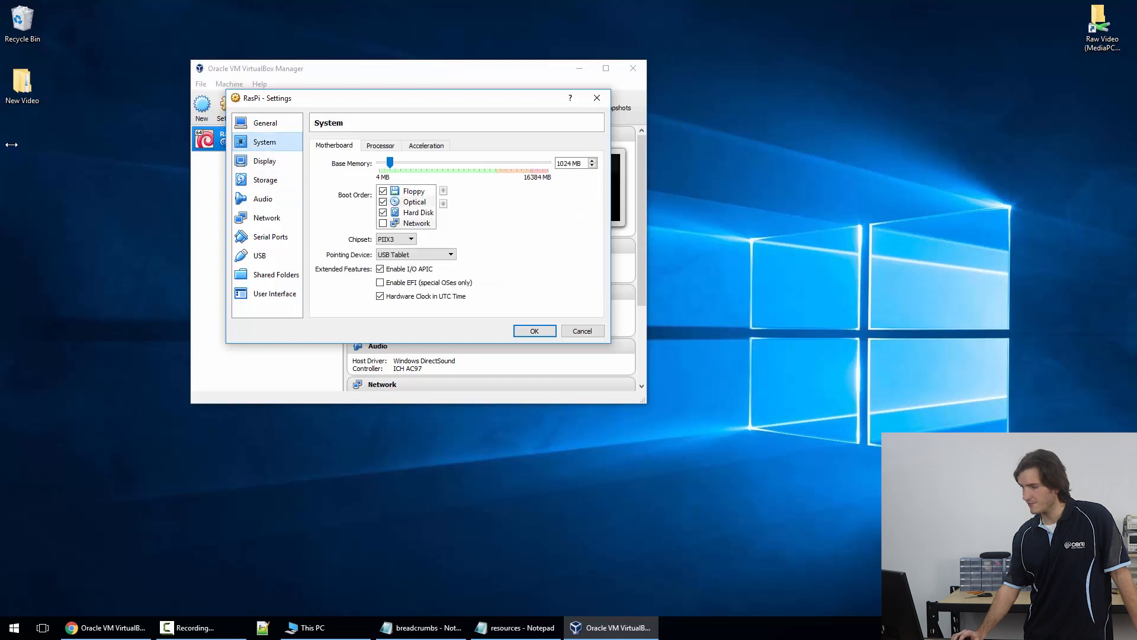
click(380, 145)
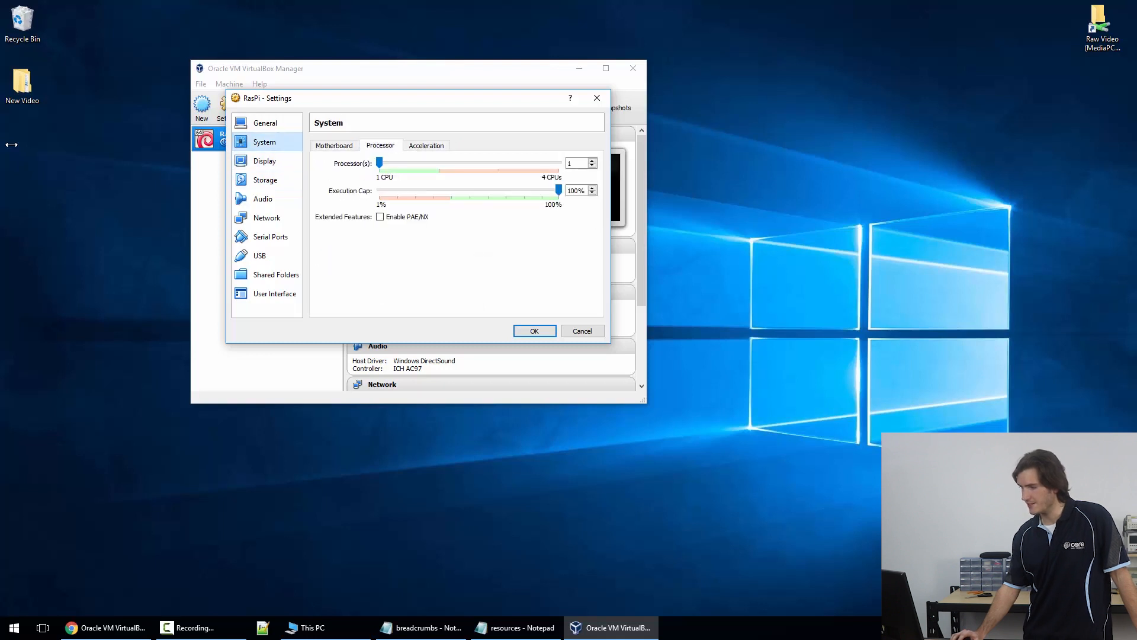
click(274, 293)
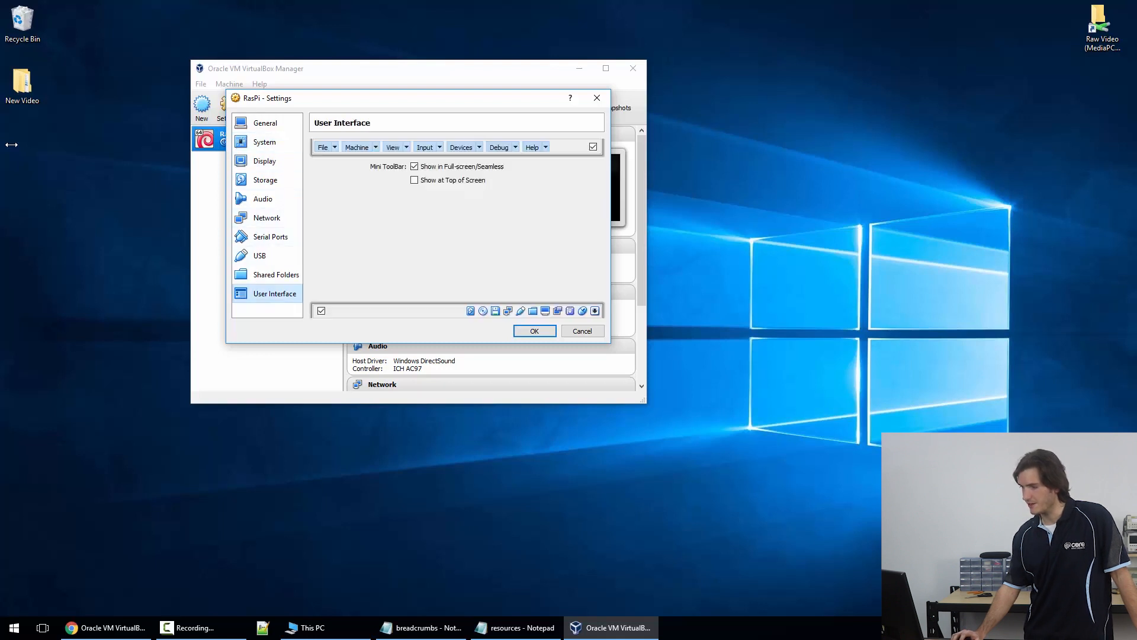
click(275, 274)
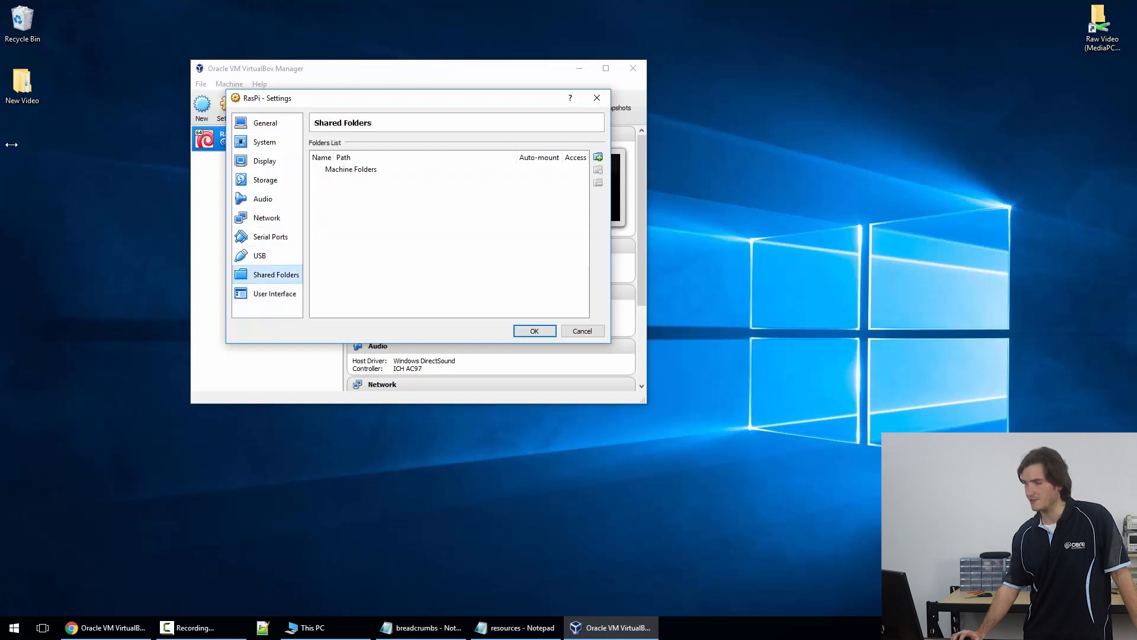
click(259, 256)
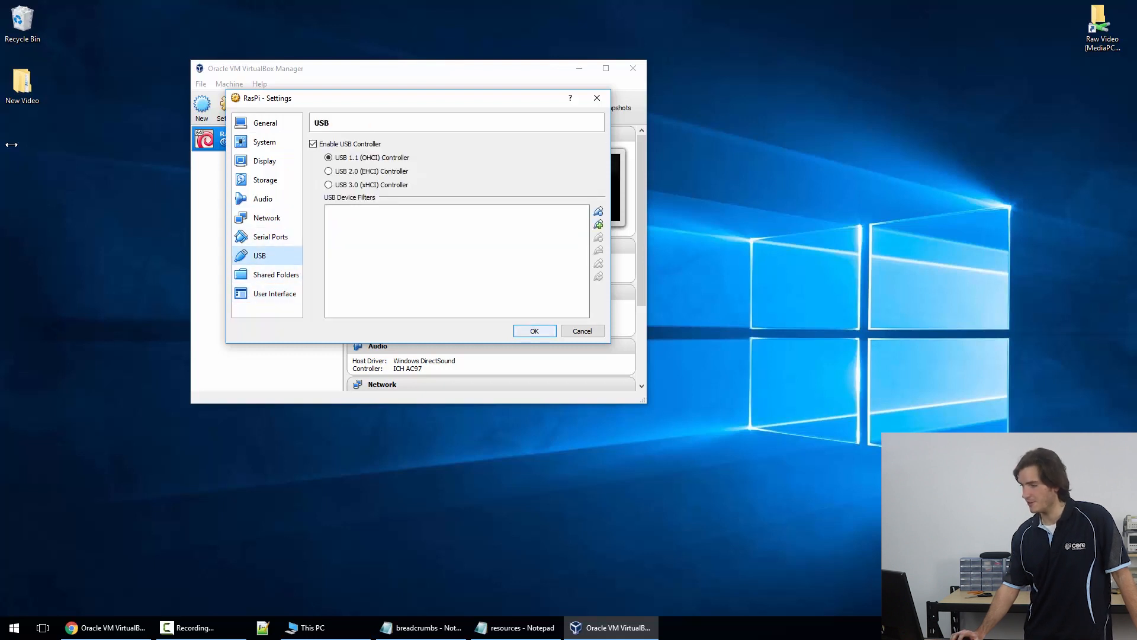
click(535, 330)
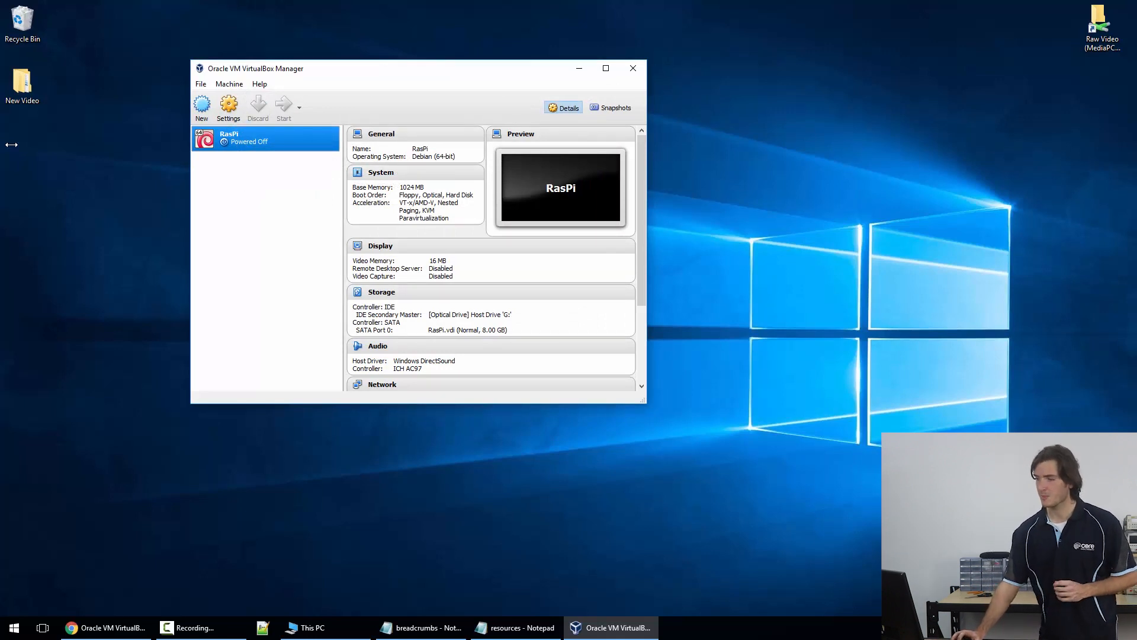
- Boot RasPi into the Debian installer, dismiss info banners and accept the British English keymap
click(283, 107)
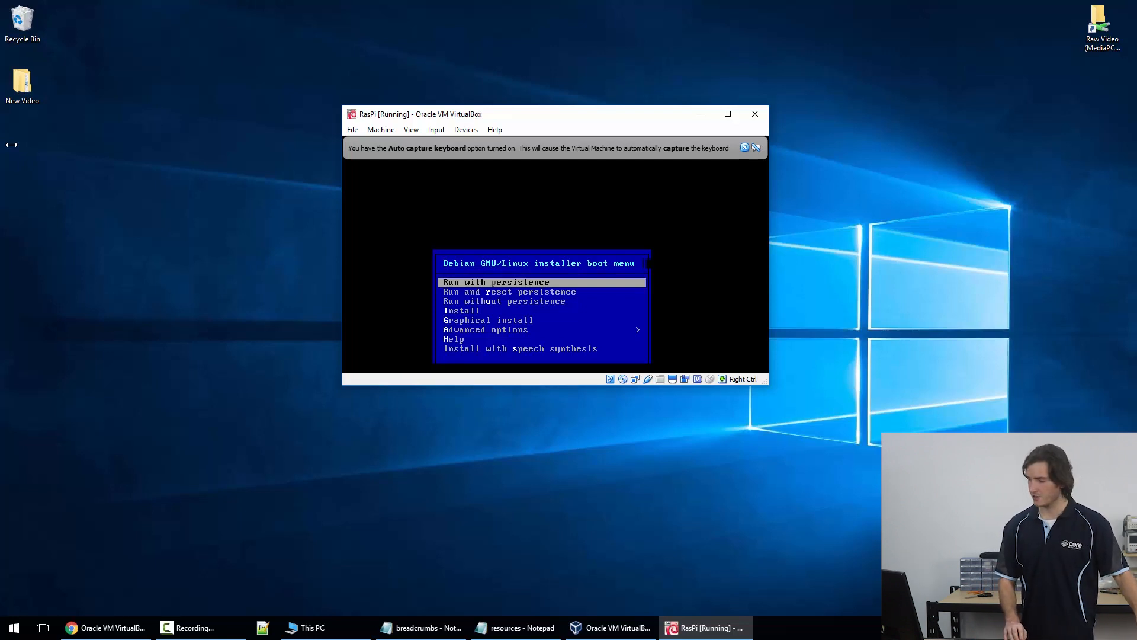
key(down)
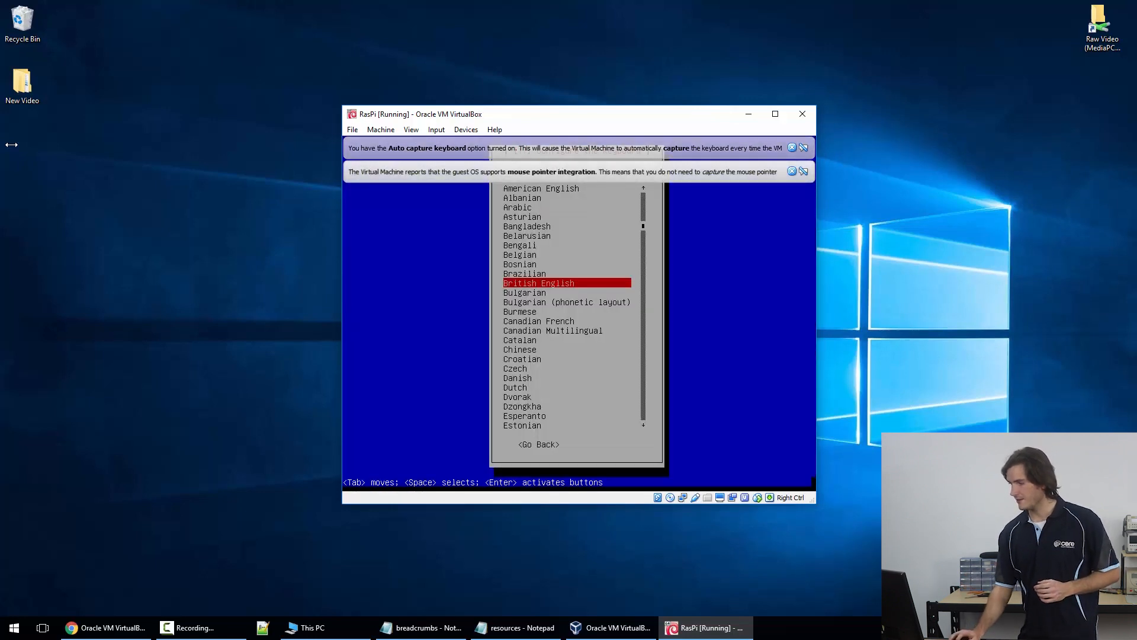
click(803, 171)
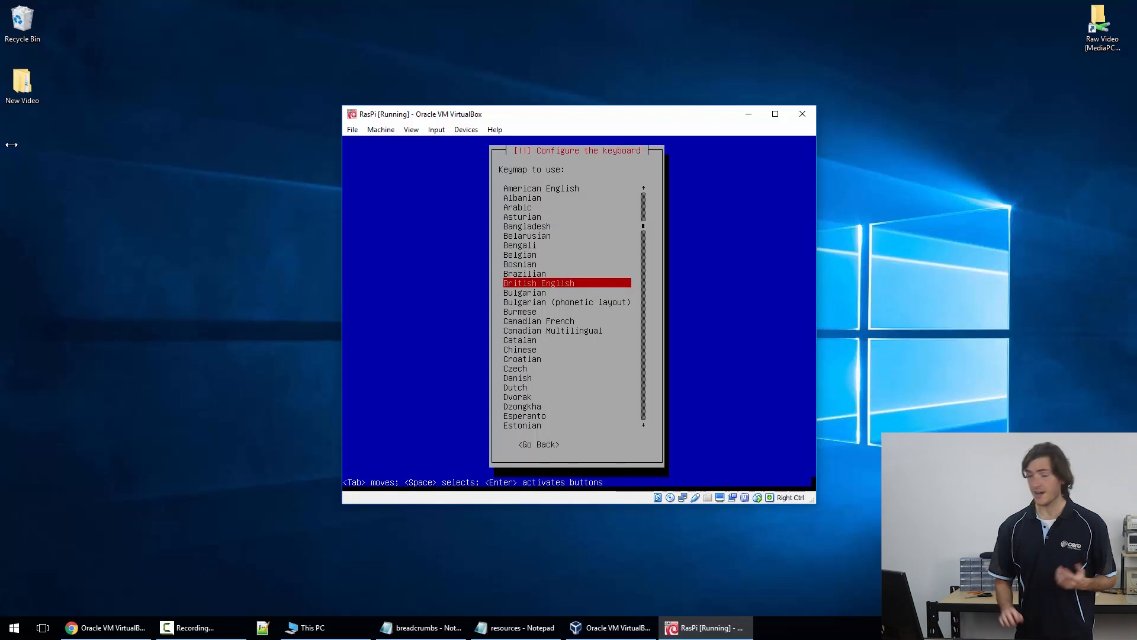
key(Up)
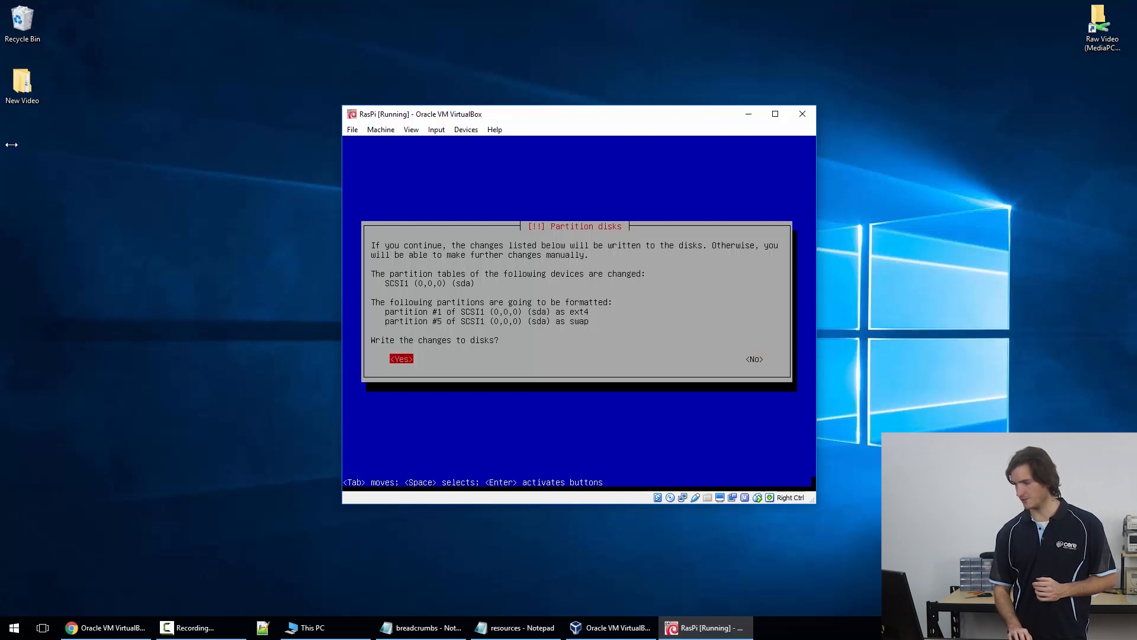
- Answer Yes to 'Write the changes to disks?' in the installer
click(401, 358)
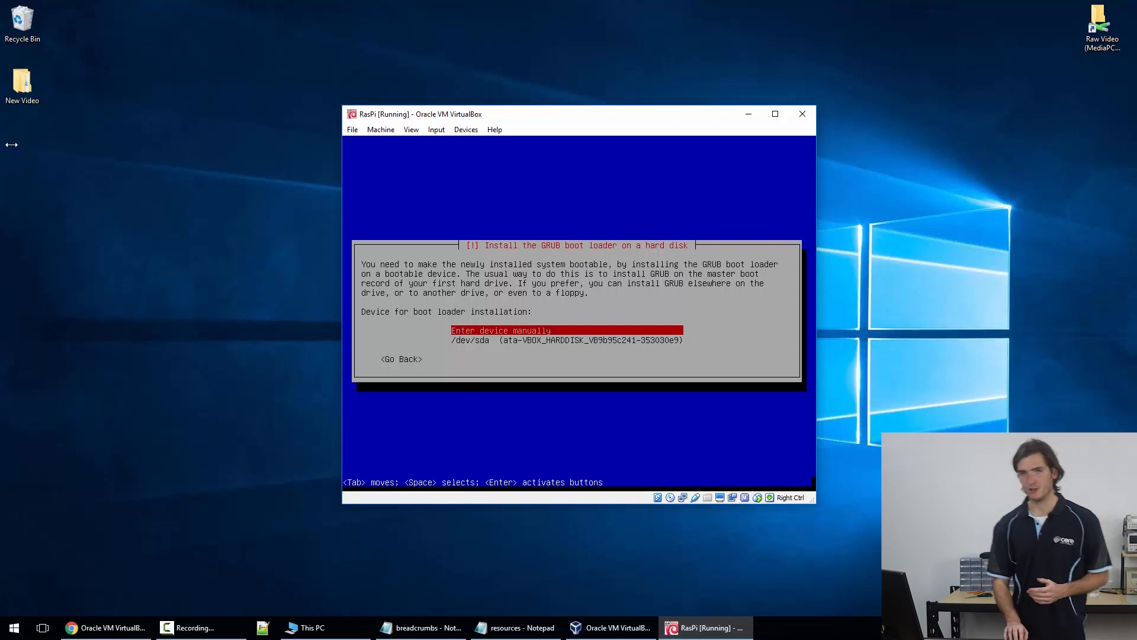
- Install GRUB on /dev/sda and continue past Installation complete to reboot
key(Down)
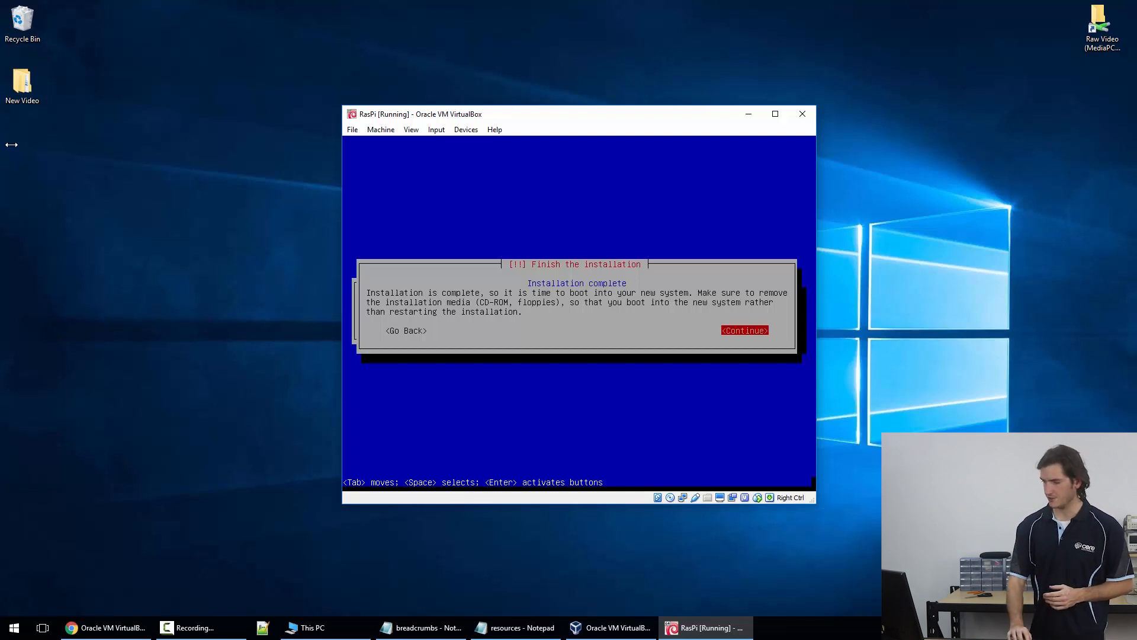
click(744, 330)
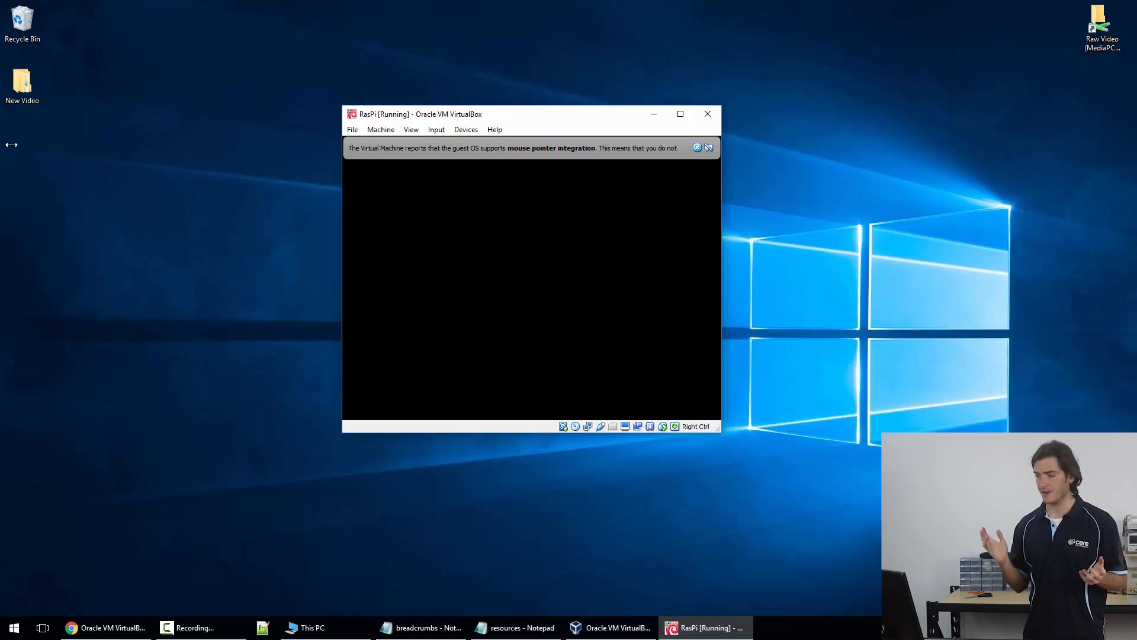
mouse_move(366, 161)
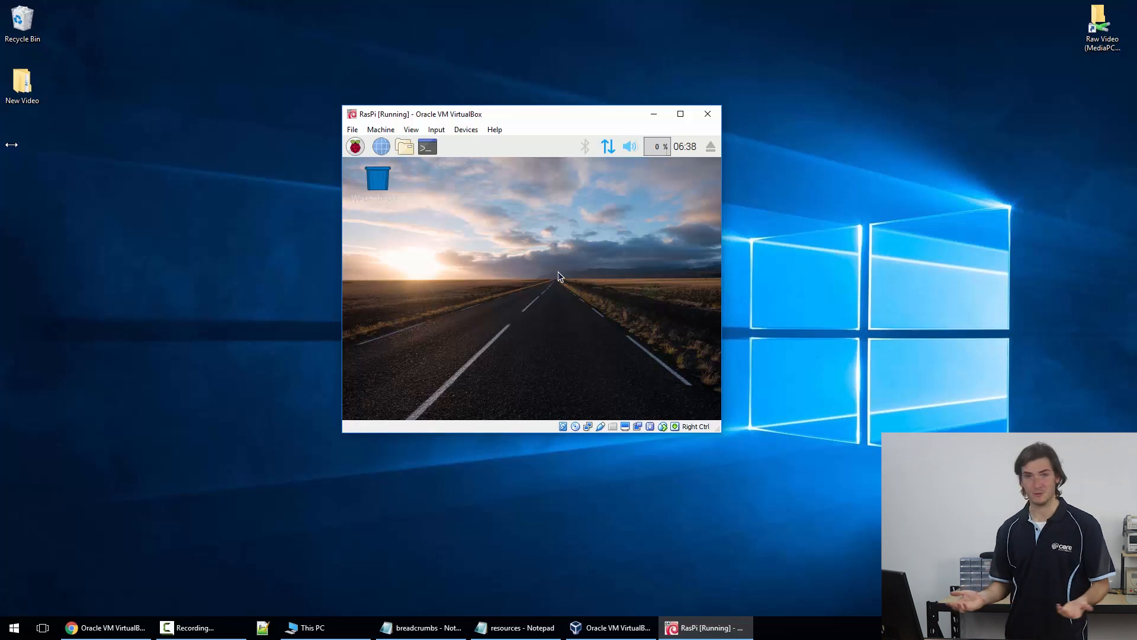
mouse_move(490, 265)
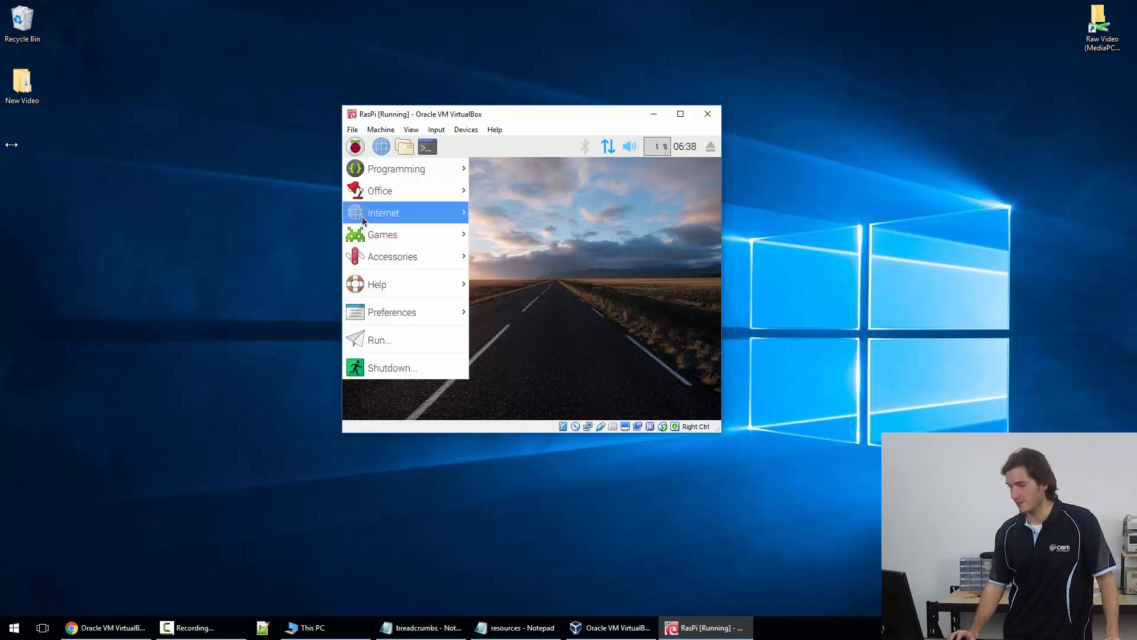
mouse_move(396, 168)
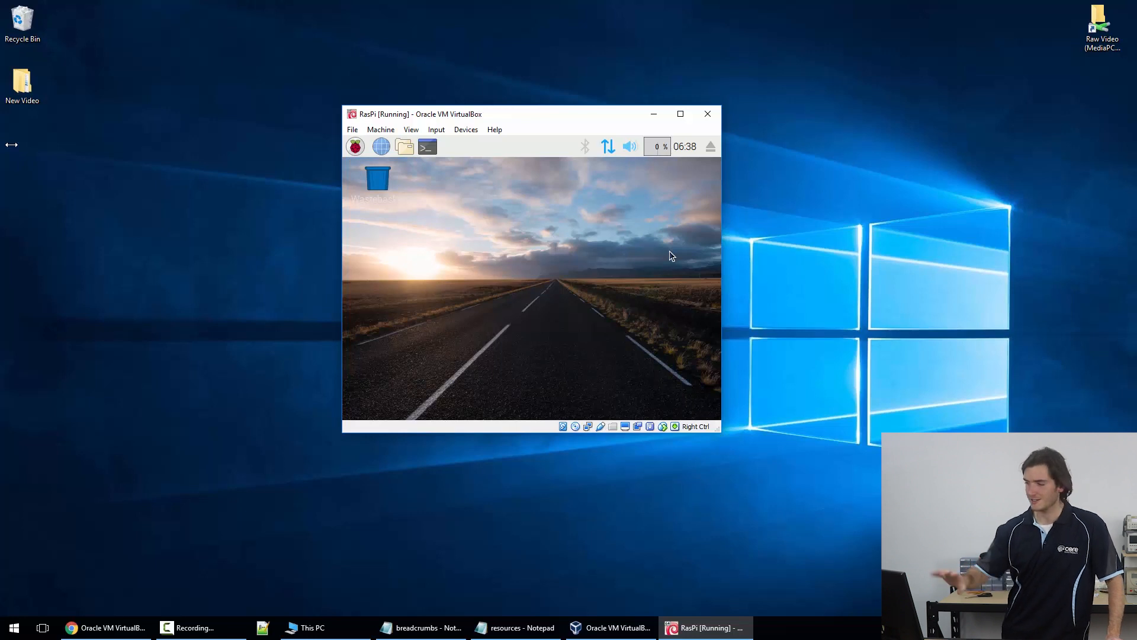
mouse_move(350, 339)
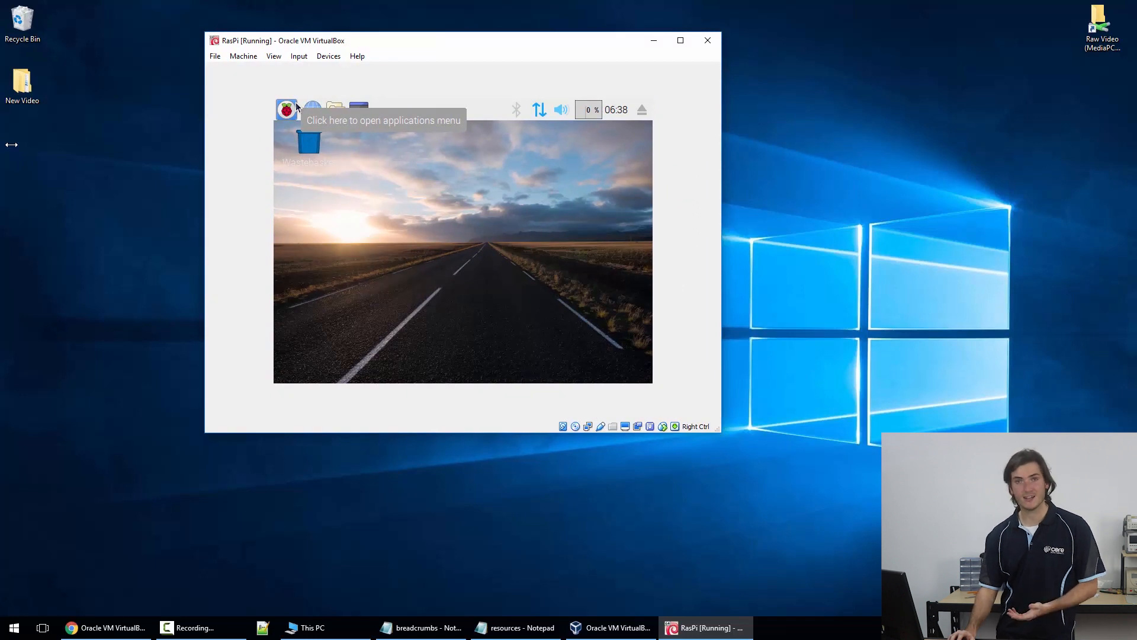
mouse_move(362, 210)
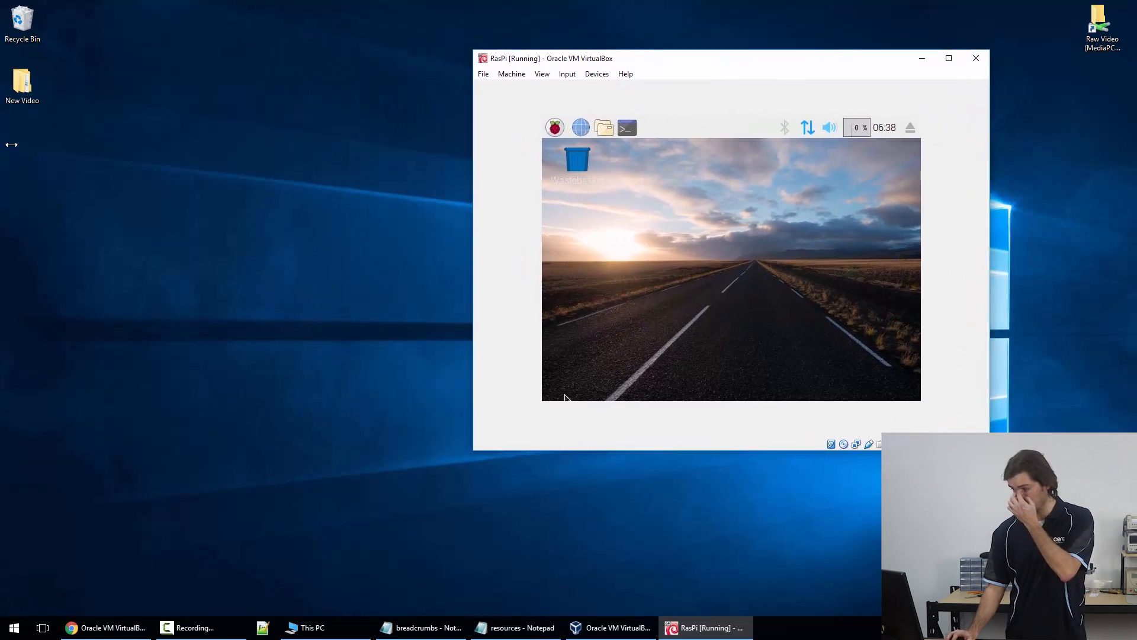
- Open a guest terminal and run sudo apt-get update
click(626, 128)
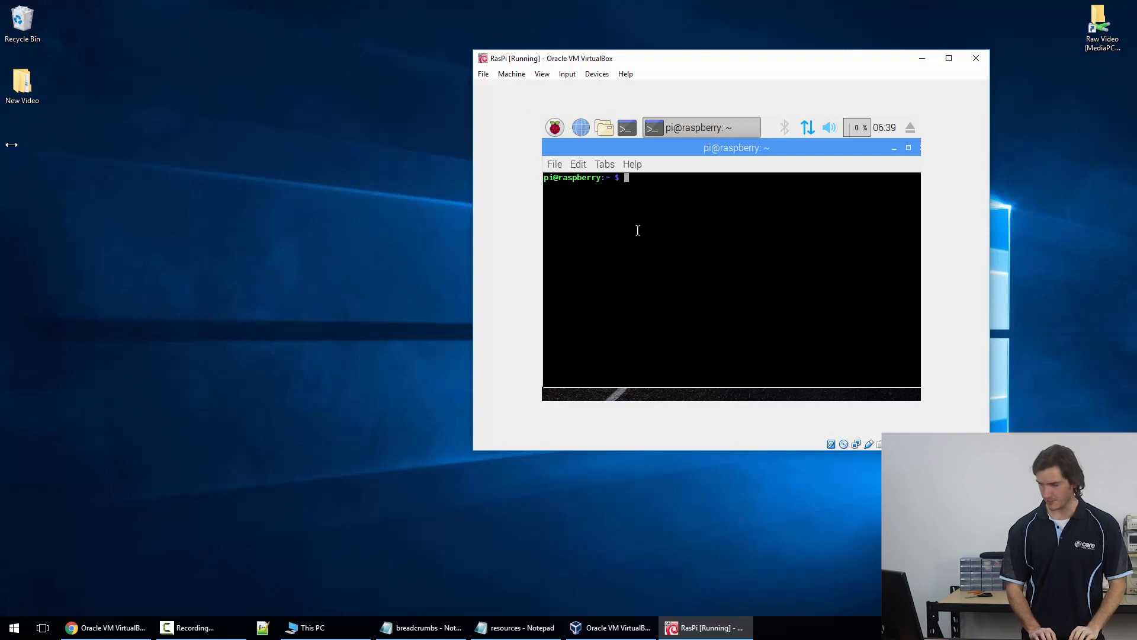
text(sudo apt-get update)
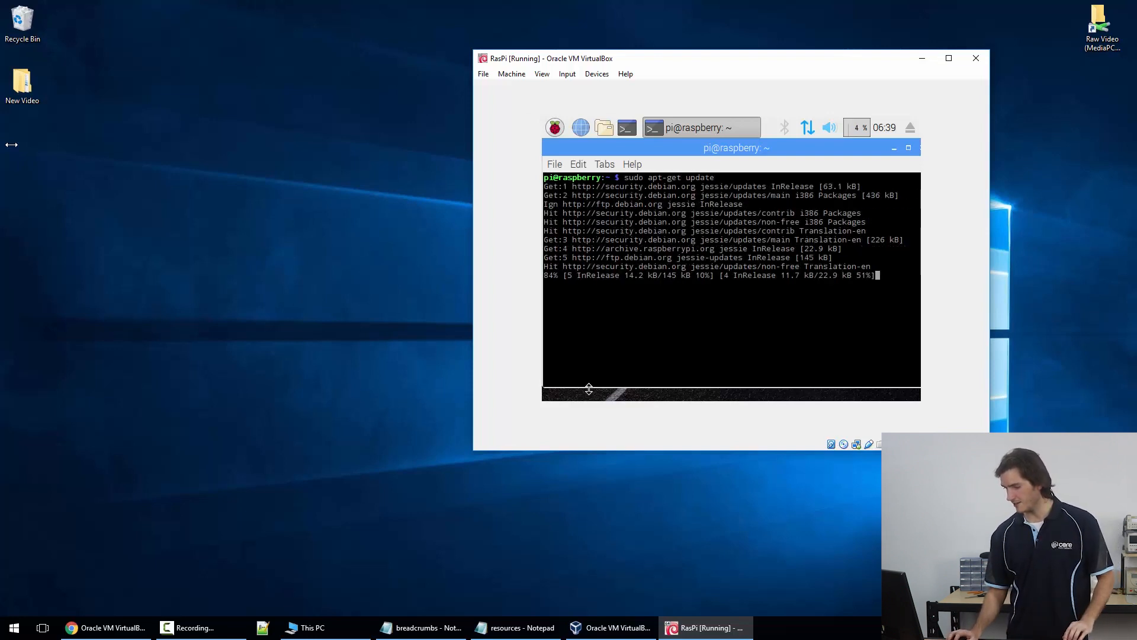
click(514, 627)
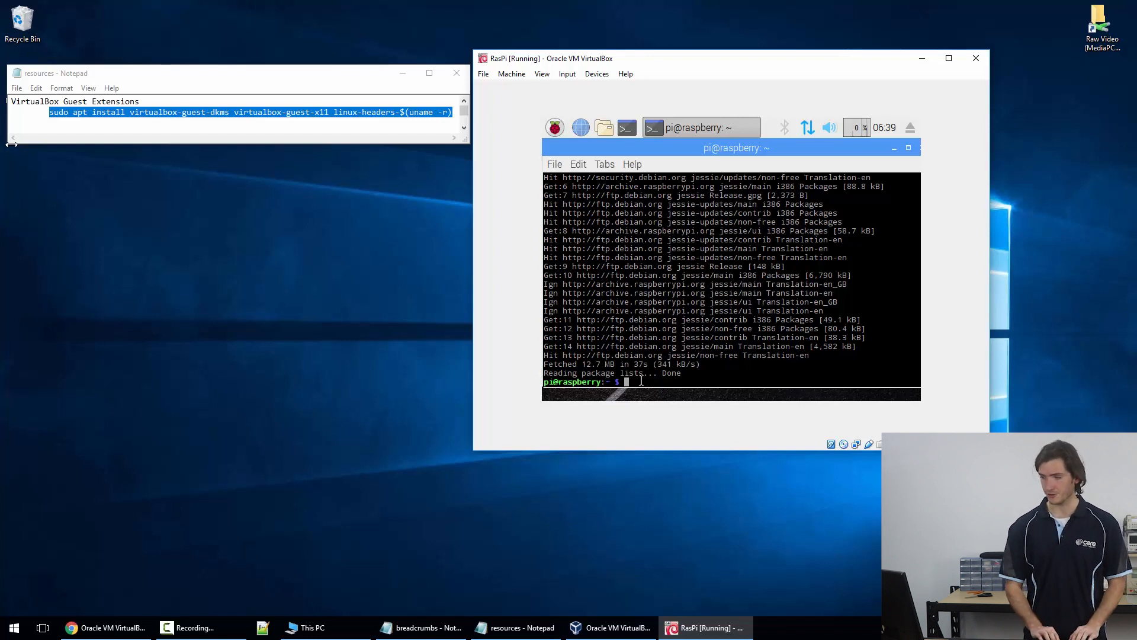
- Apt-get install virtualbox-guest-dkms, virtualbox-guest-x11 and linux-headers in the guest, answering y
text(sudo a)
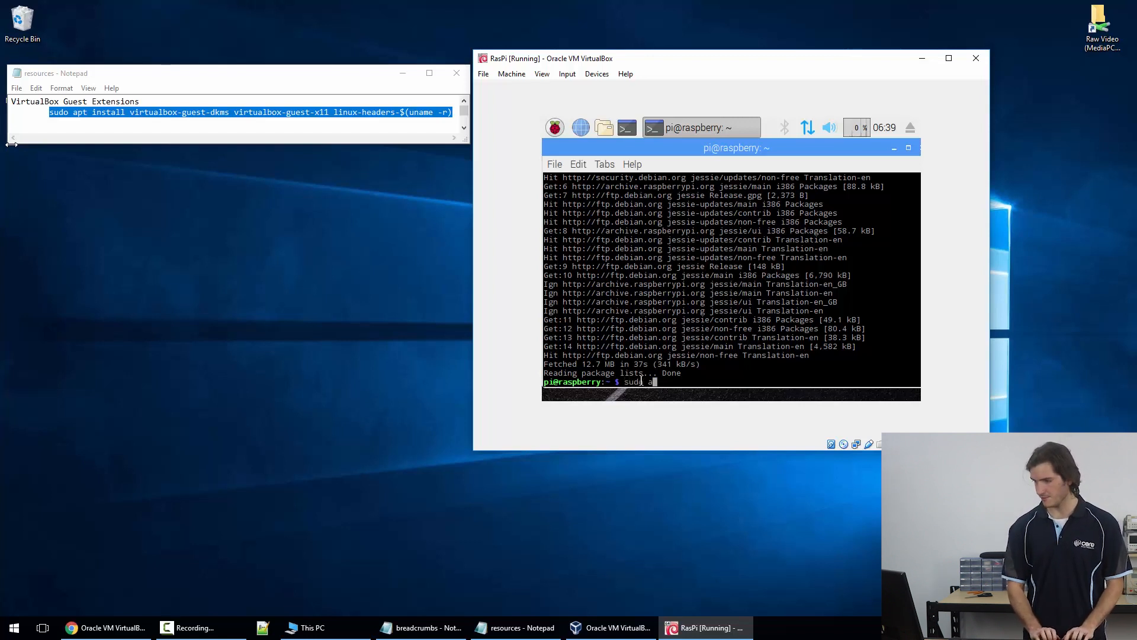
text(apt in)
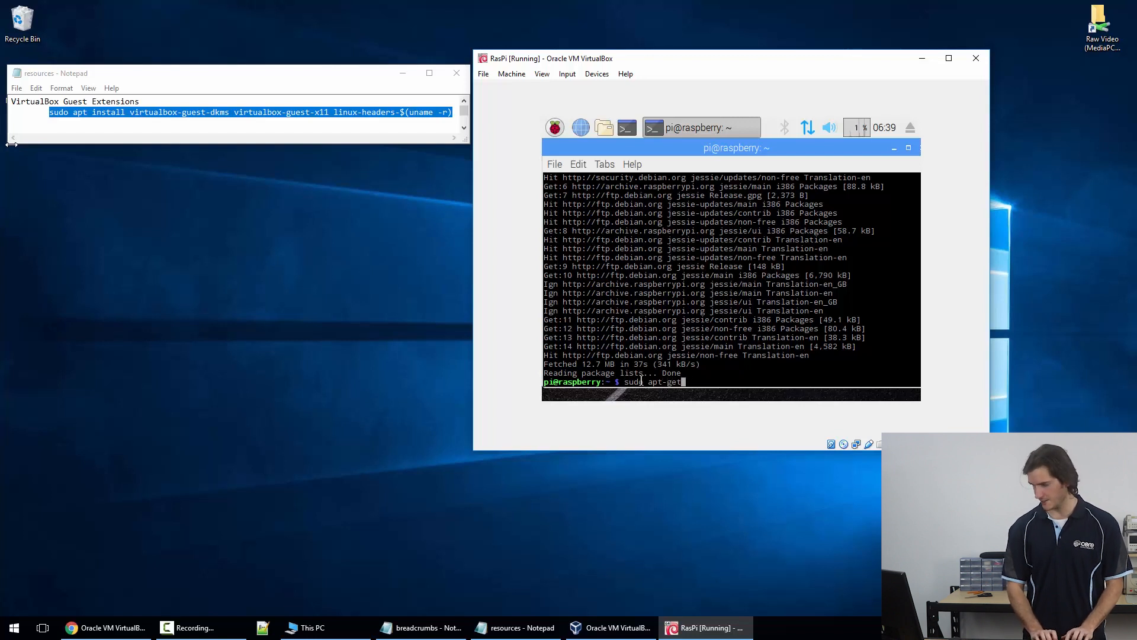
text(install)
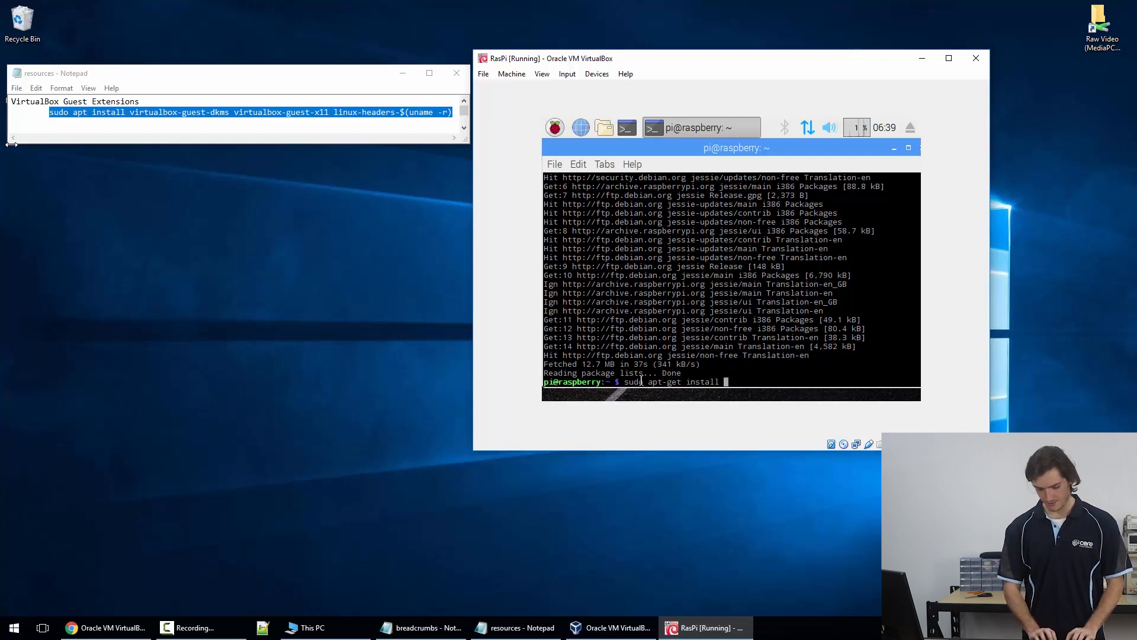
text(virtualbox-g)
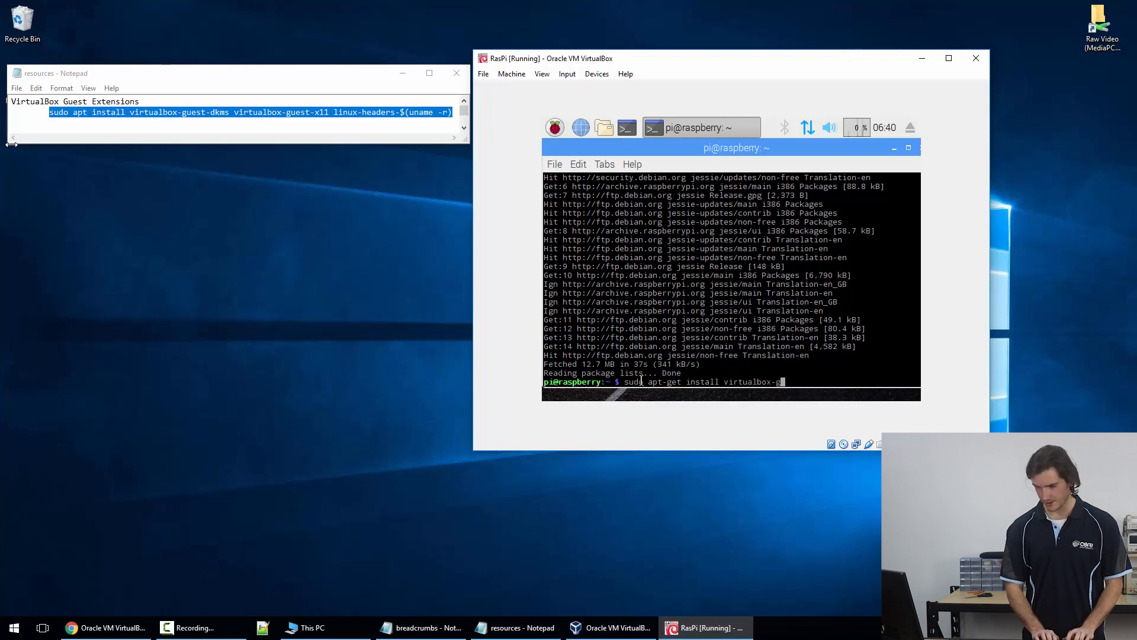
text(uest-dk)
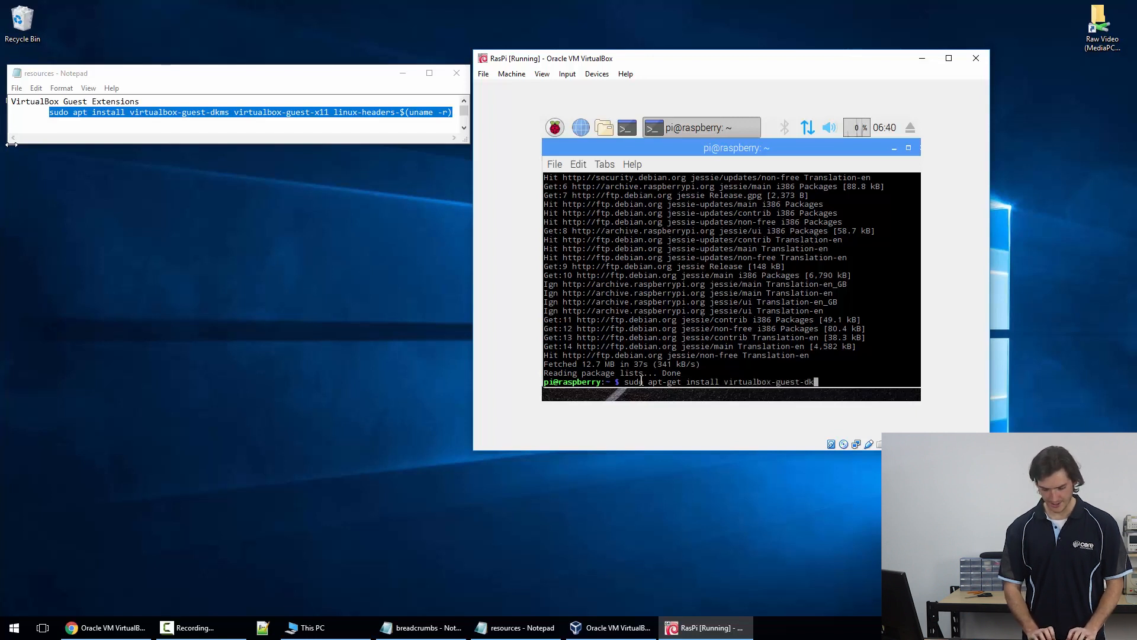
text(ms)
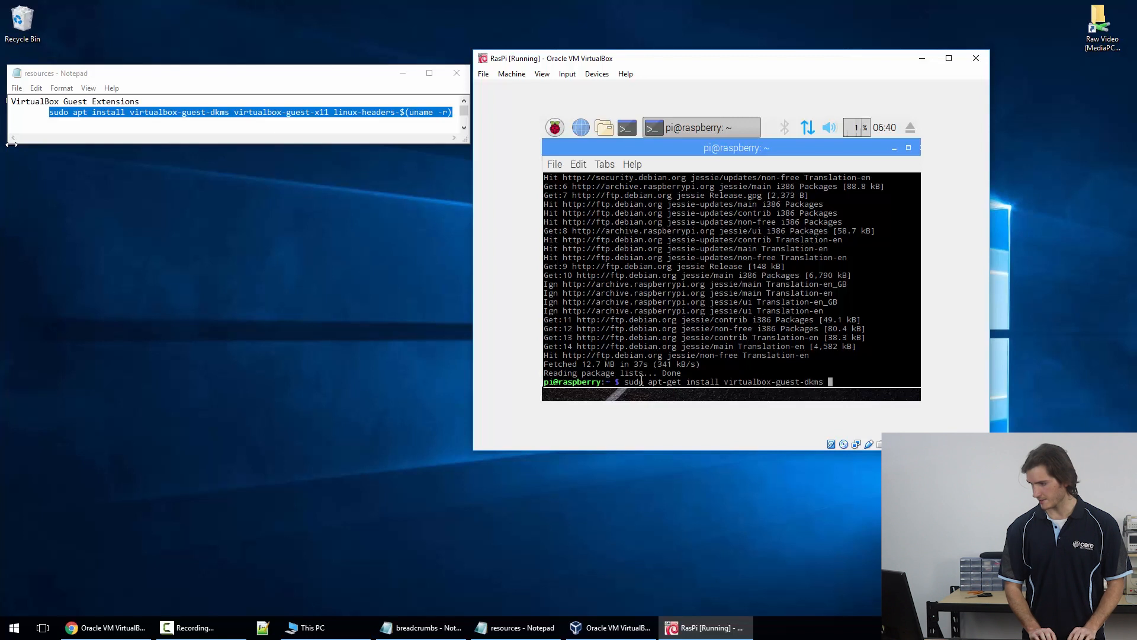
text(birtual-)
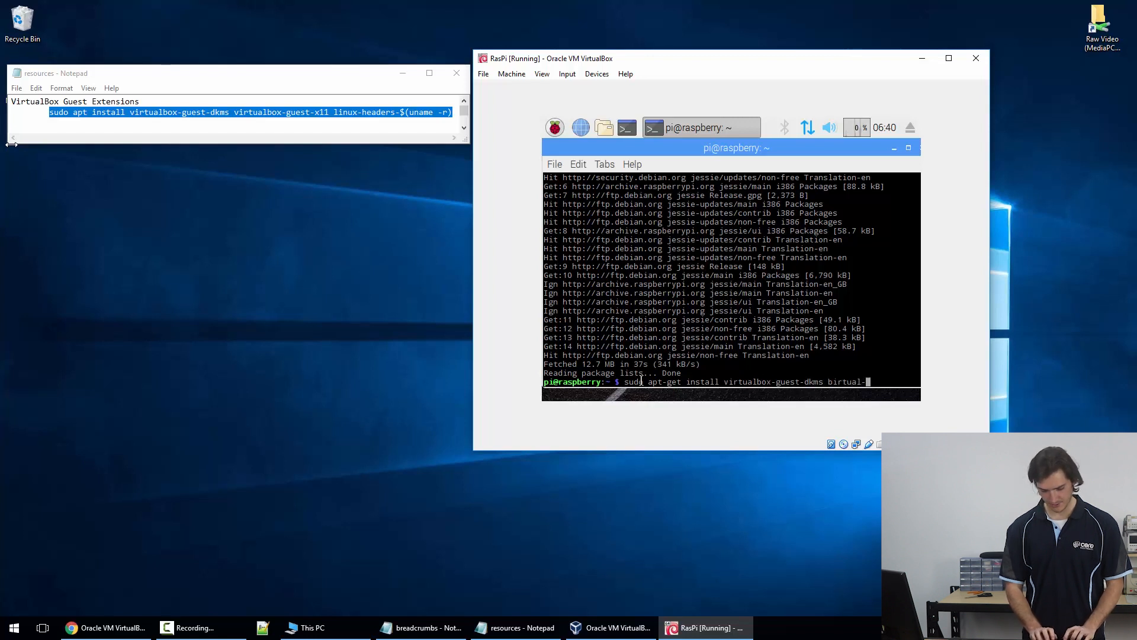
text(box-guest-x11)
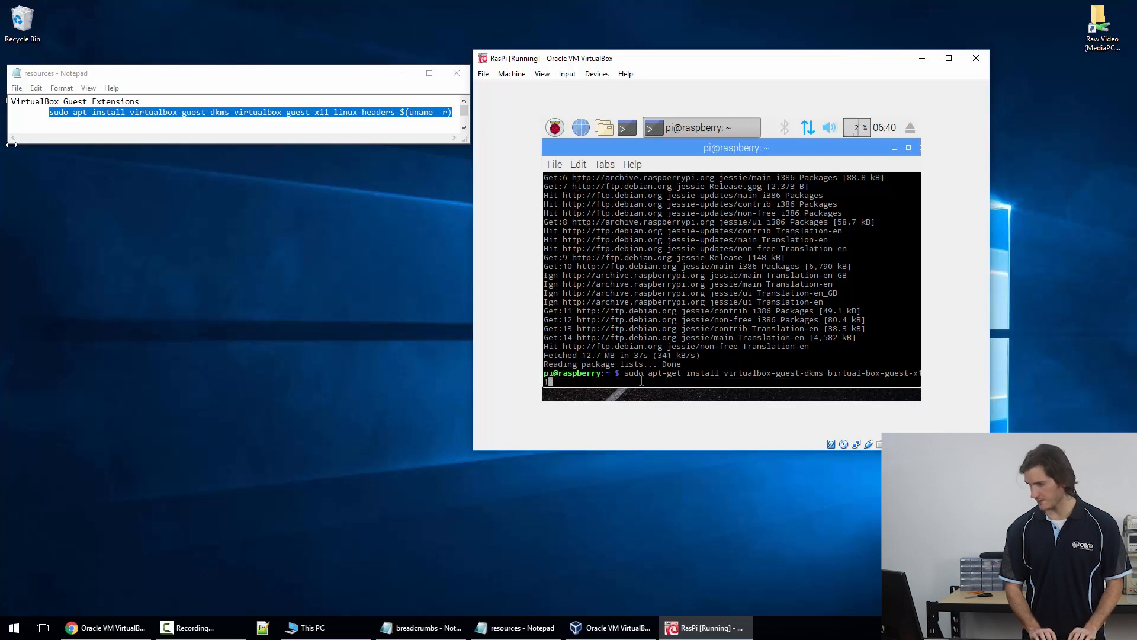
text(linux)
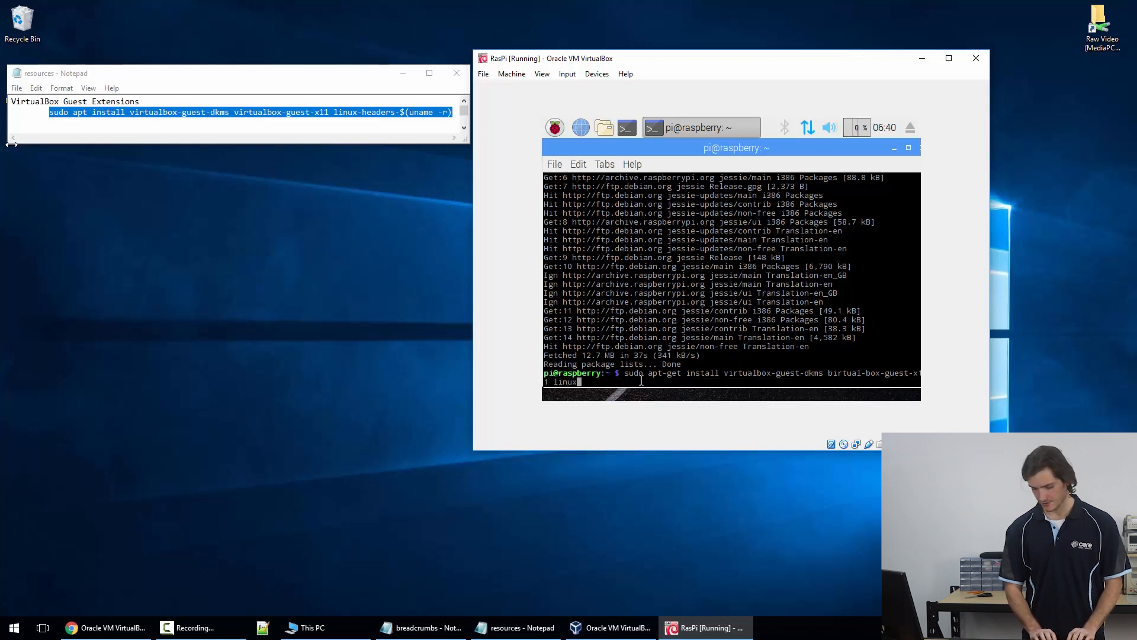
text(header)
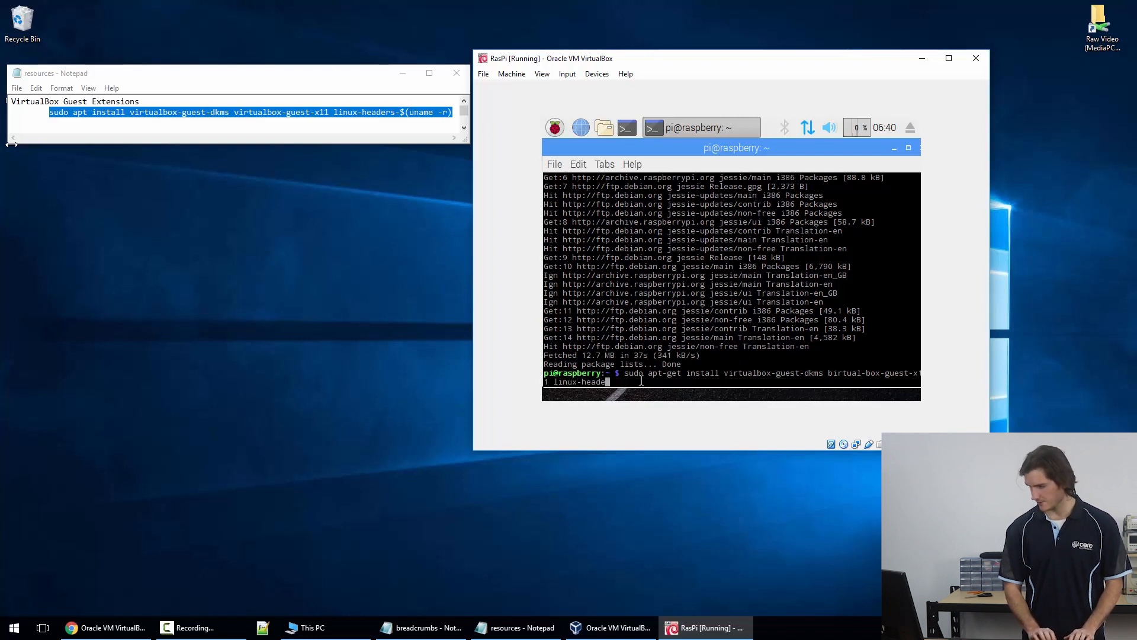
text(s)
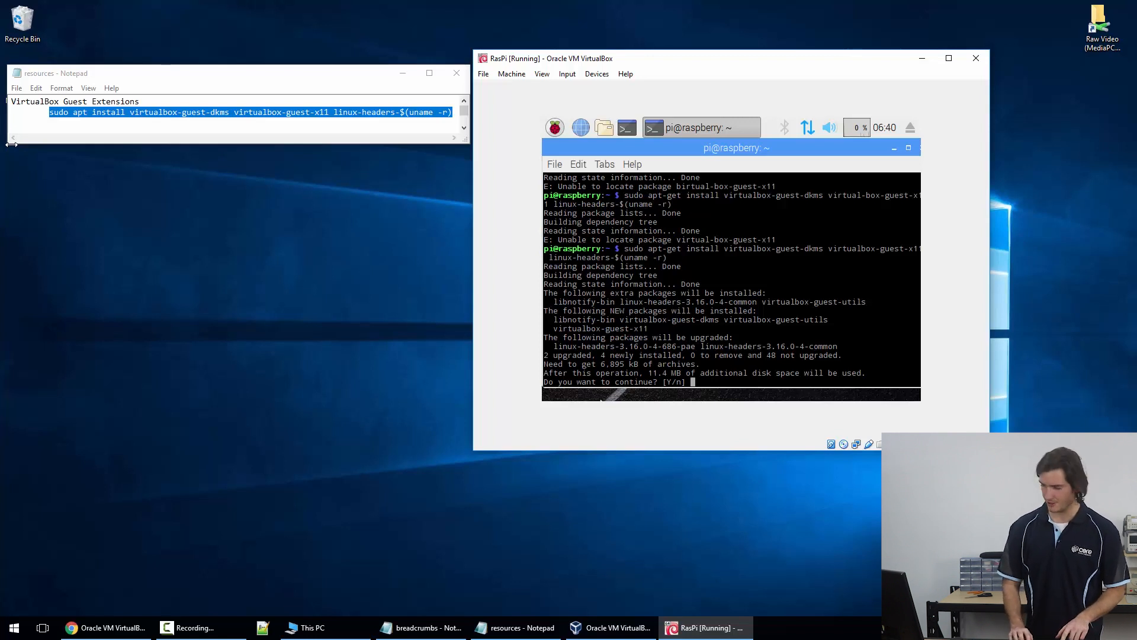
text(y)
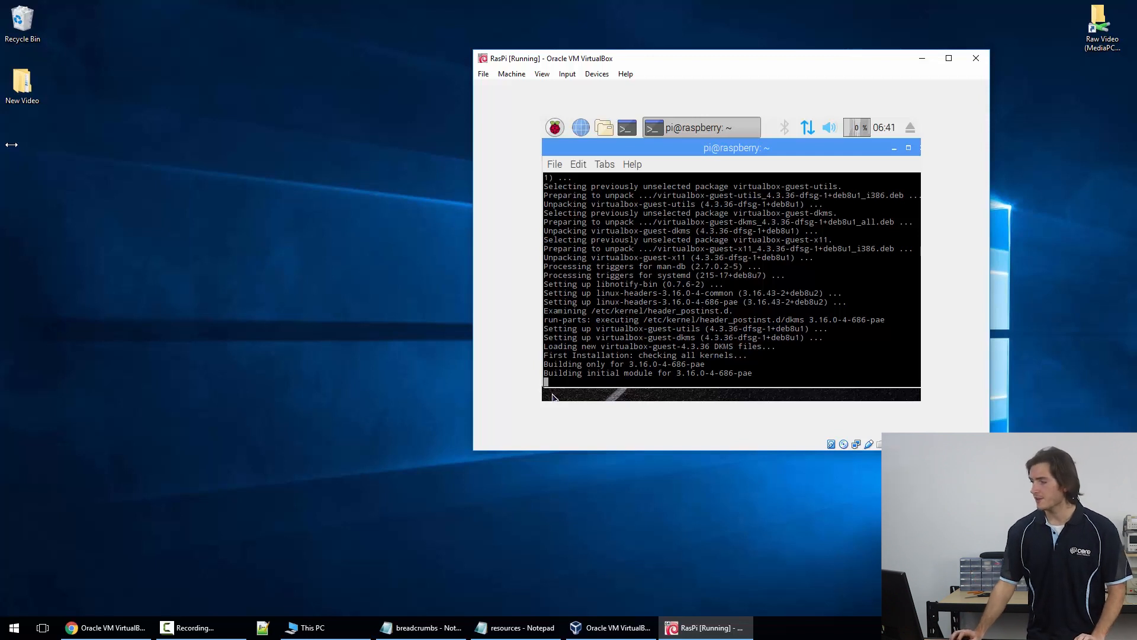
click(511, 74)
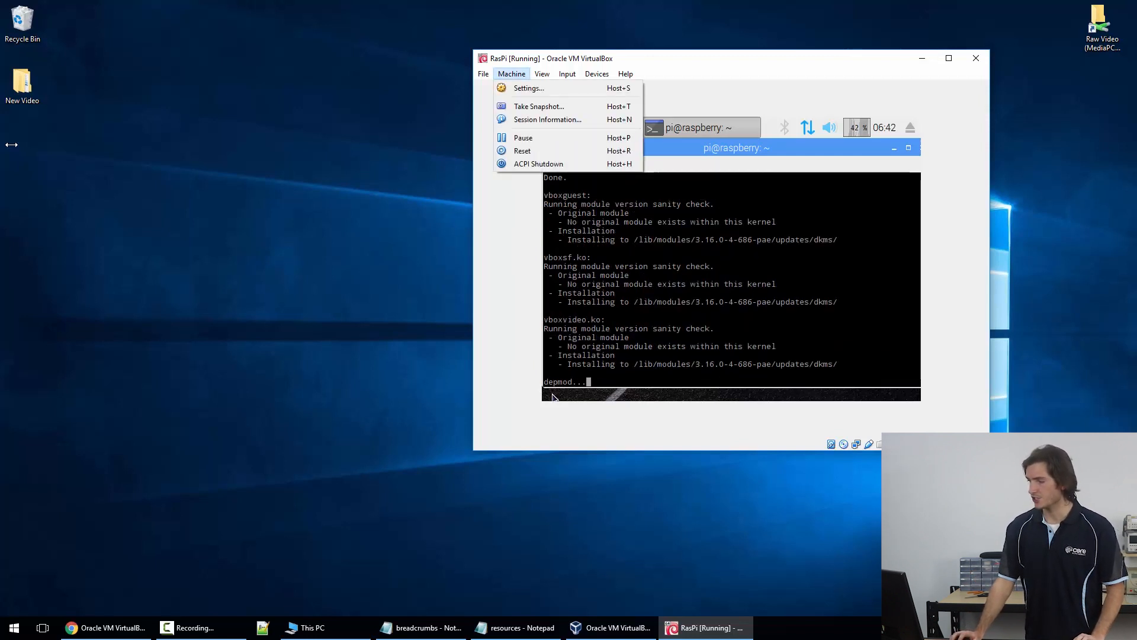
click(596, 73)
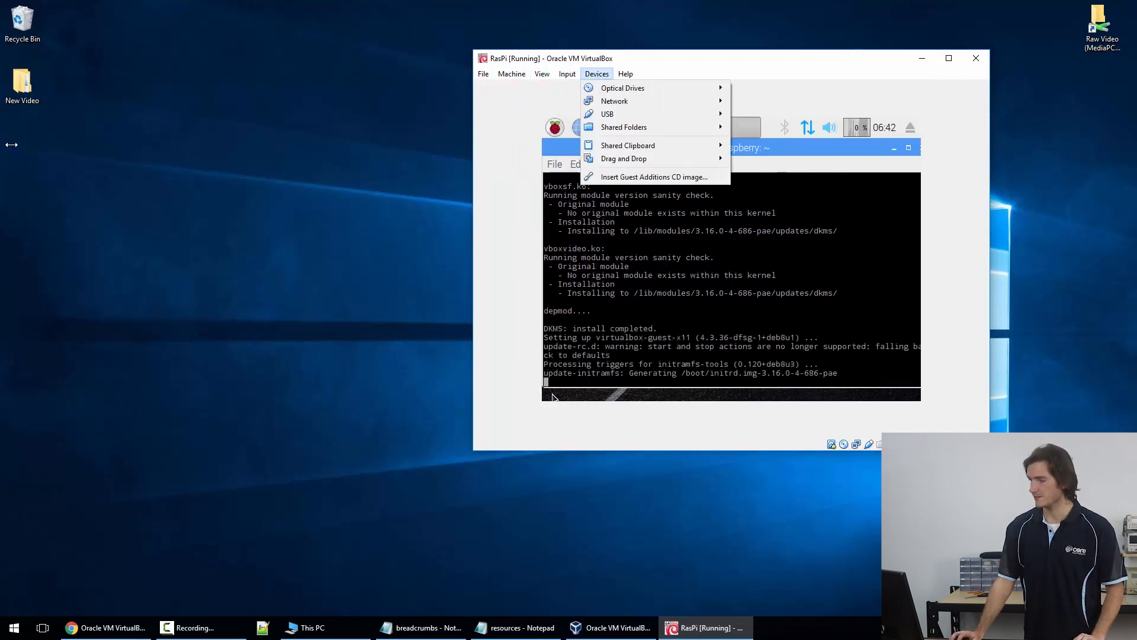
mouse_move(623, 158)
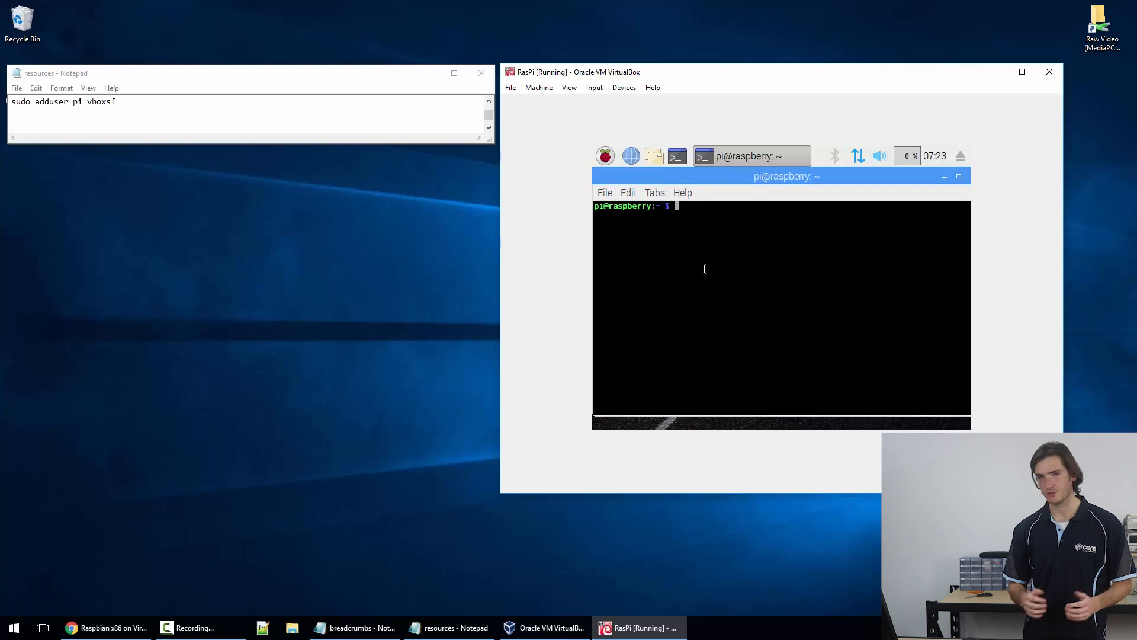
- Add user pi to the vboxsf group and close the resources notes, saving them
text(s)
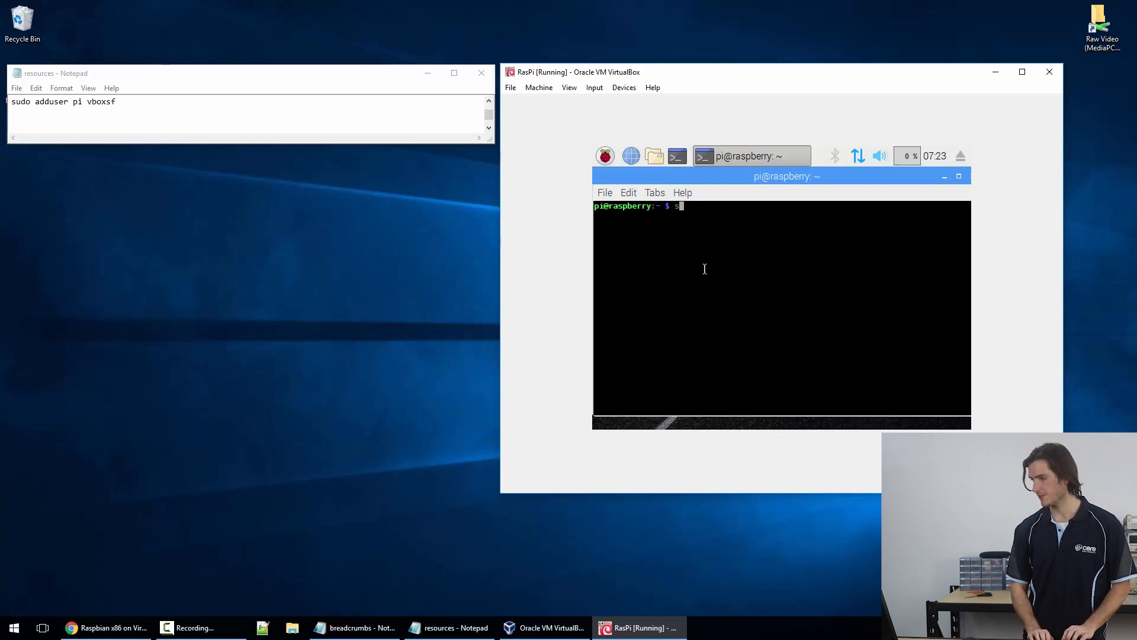
text(sudo adduser pi vboxsf)
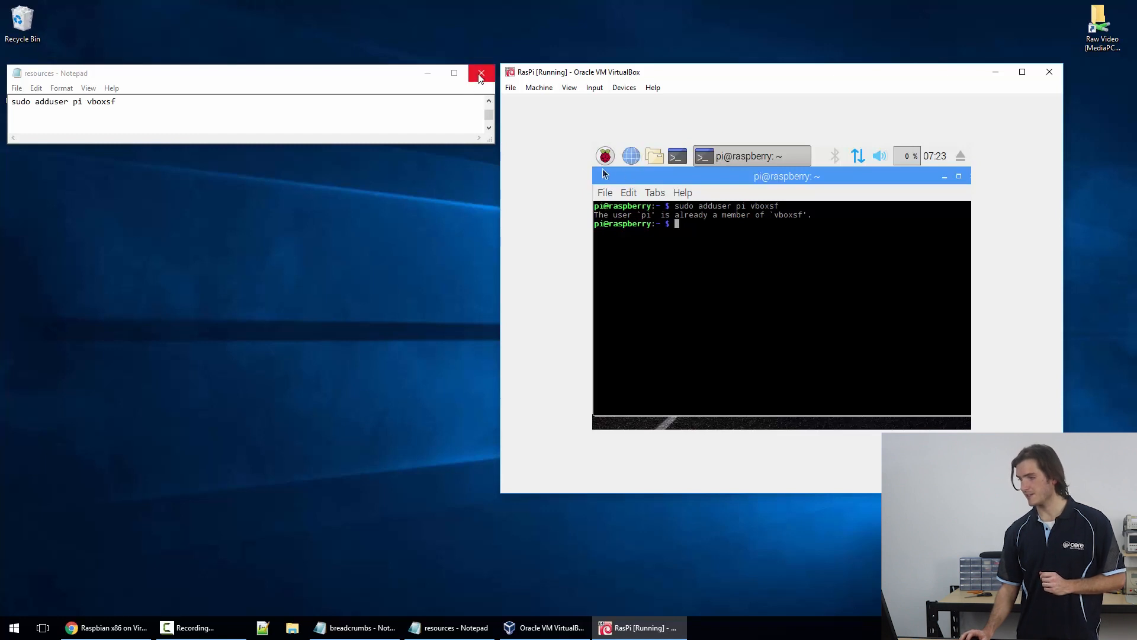
click(479, 74)
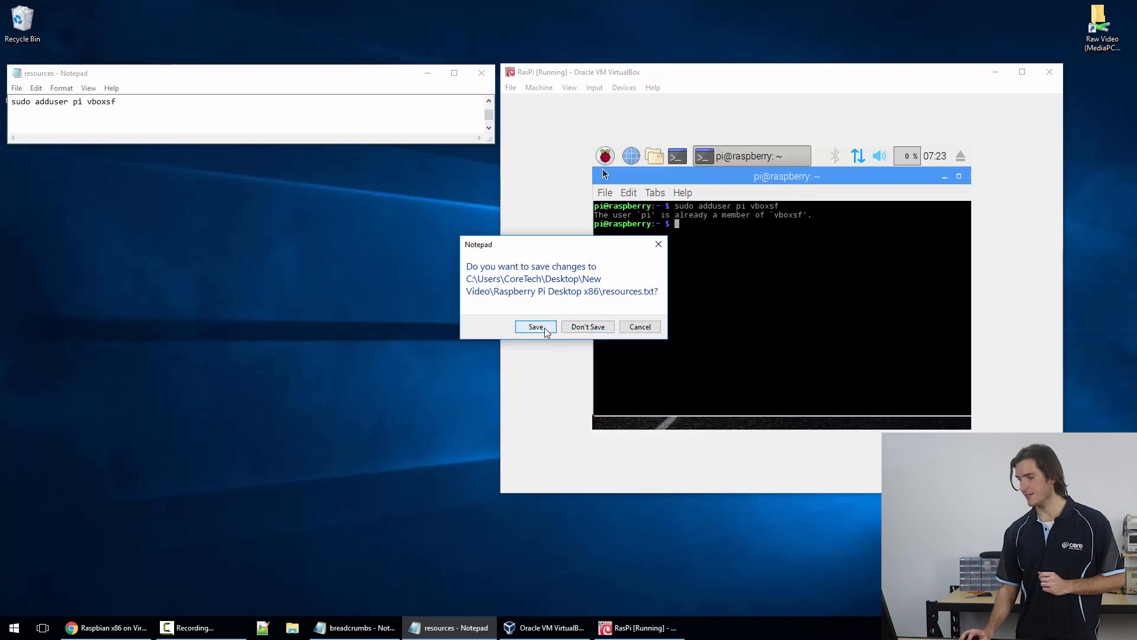
click(535, 326)
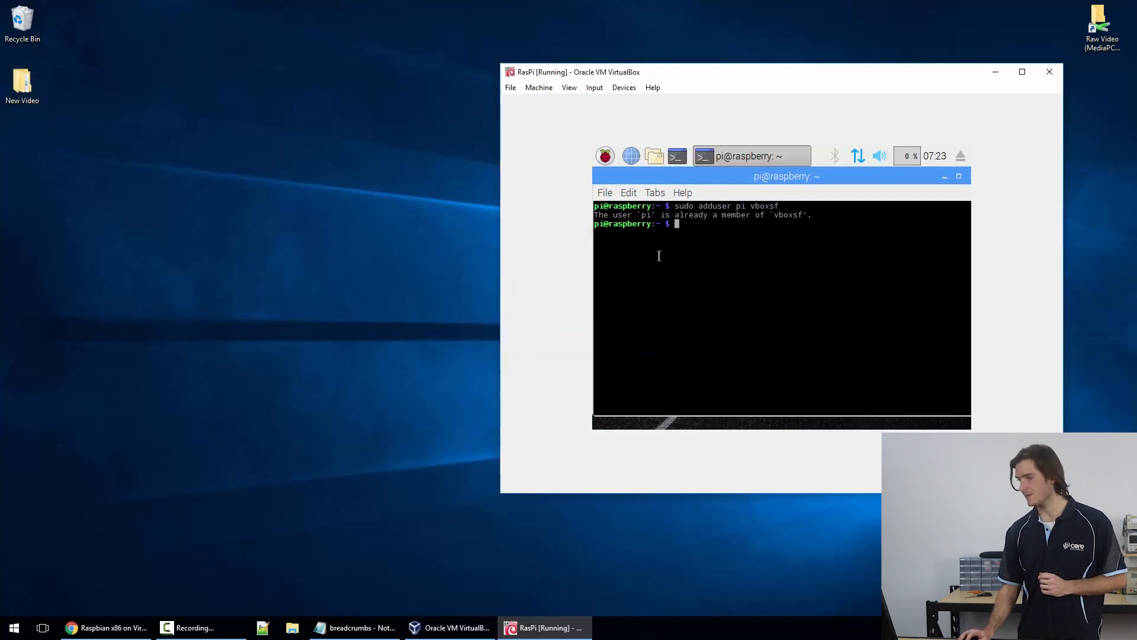
text(sudo)
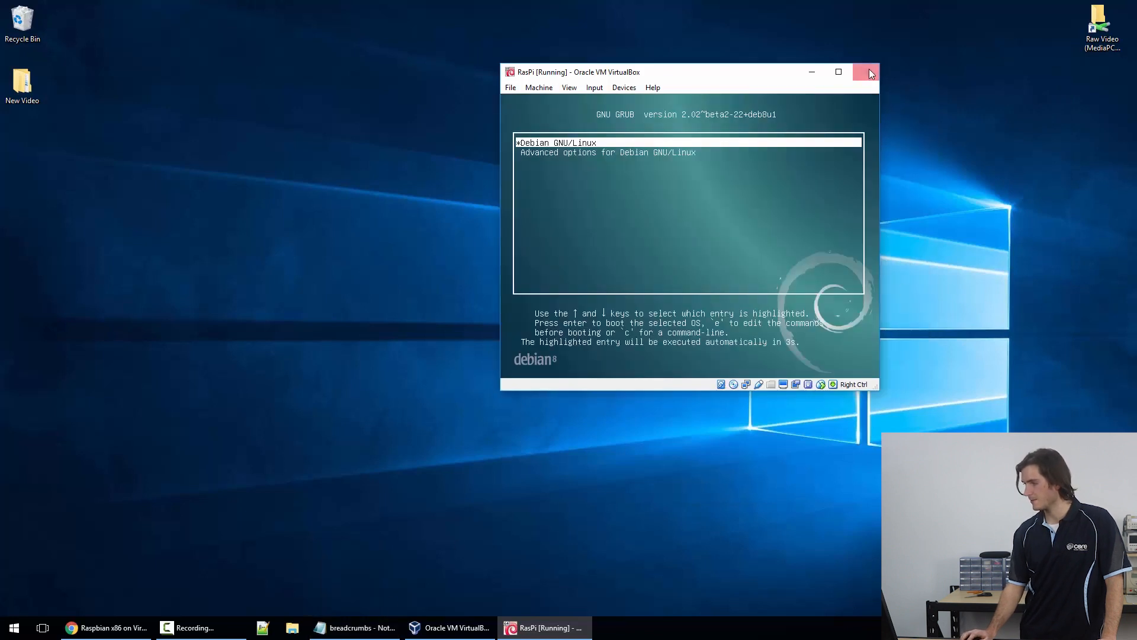
- Close the running RasPi window with 'Power off the machine' and confirm
click(864, 71)
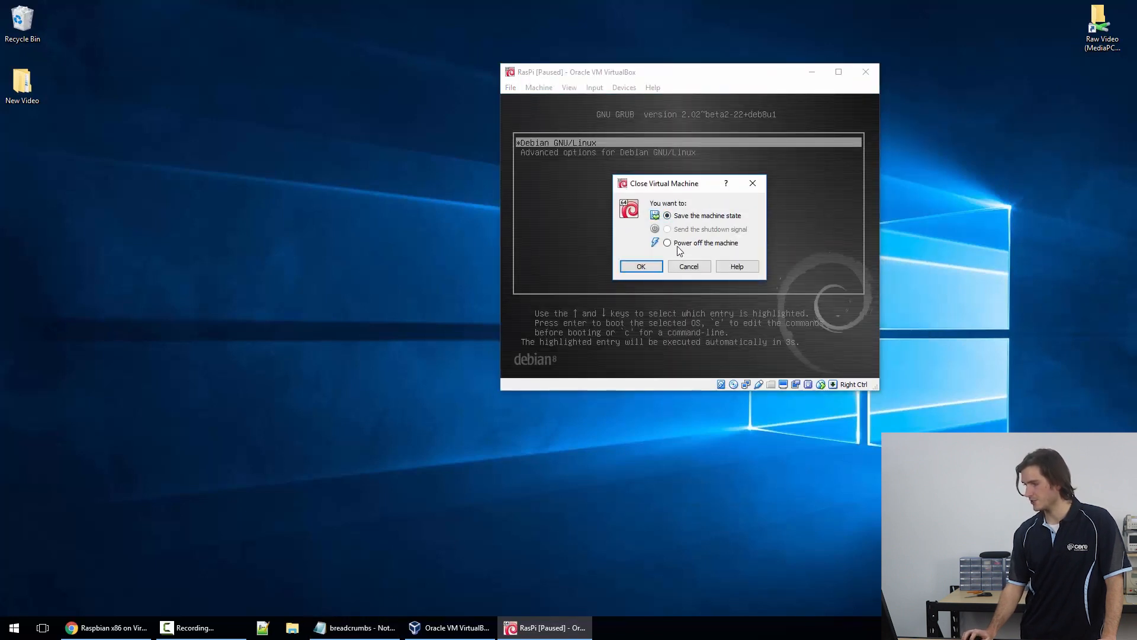
click(641, 266)
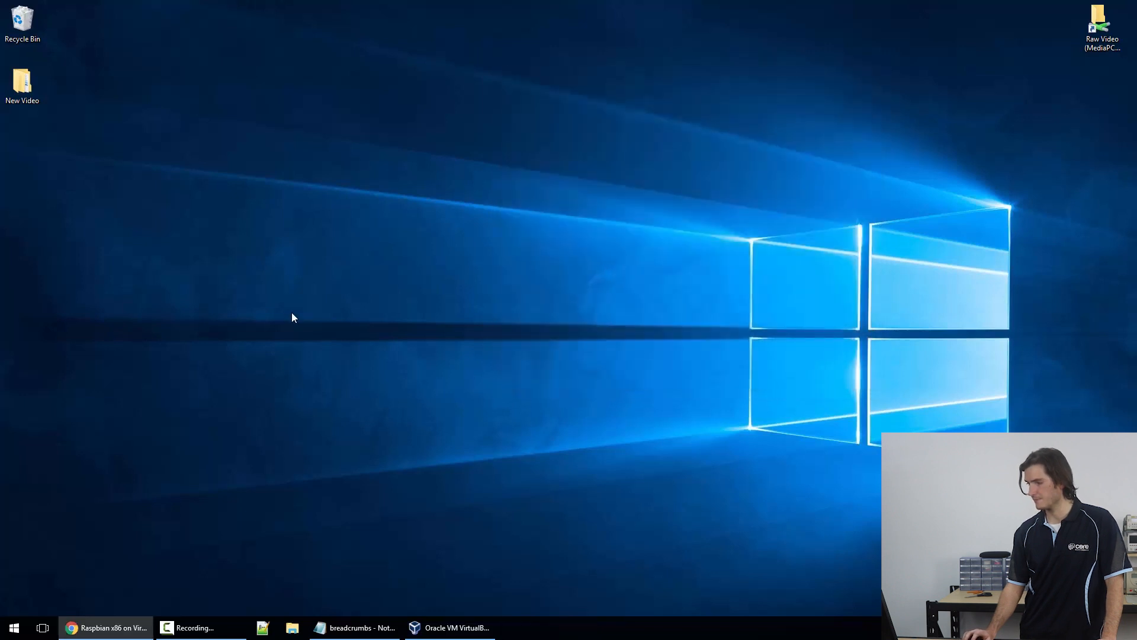
click(450, 628)
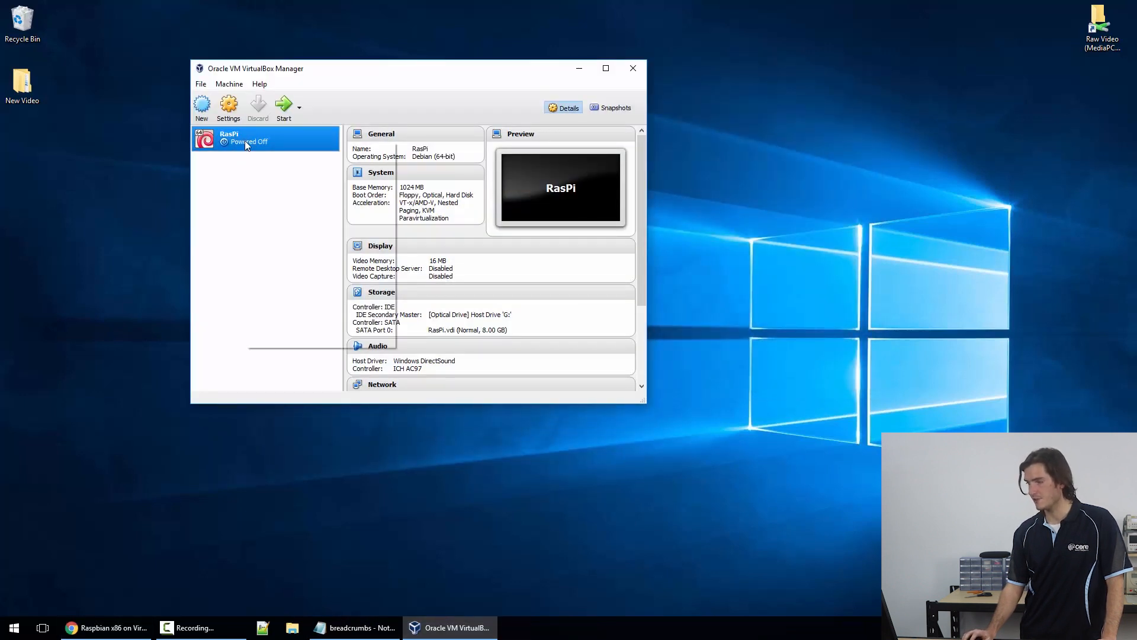
- Add Desktop\testShare as an auto-mounted shared folder in RasPi's Shared Folders settings
click(227, 106)
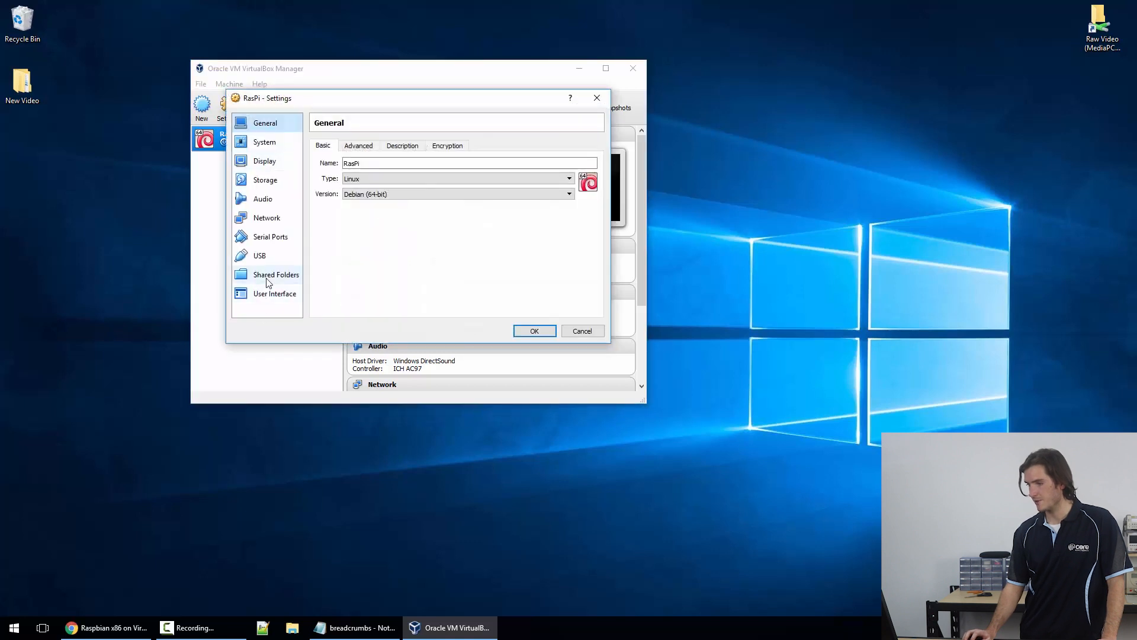
click(275, 274)
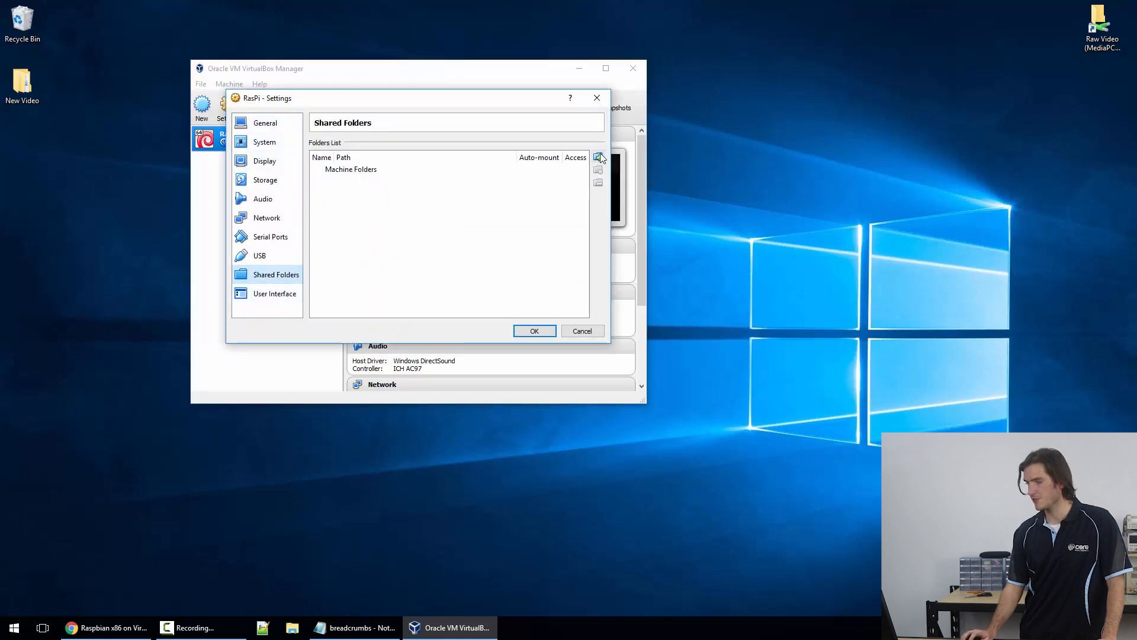
click(598, 158)
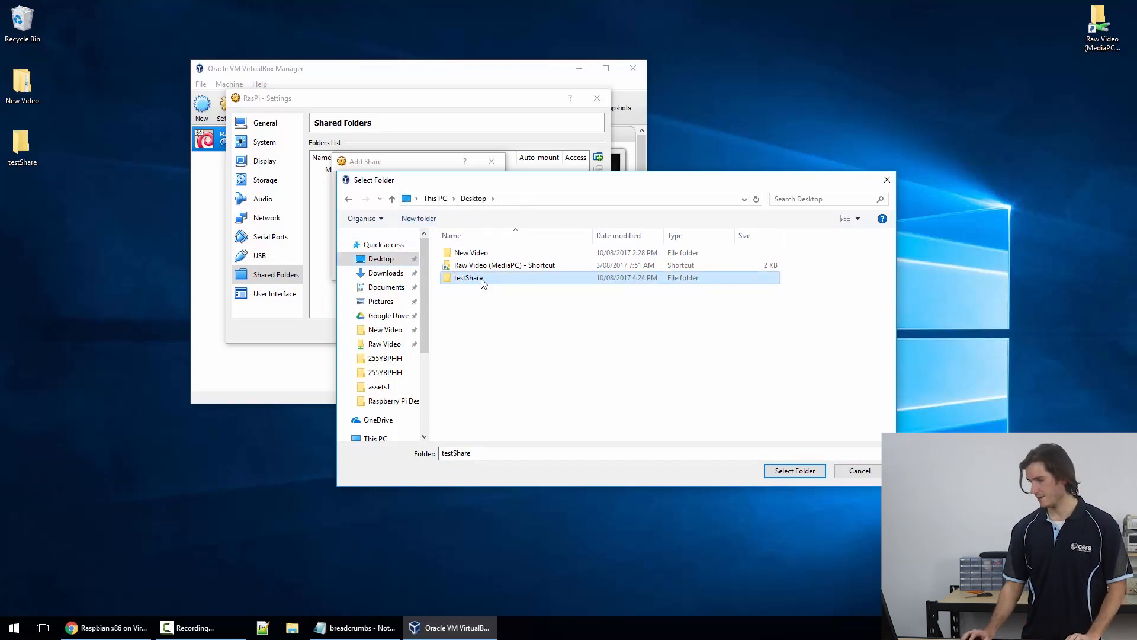
click(795, 471)
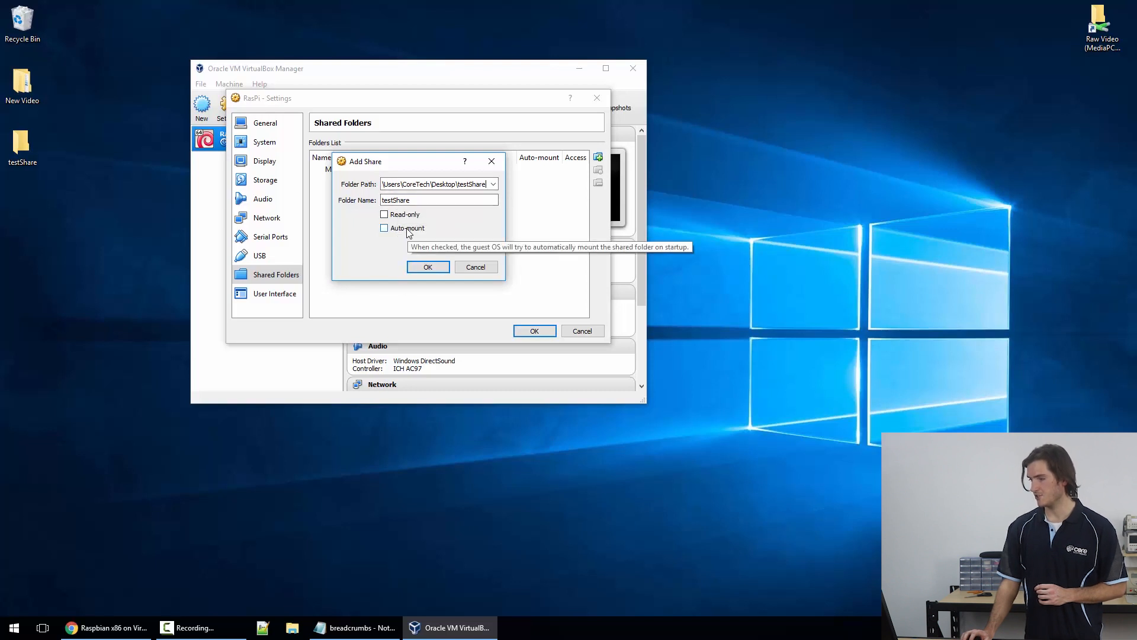
click(384, 228)
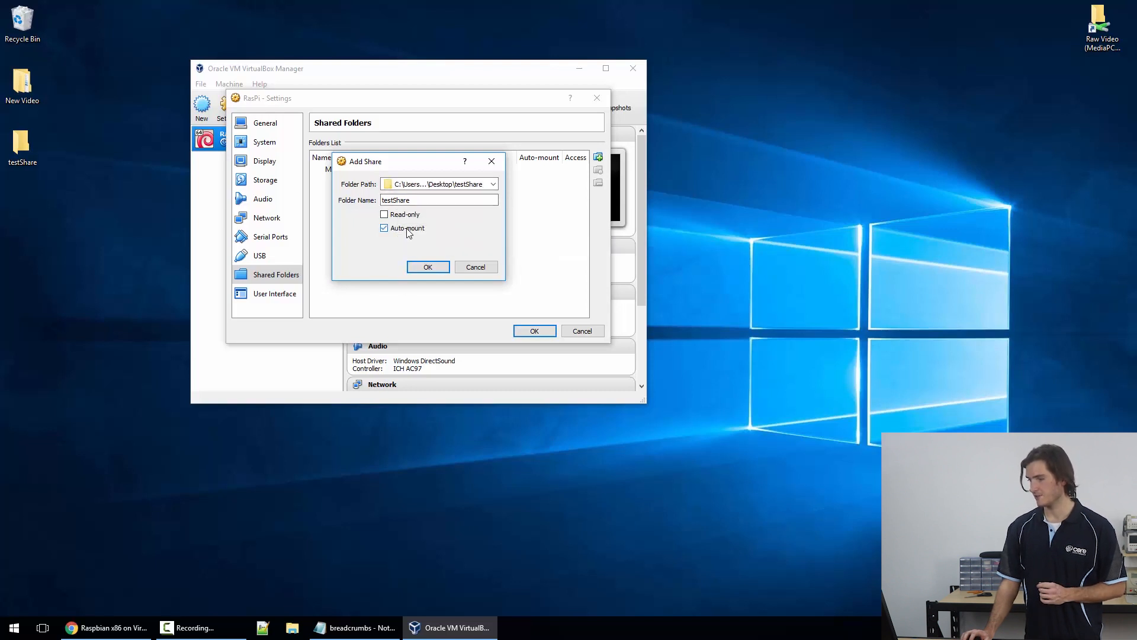
click(427, 266)
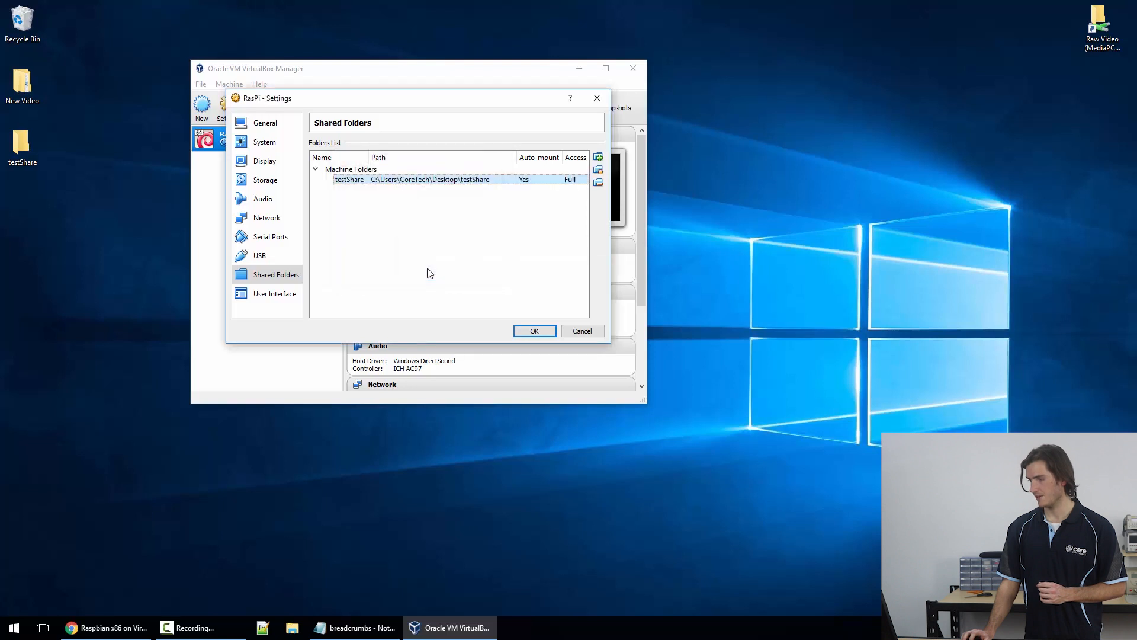
- Create a text document named 'text' in testShare and type 123 into it
click(22, 148)
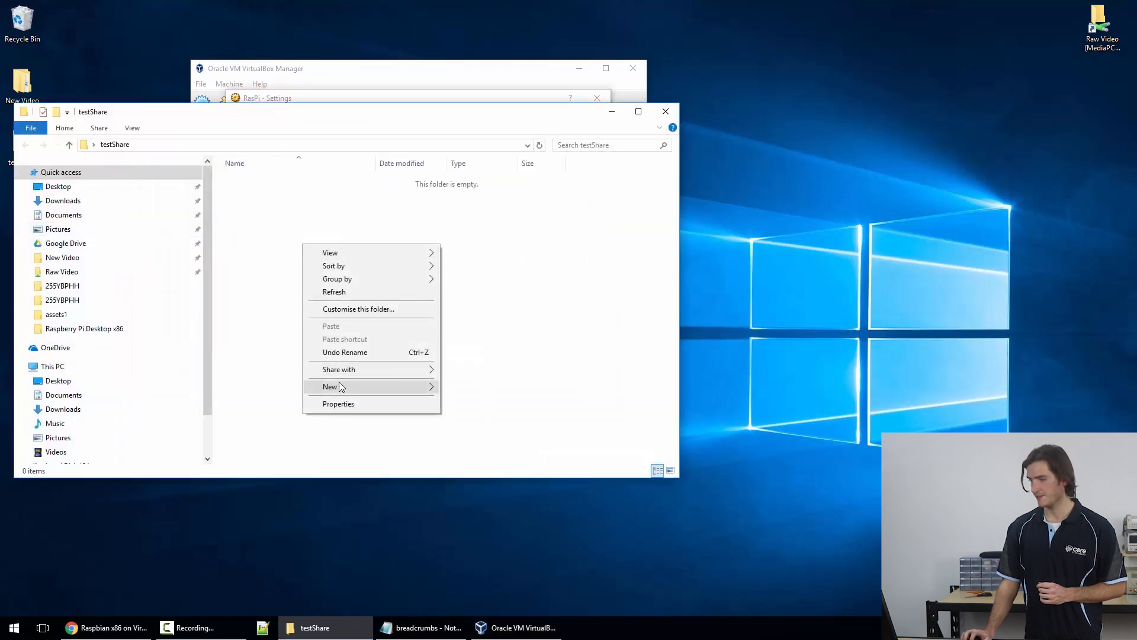
click(330, 386)
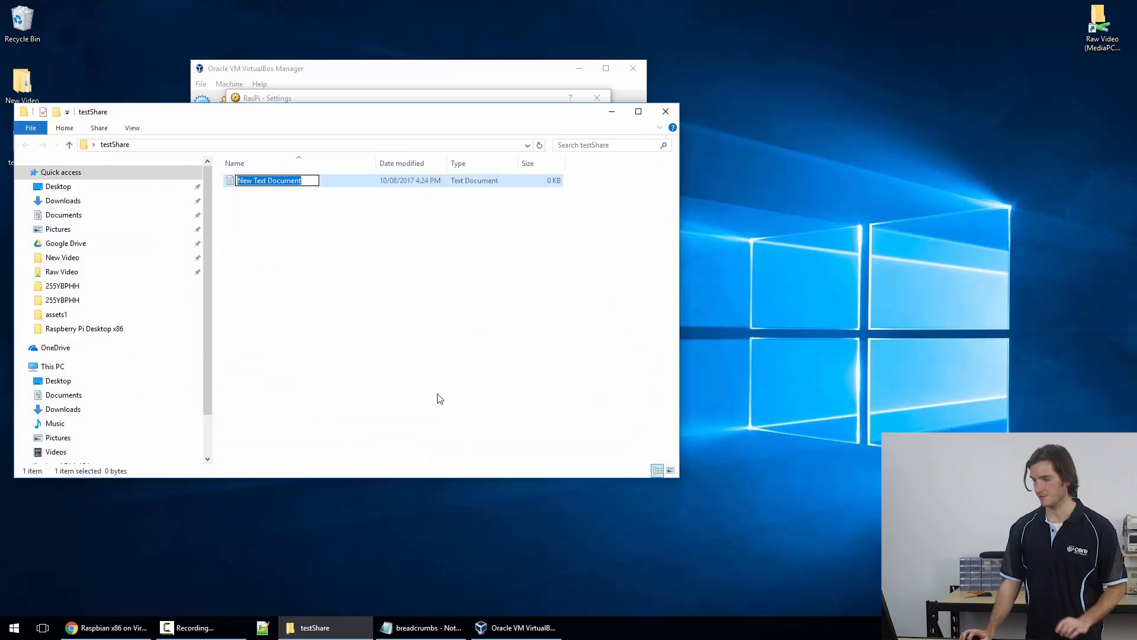
text(text)
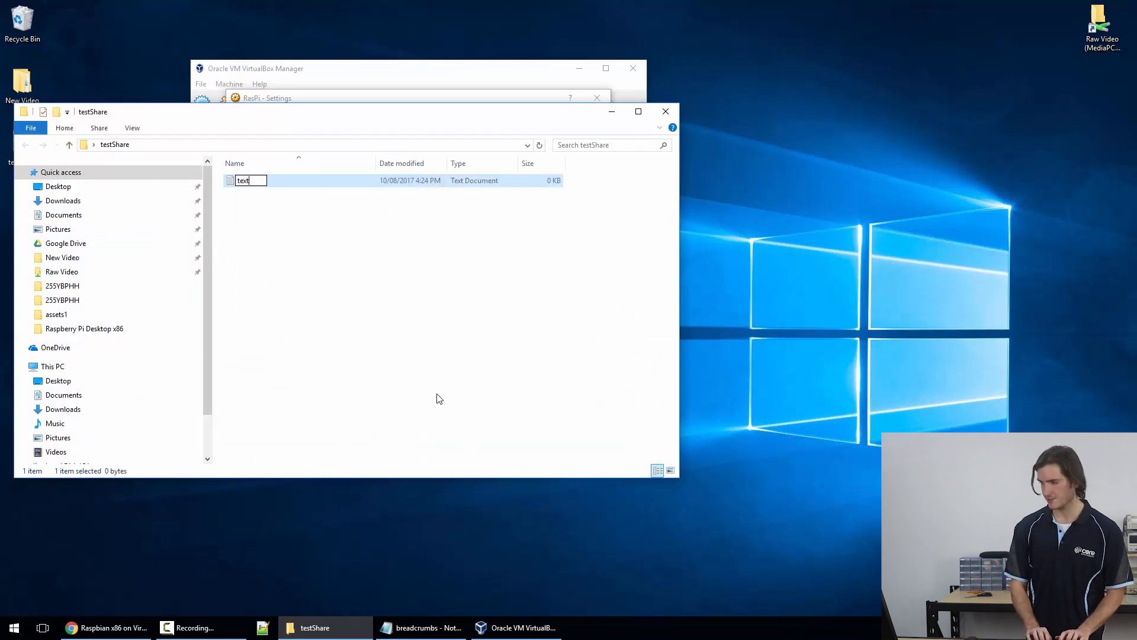
double_click(243, 180)
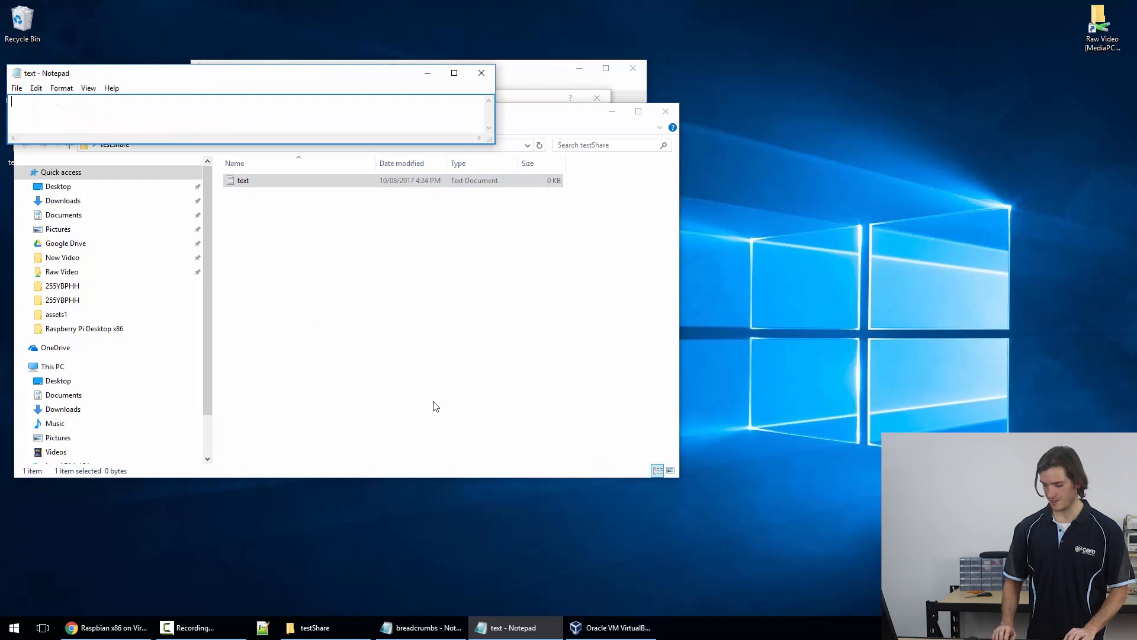
text(123)
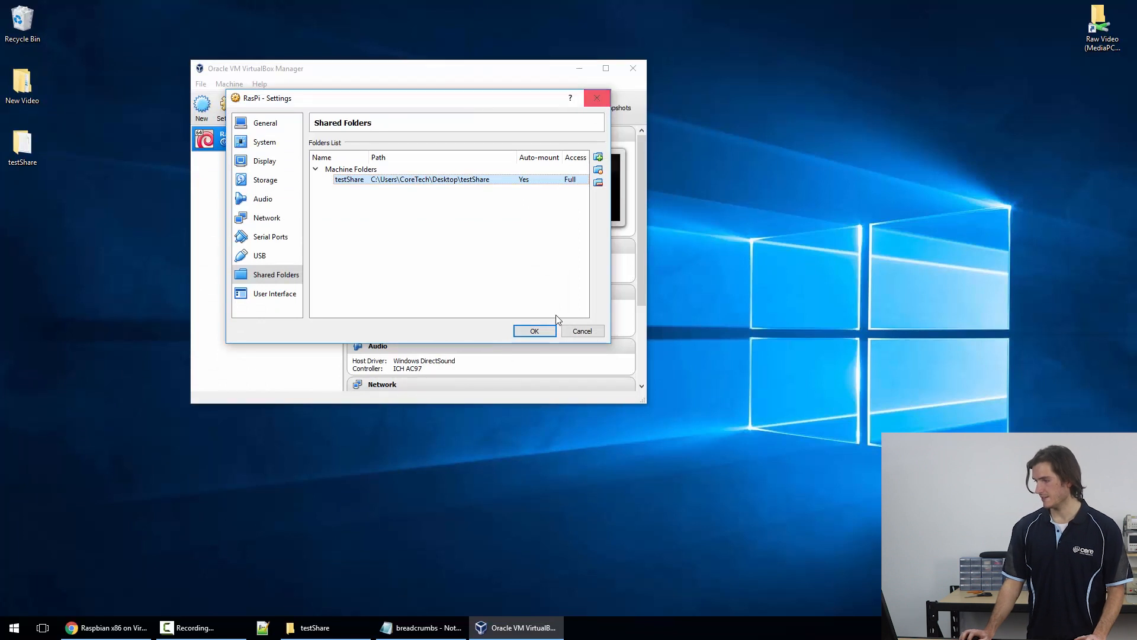
- Confirm the shared folder settings, start RasPi, and close the guest's file manager
click(534, 330)
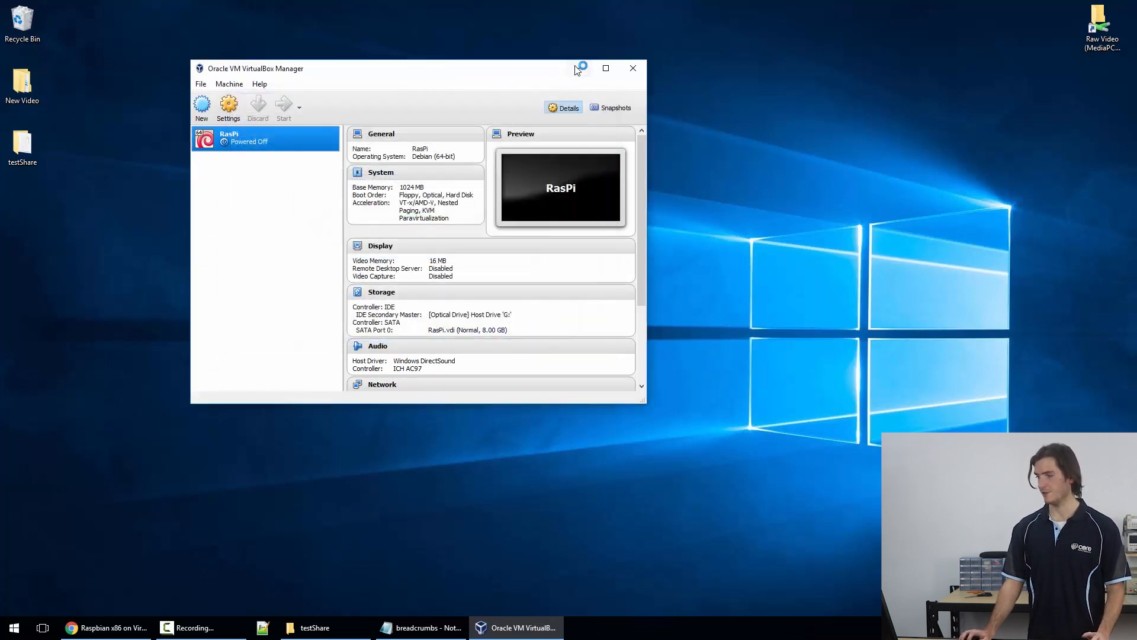
click(283, 108)
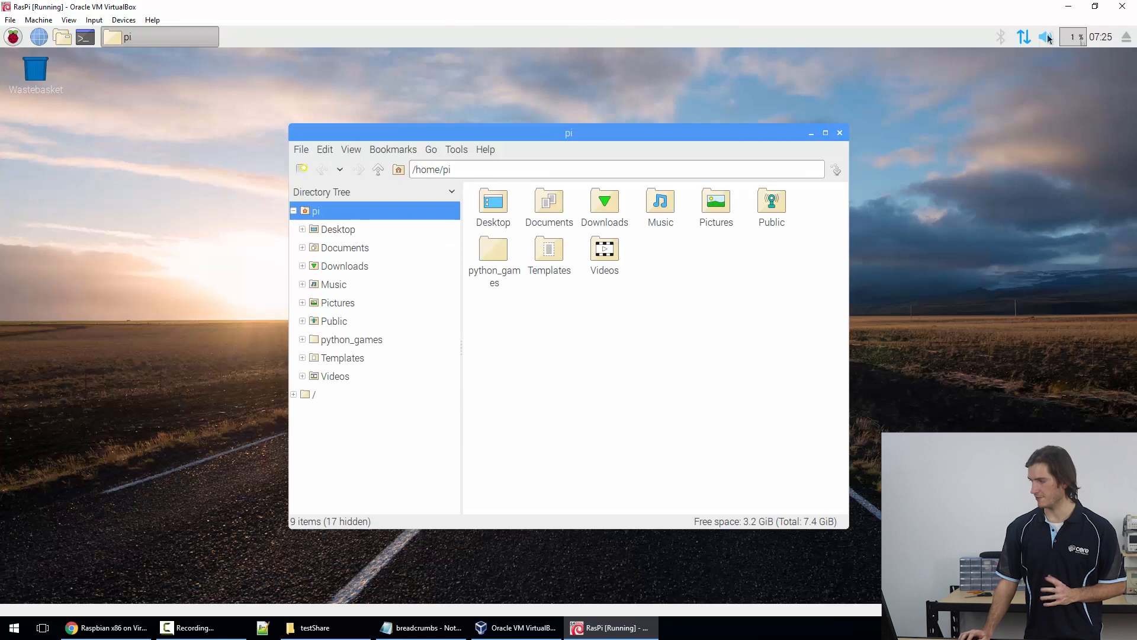
click(840, 133)
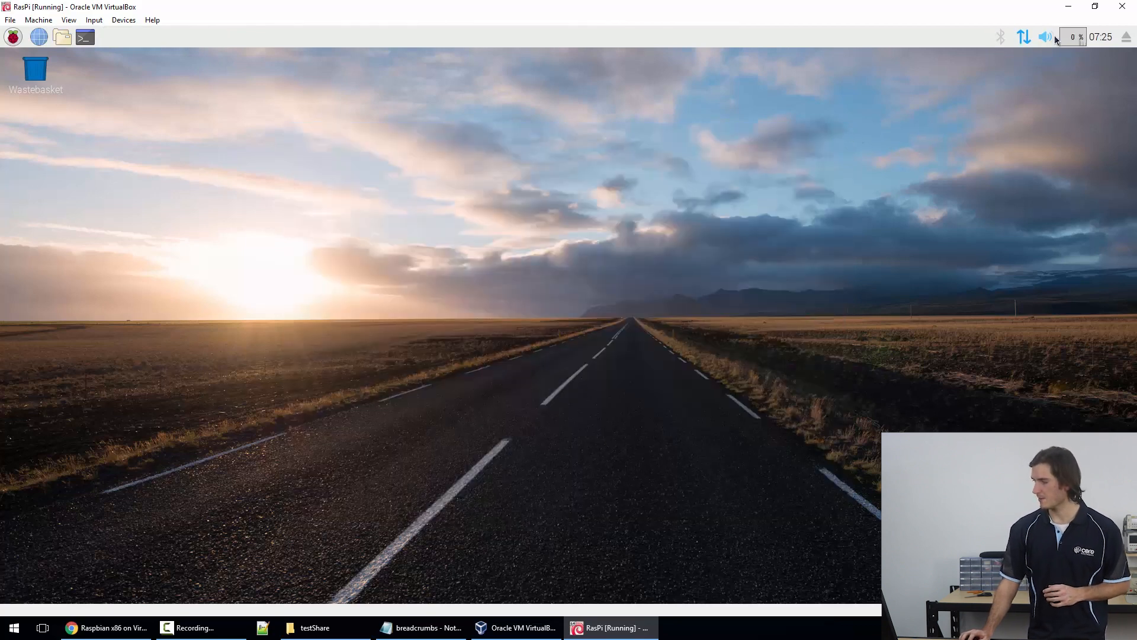
click(1095, 6)
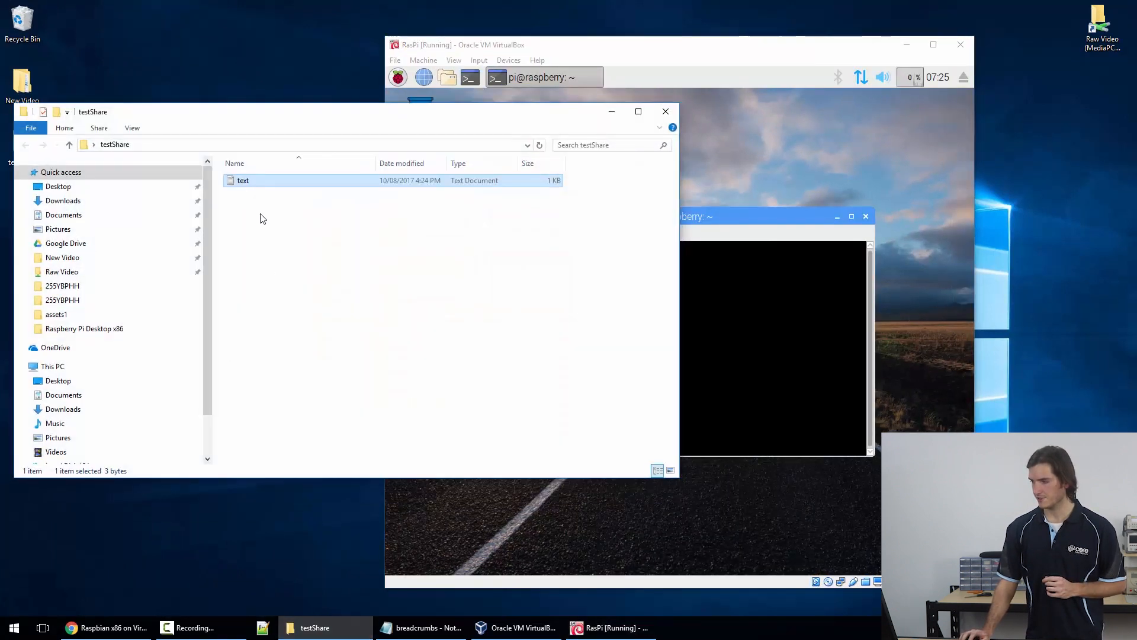
- Open the shared text file on the host in Notepad
double_click(243, 180)
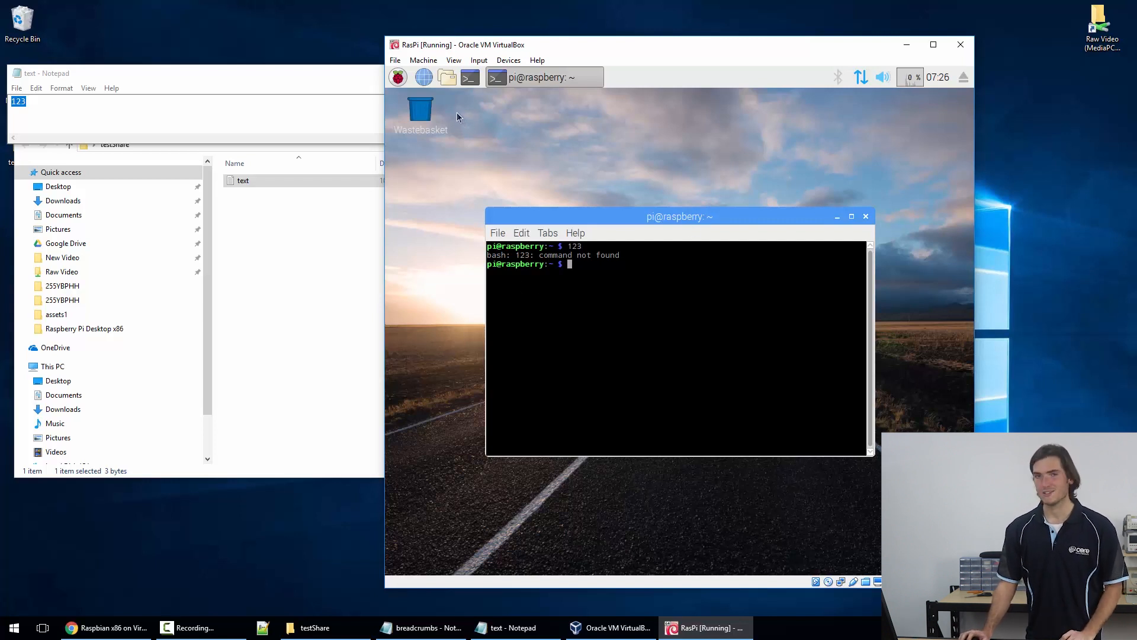
mouse_move(447, 78)
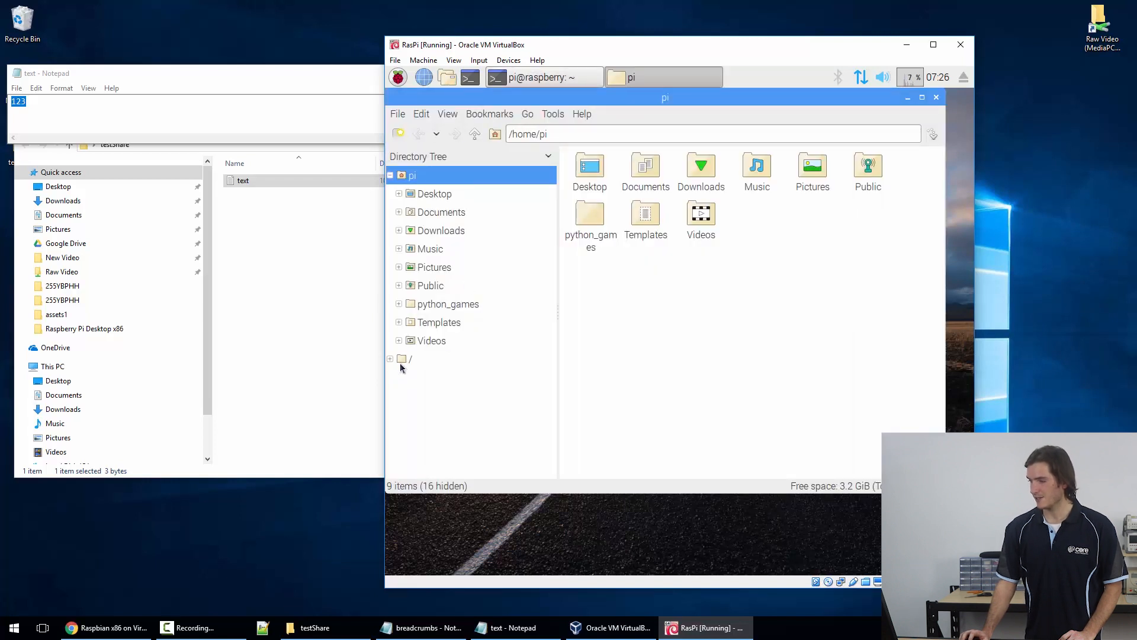
- Browse the guest filesystem to /media/sf_testShare and open text.txt in the editor
click(410, 358)
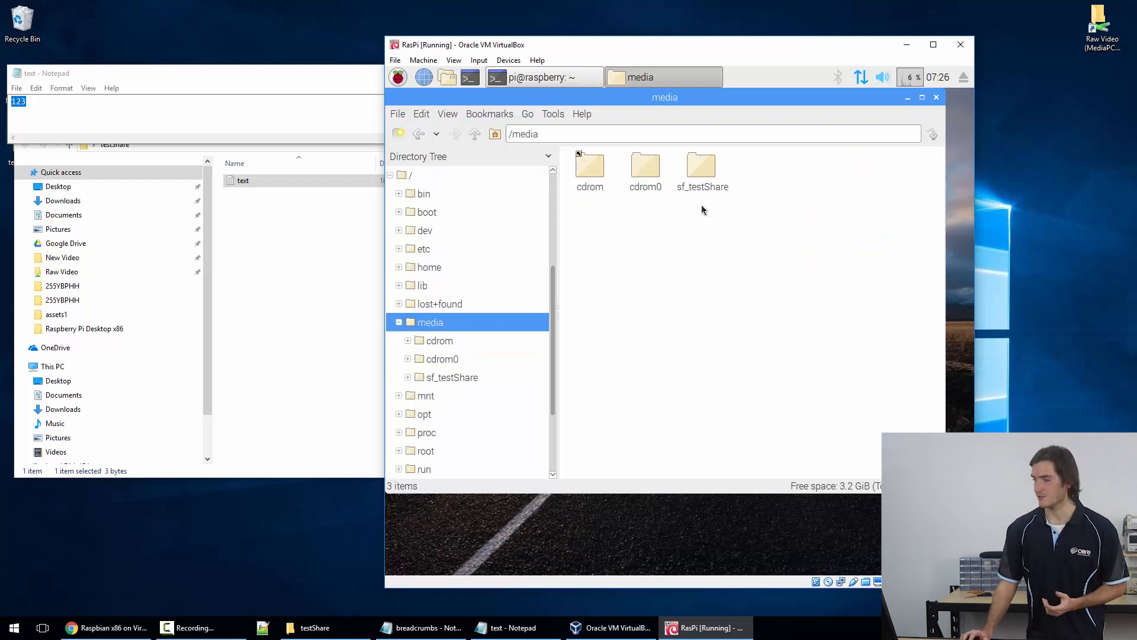
mouse_move(701, 198)
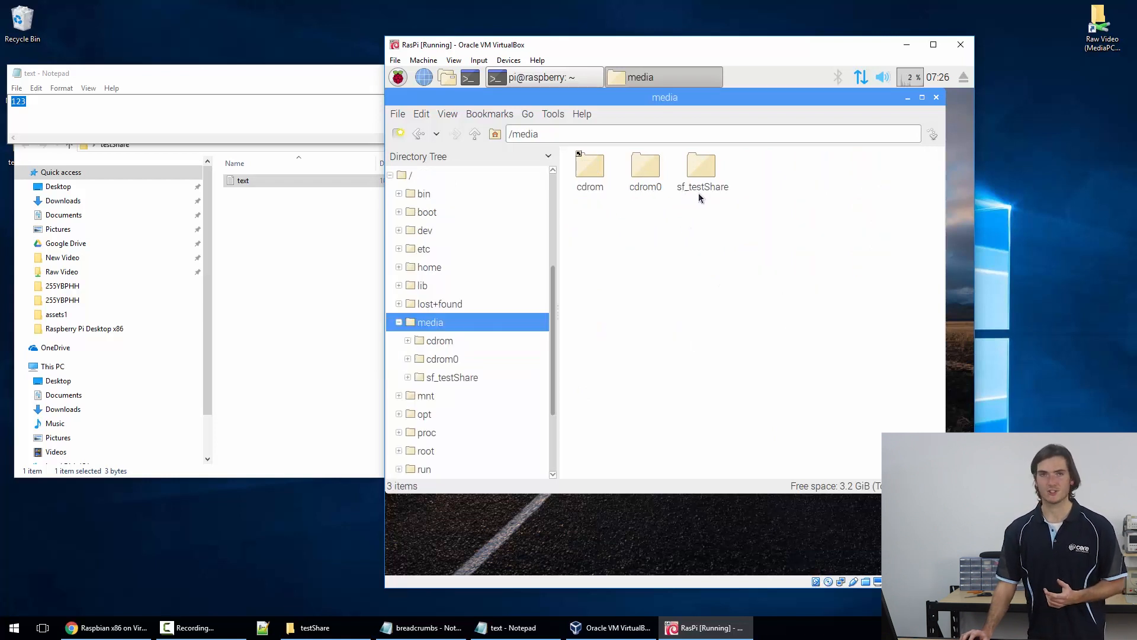
mouse_move(696, 205)
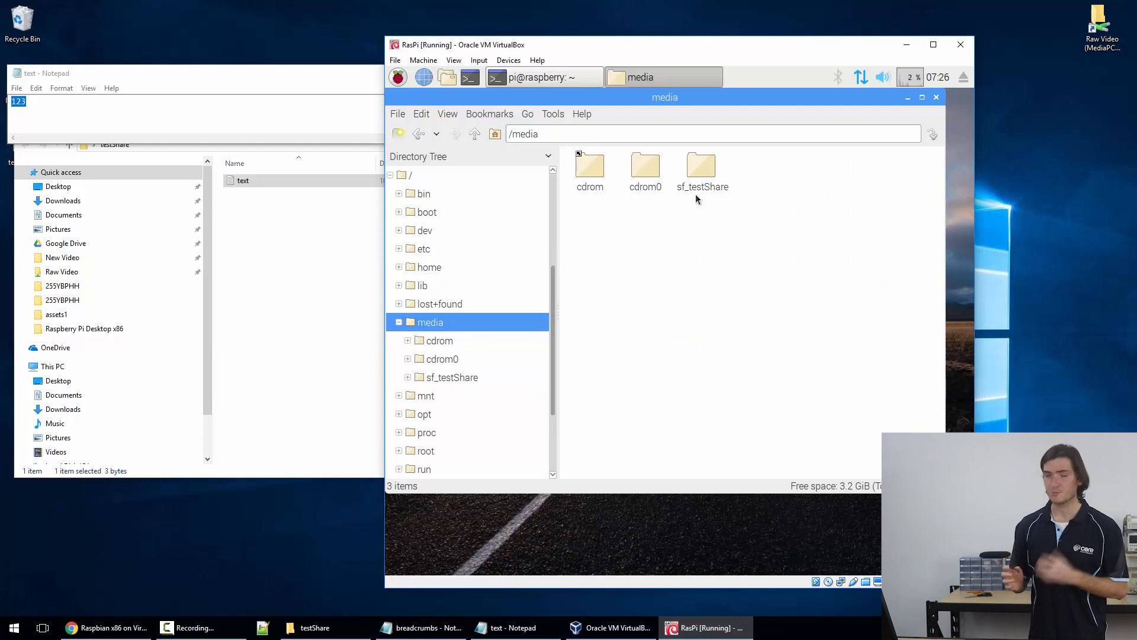
double_click(700, 164)
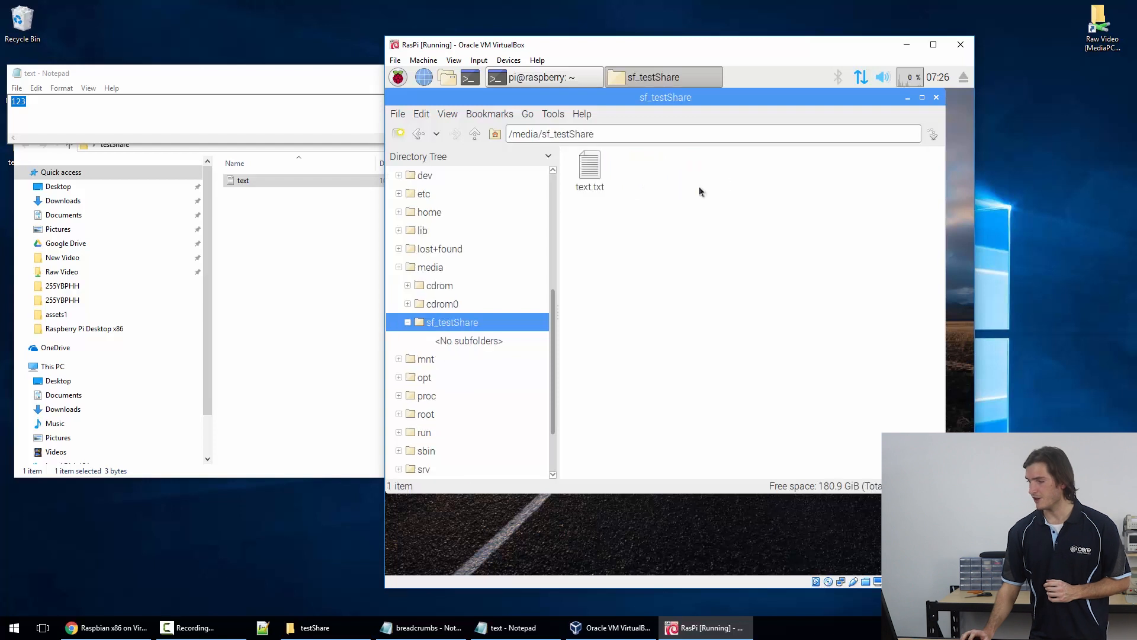
mouse_move(593, 174)
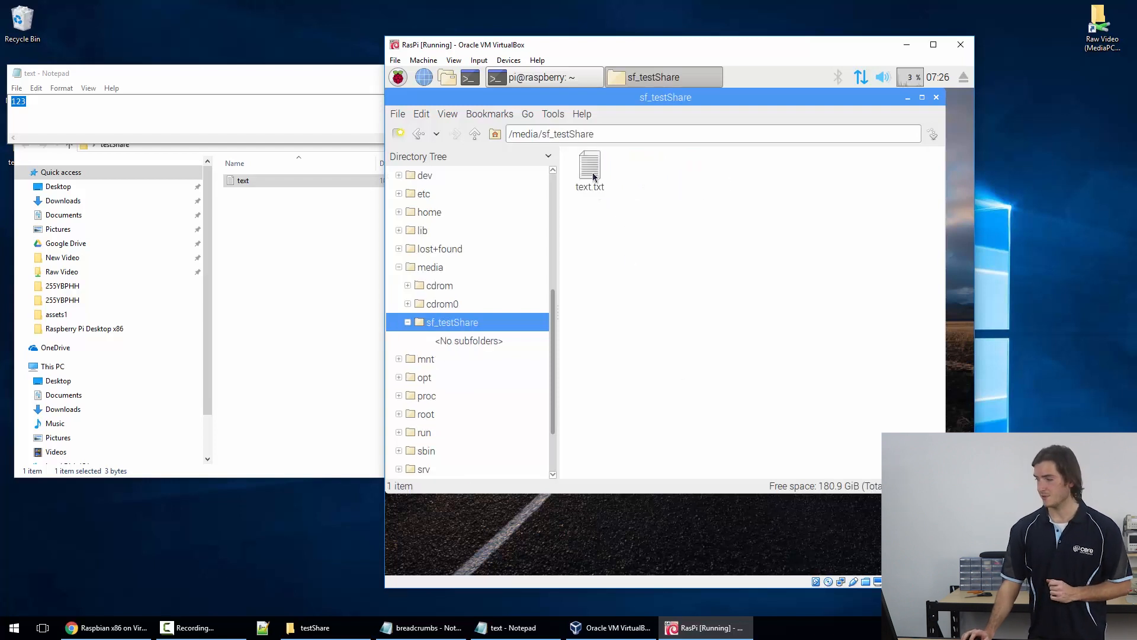
double_click(590, 161)
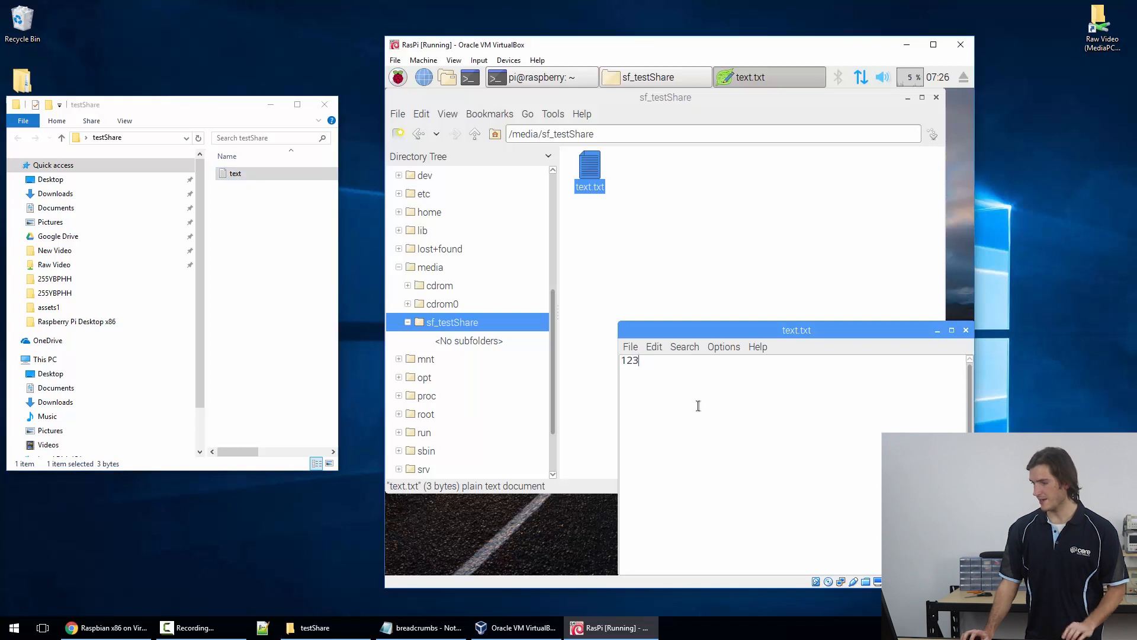
- Append 45 to text.txt in the guest, save it, and close the host's copy
text(45)
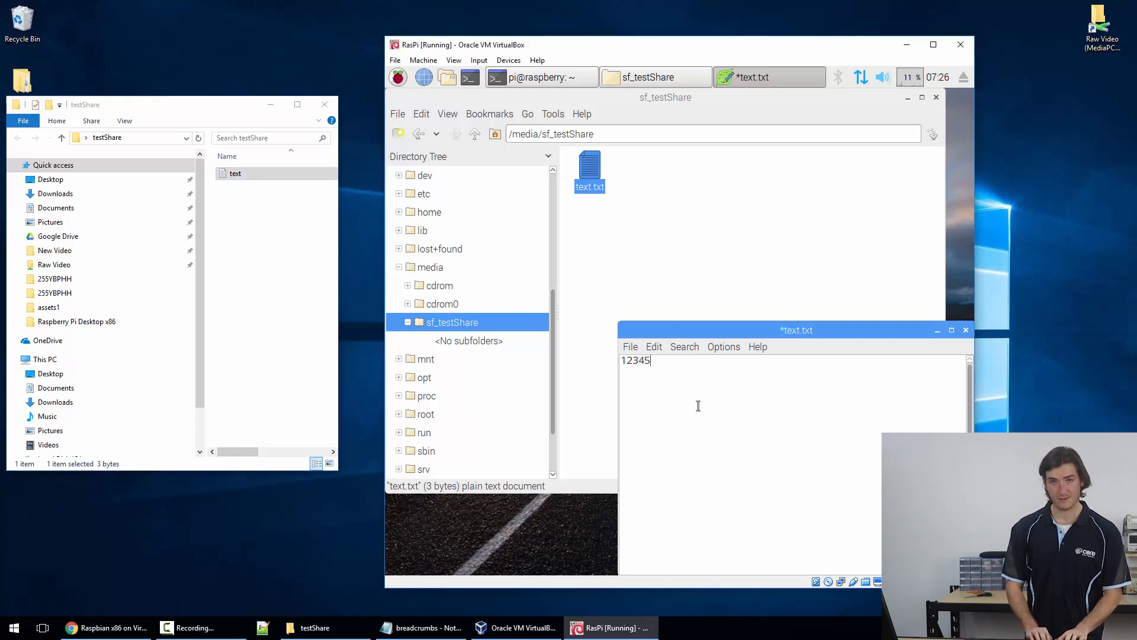
click(630, 347)
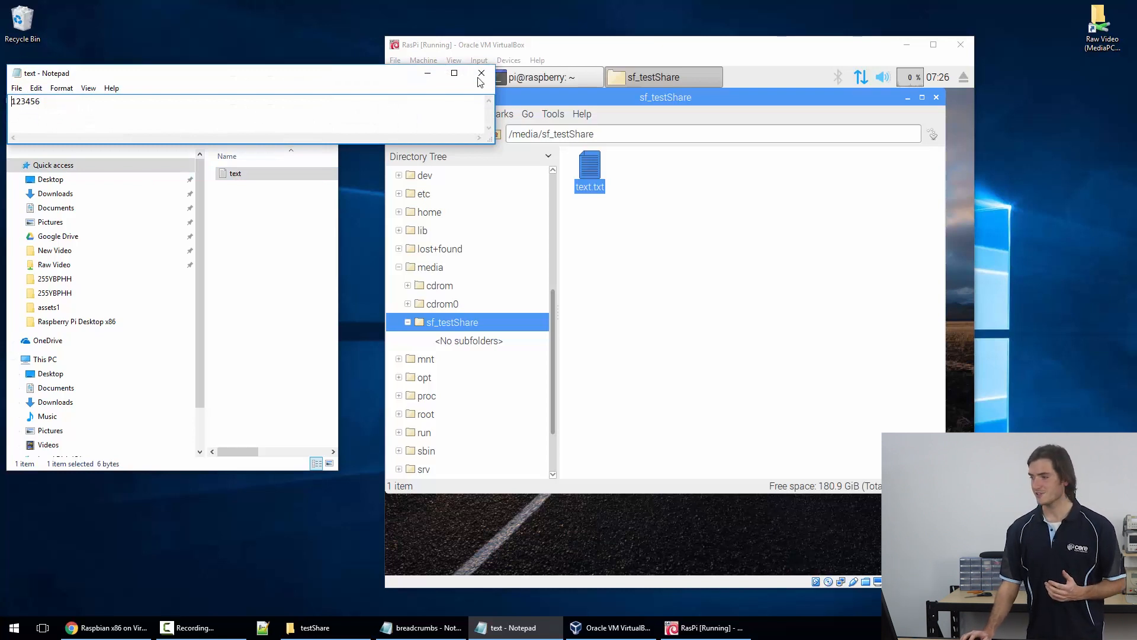
click(479, 74)
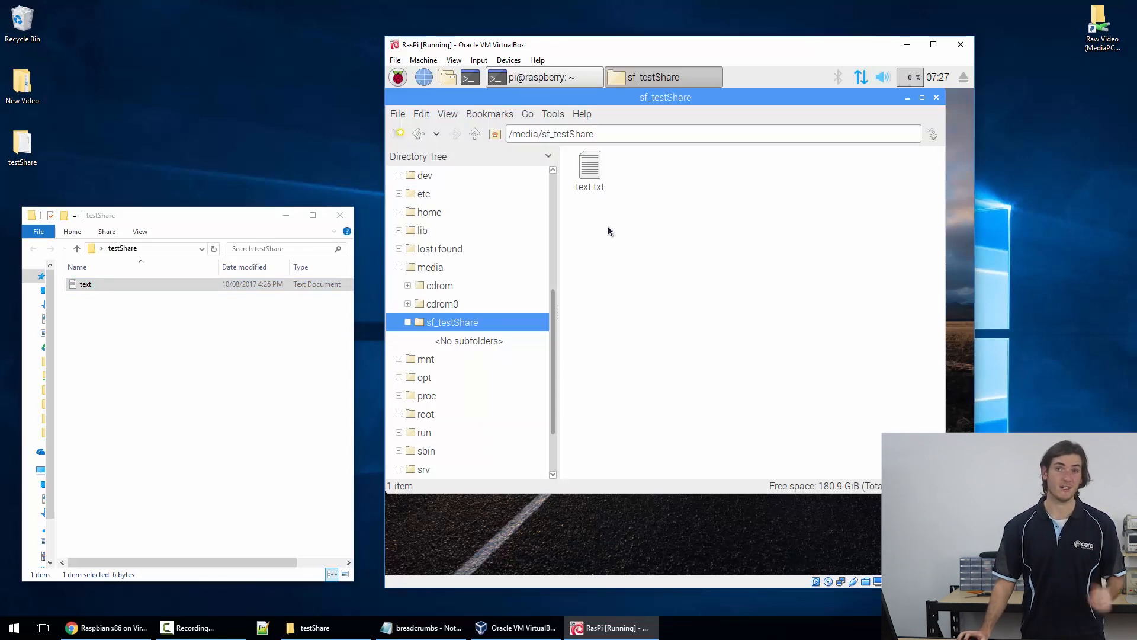
click(106, 627)
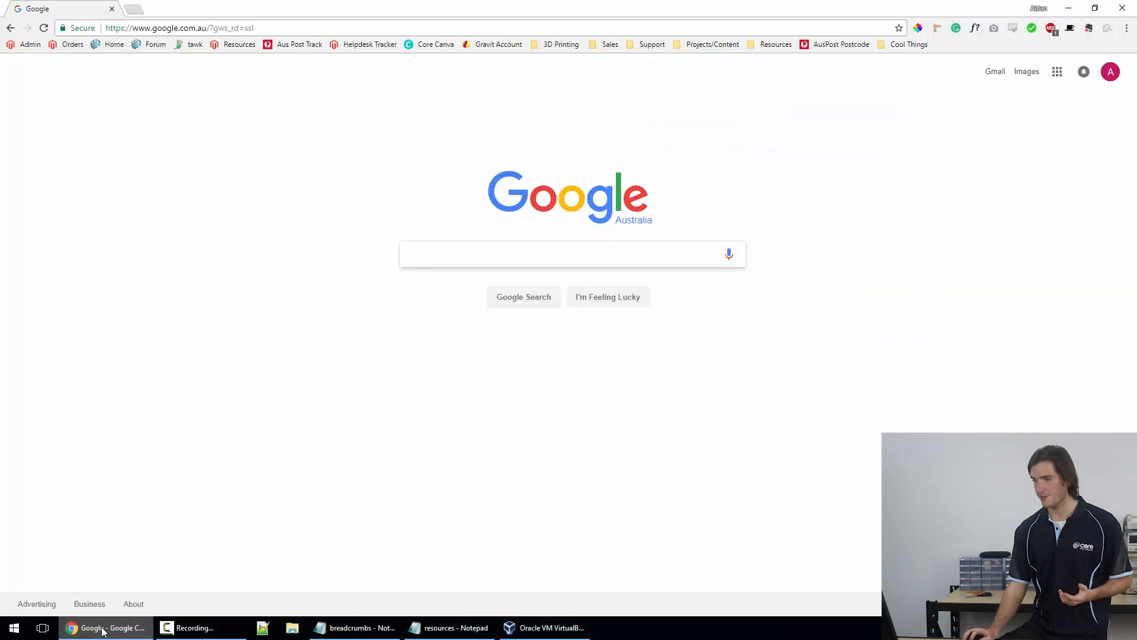
- Request rpf.io/x86iso in Chrome and cancel saving the already-downloaded Raspberry Pi Desktop ISO
click(178, 28)
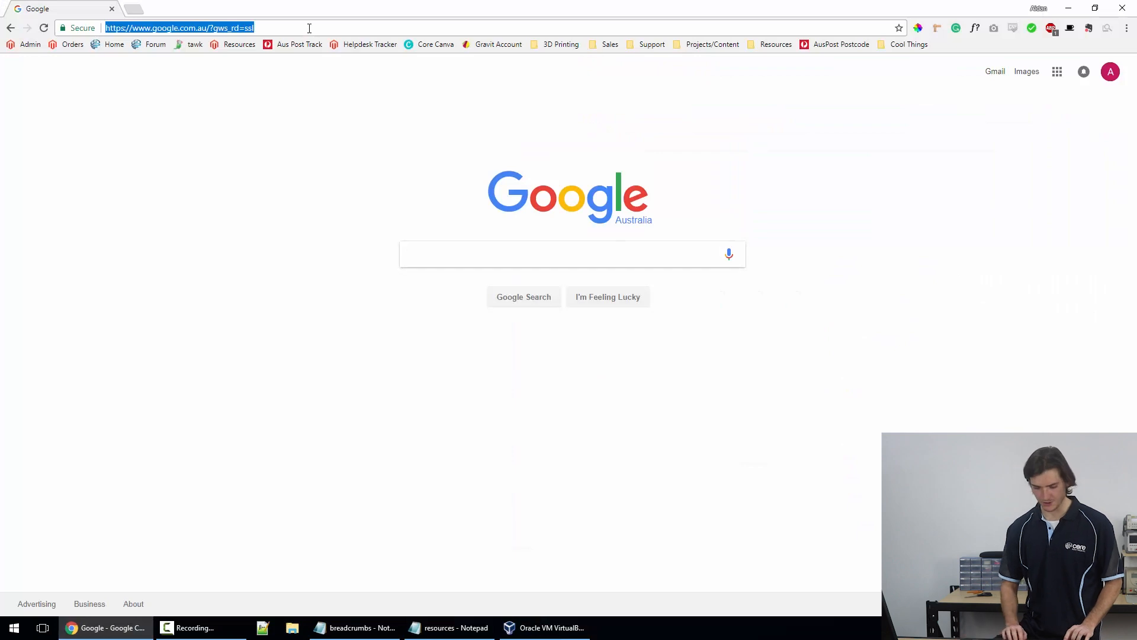
text(http://rpf.io/x86iso)
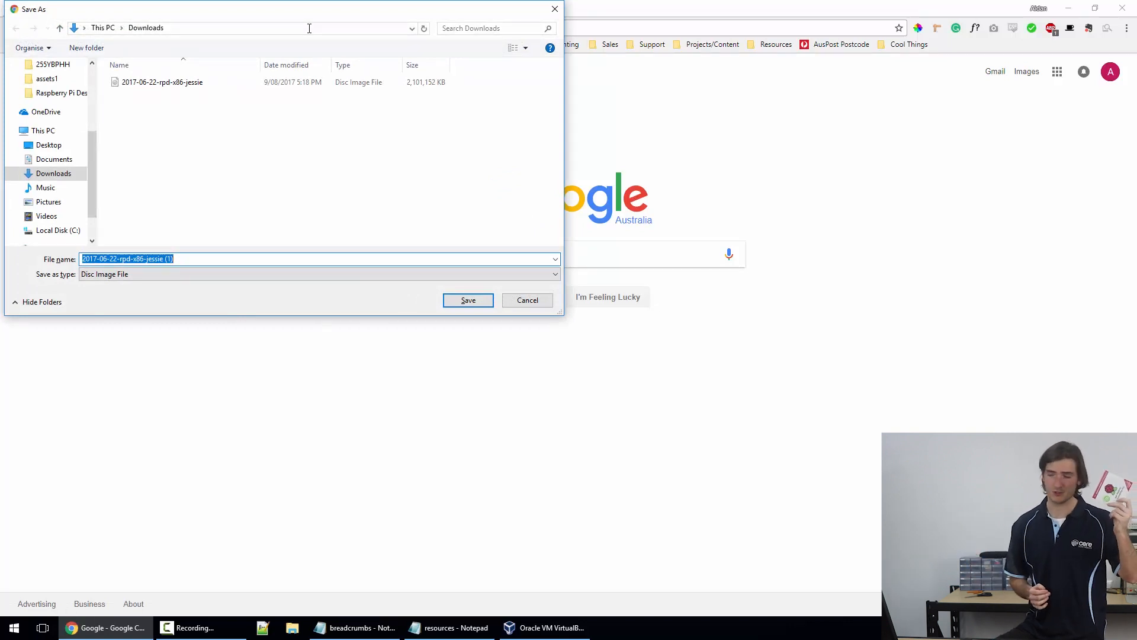
click(162, 82)
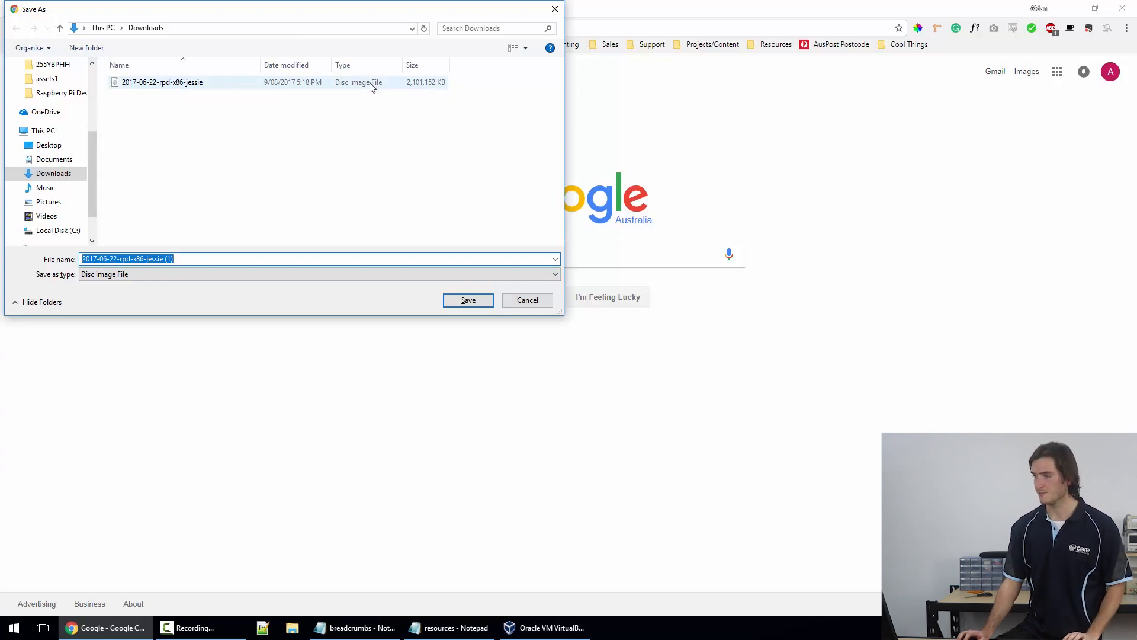
click(527, 299)
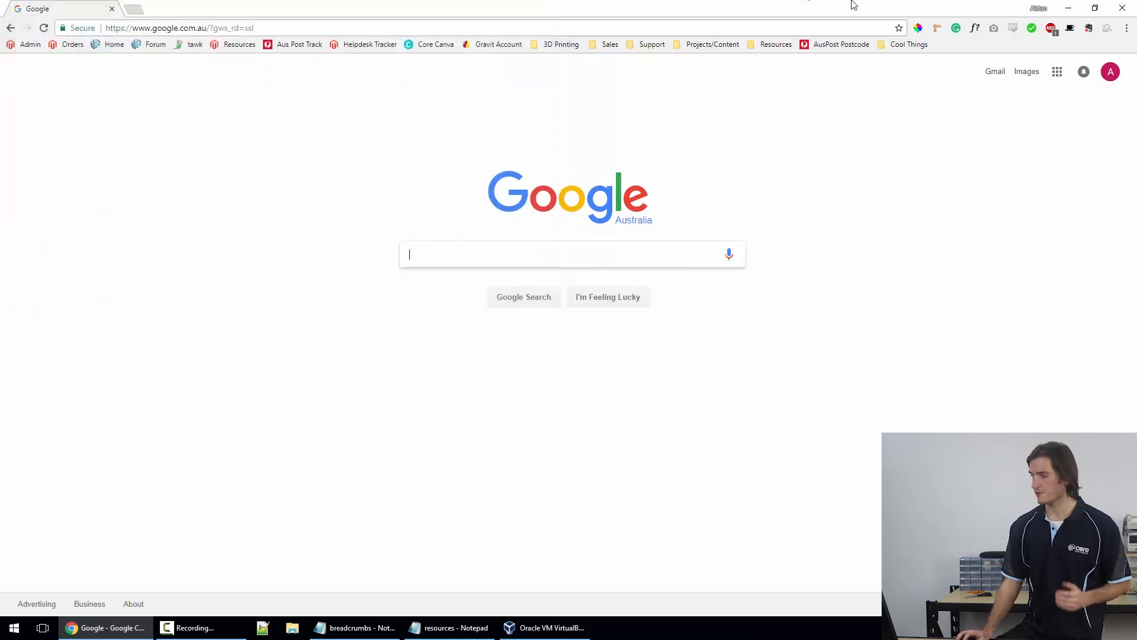
- Open the RasPi machine's Storage settings and select its IDE optical drive
click(545, 627)
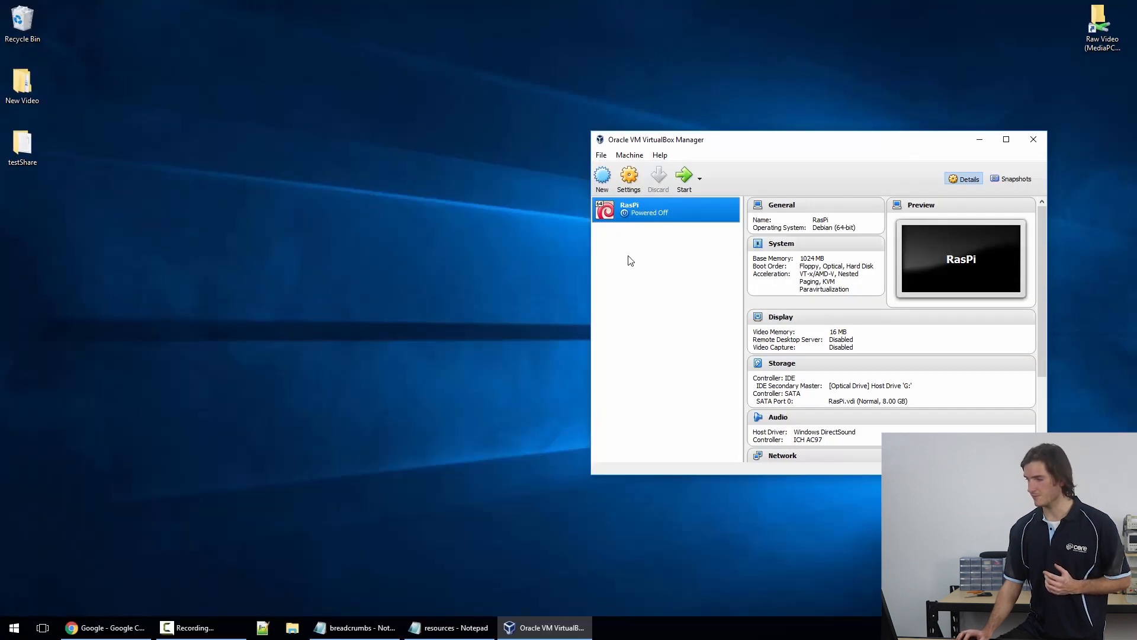
click(628, 177)
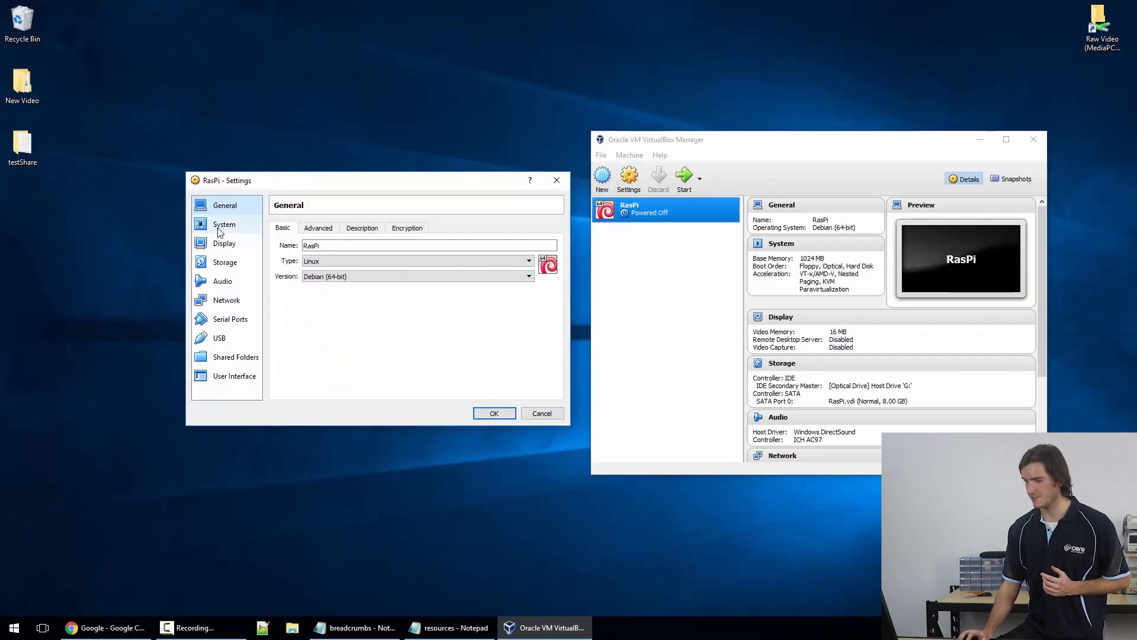
click(224, 262)
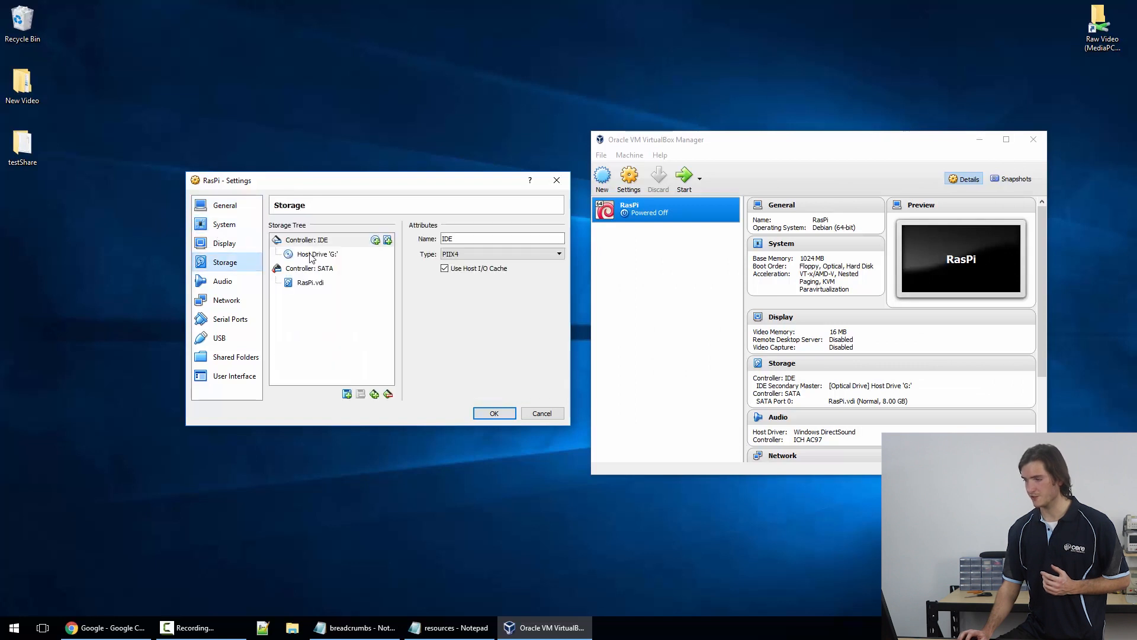
click(316, 254)
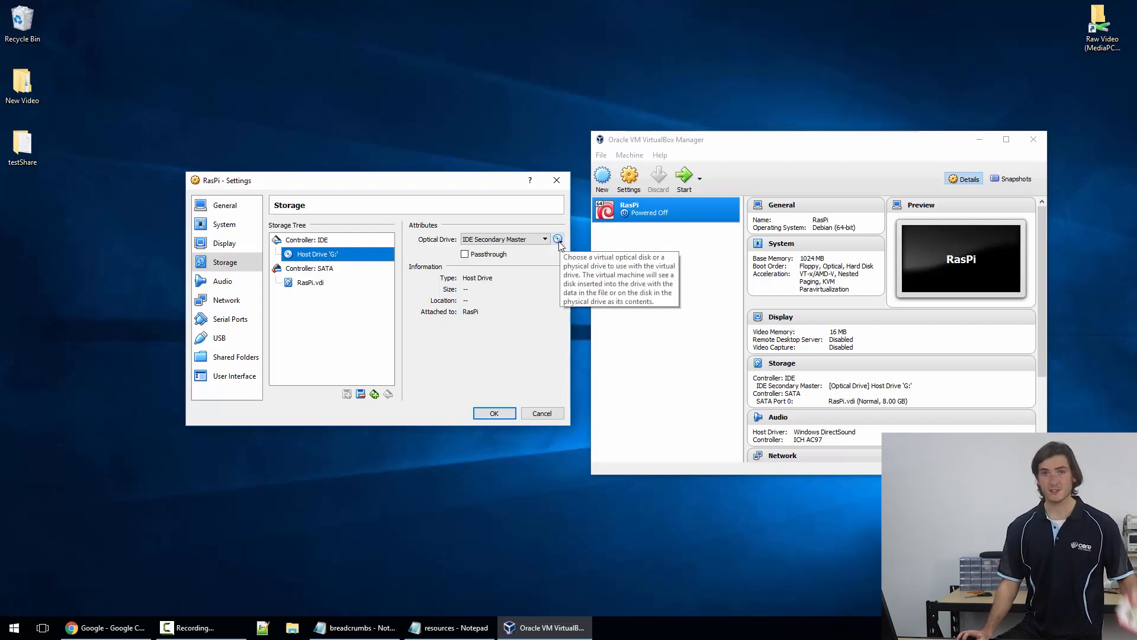
- Load 2017-06-22-rpd-x86-jessie.iso from Downloads into the optical drive
click(559, 239)
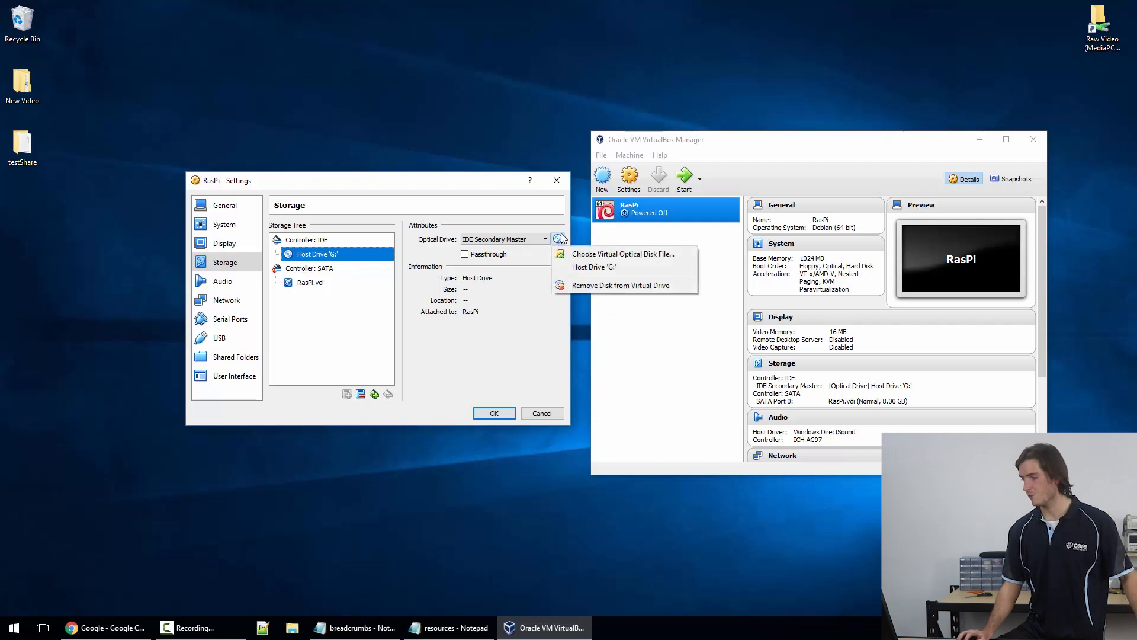
mouse_move(623, 254)
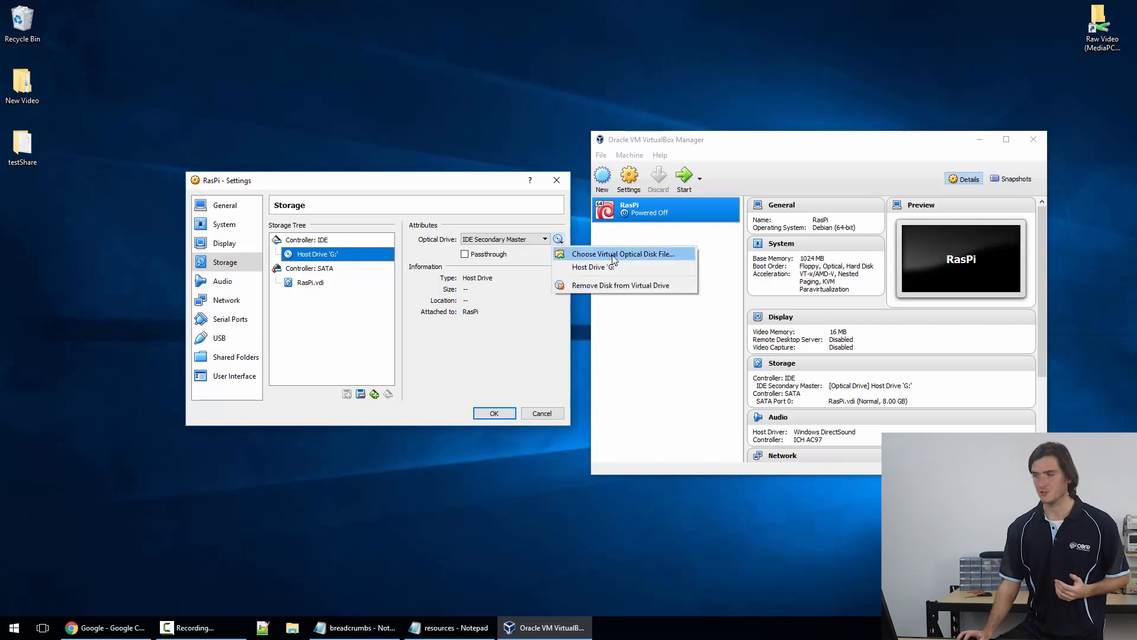
click(623, 254)
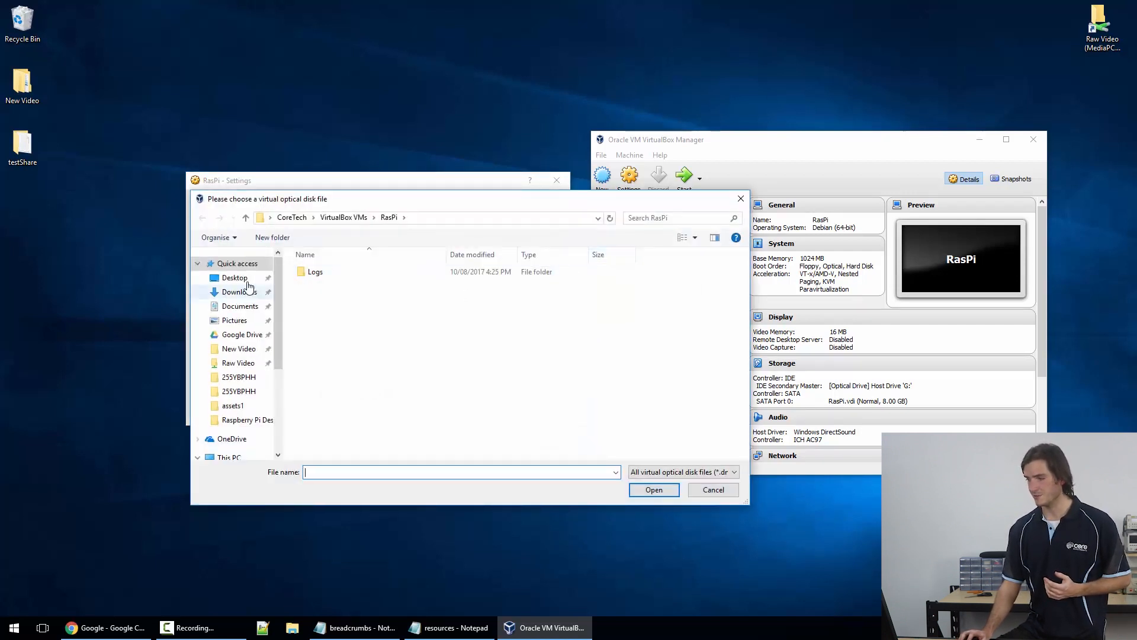
click(240, 292)
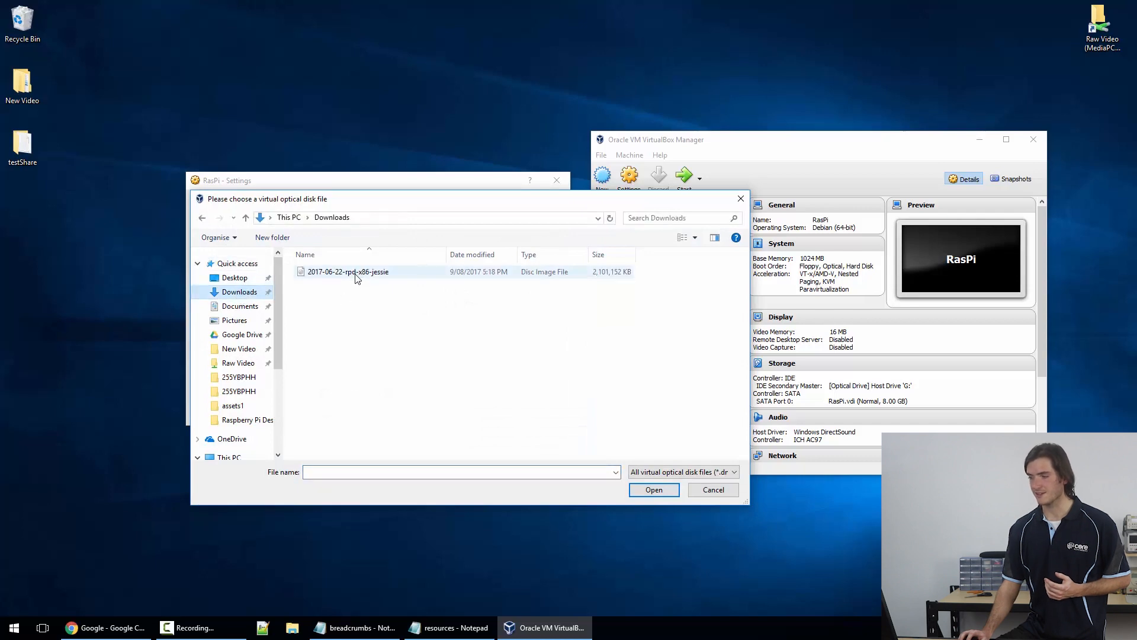
click(652, 490)
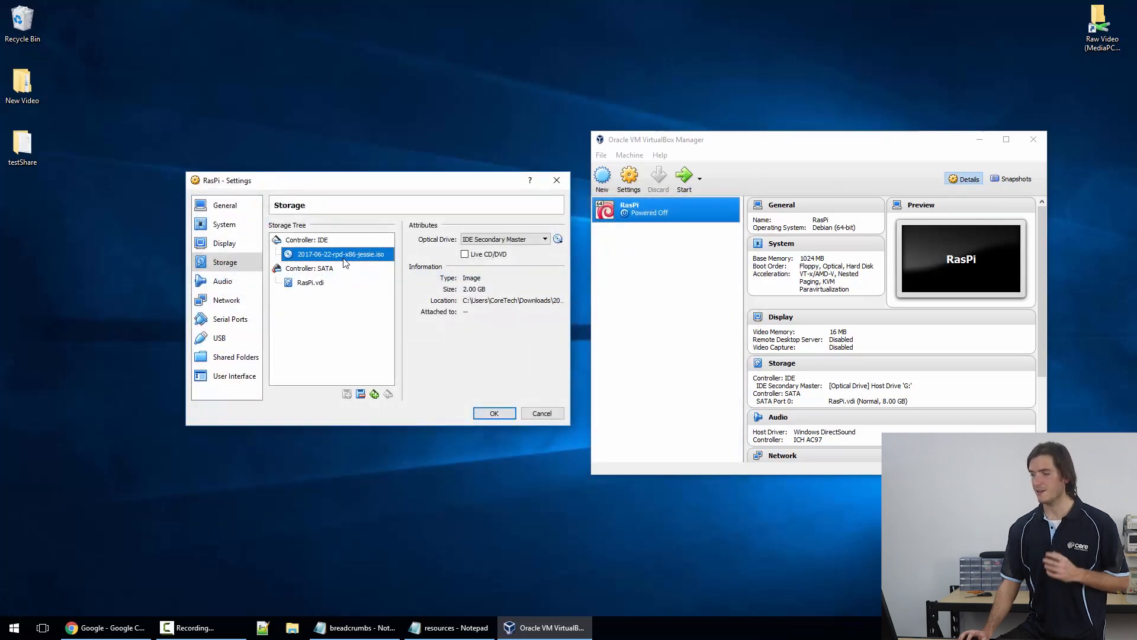